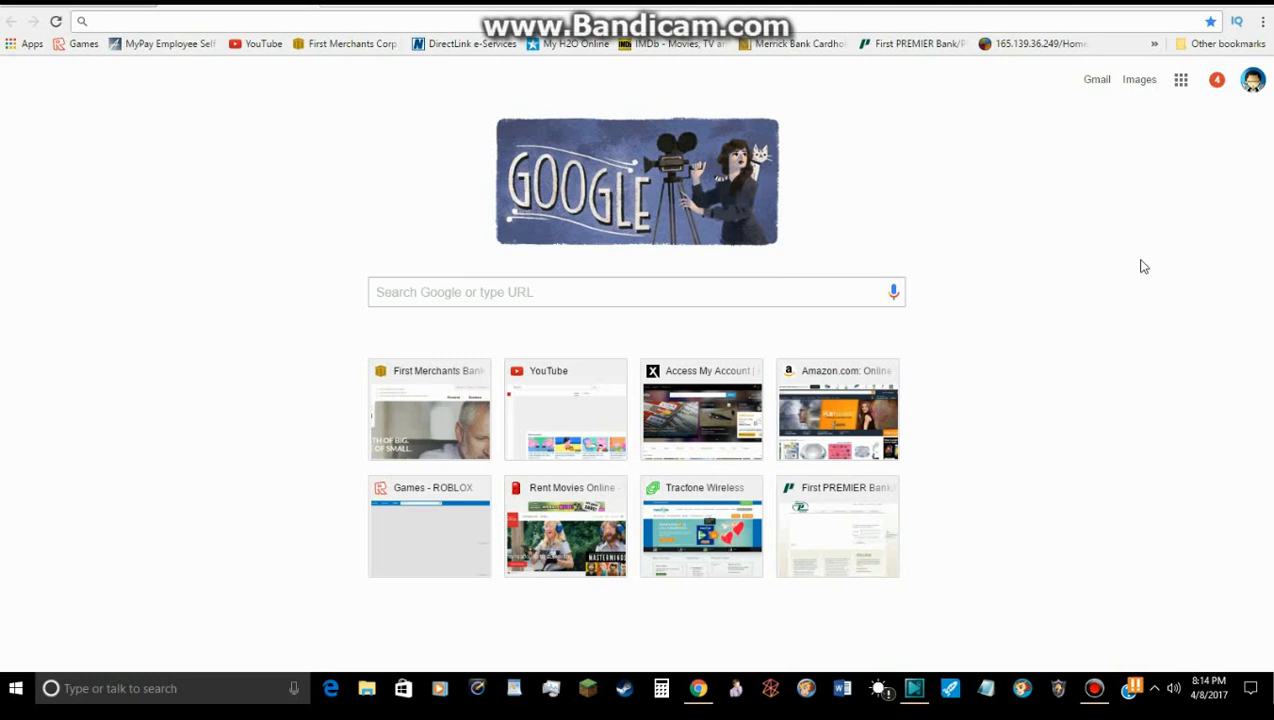
mouse_move(1144, 305)
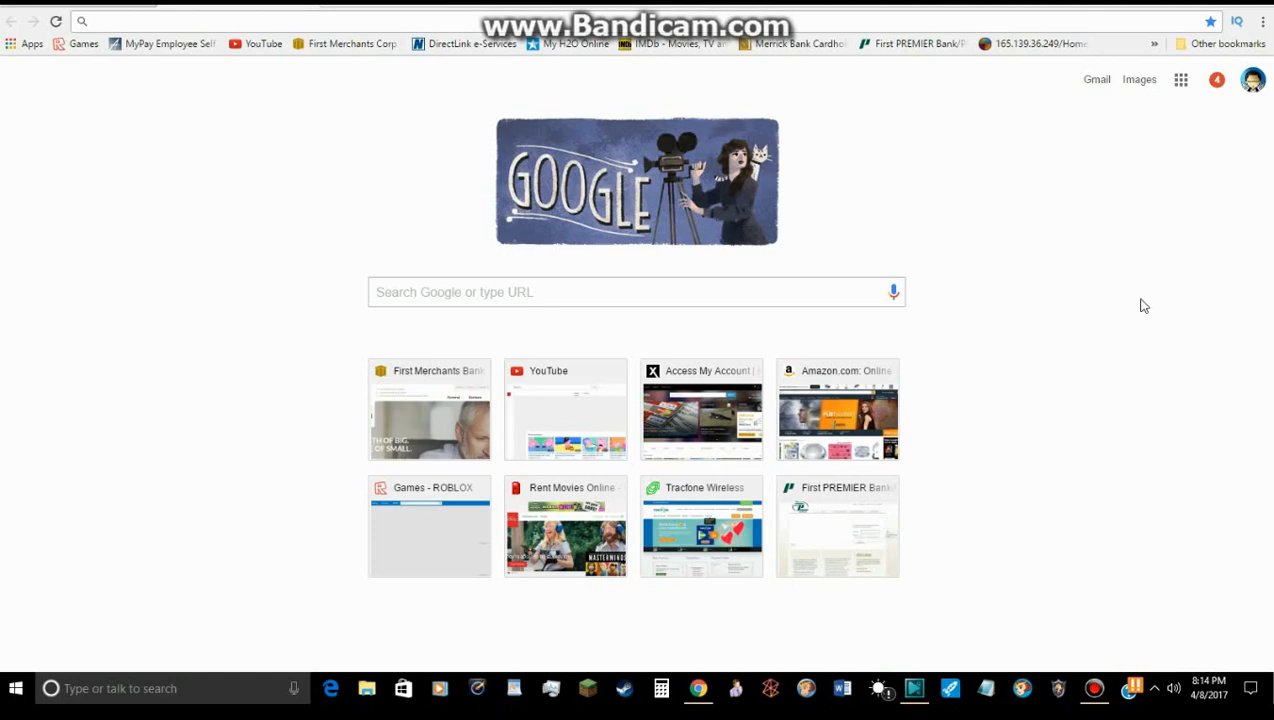
mouse_move(770, 80)
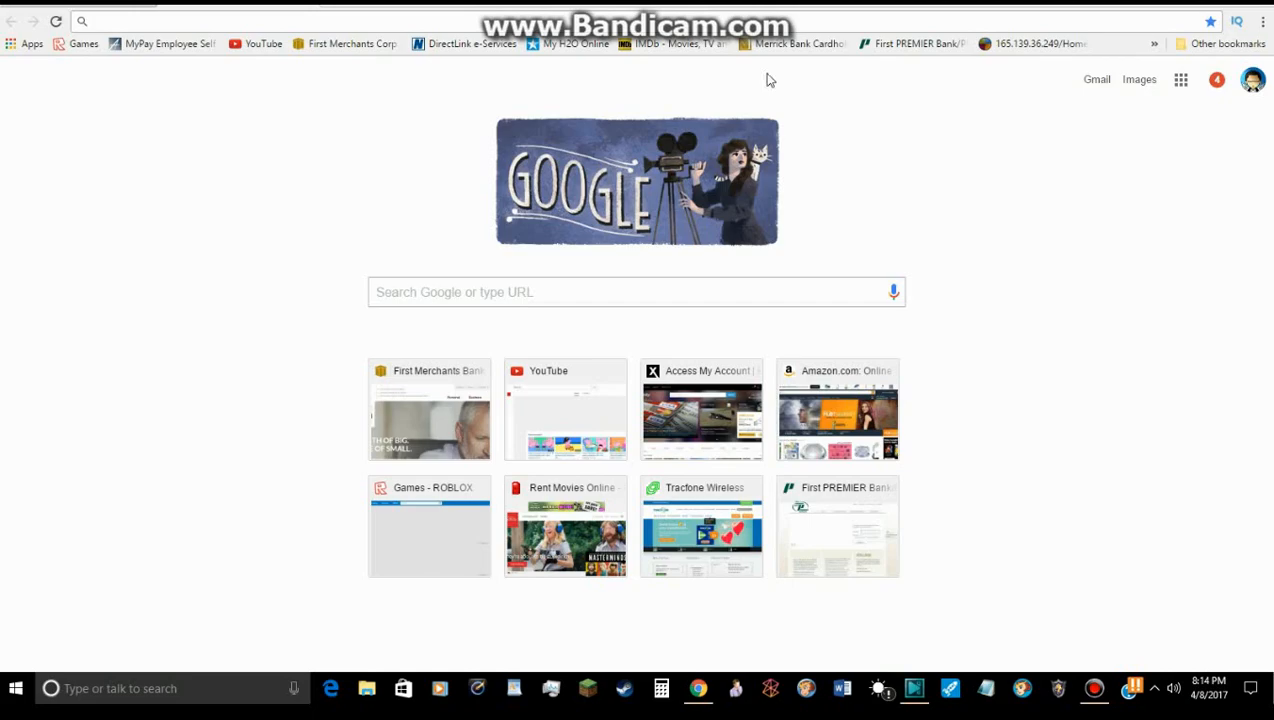
mouse_move(966, 60)
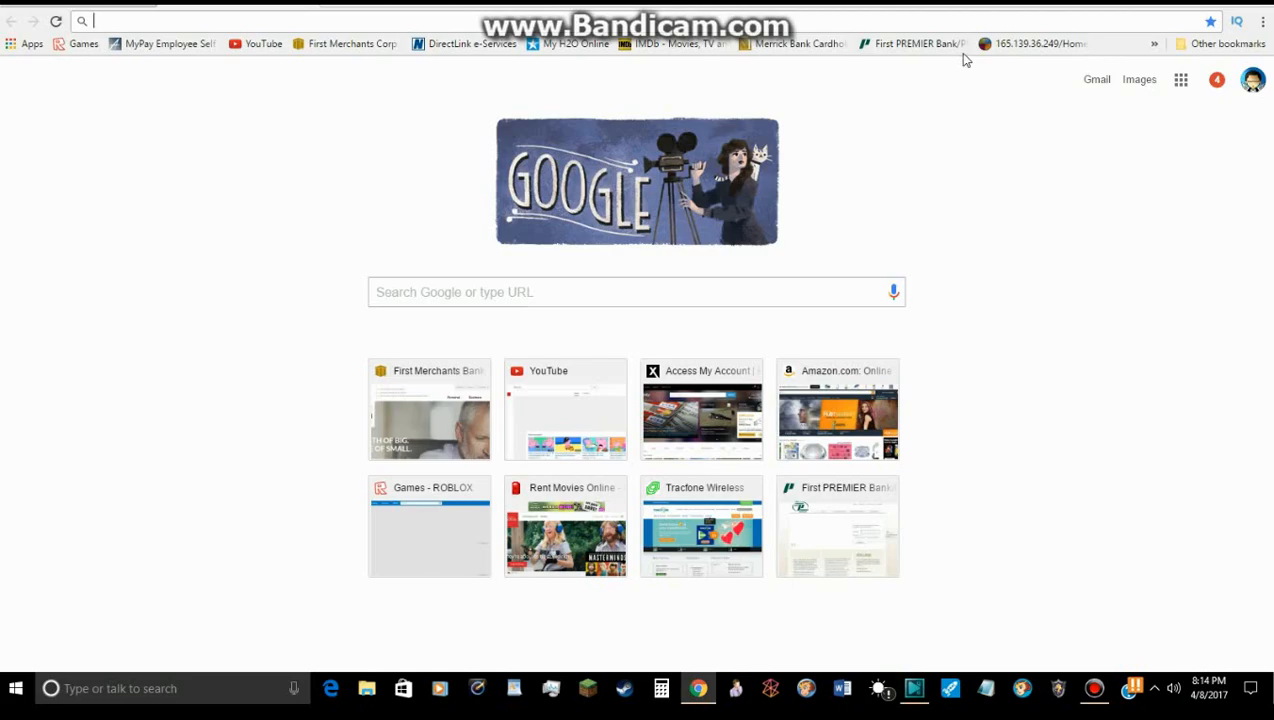
mouse_move(846, 162)
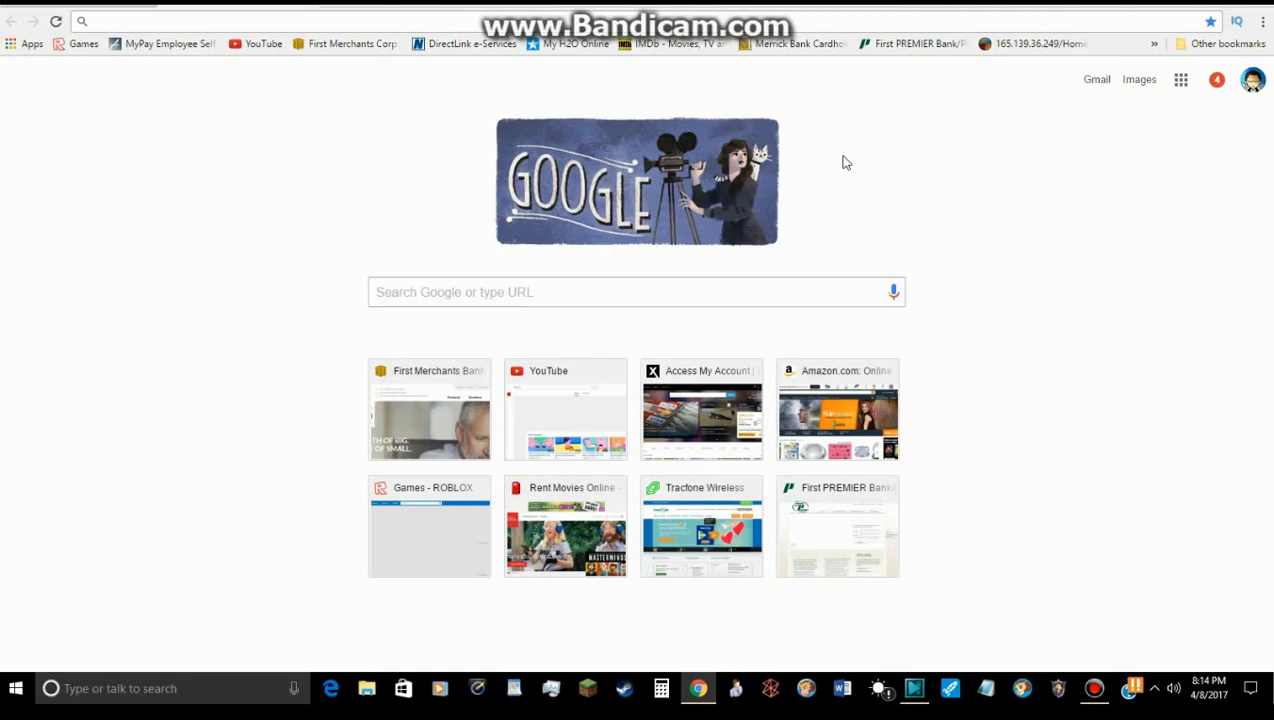
type("blur")
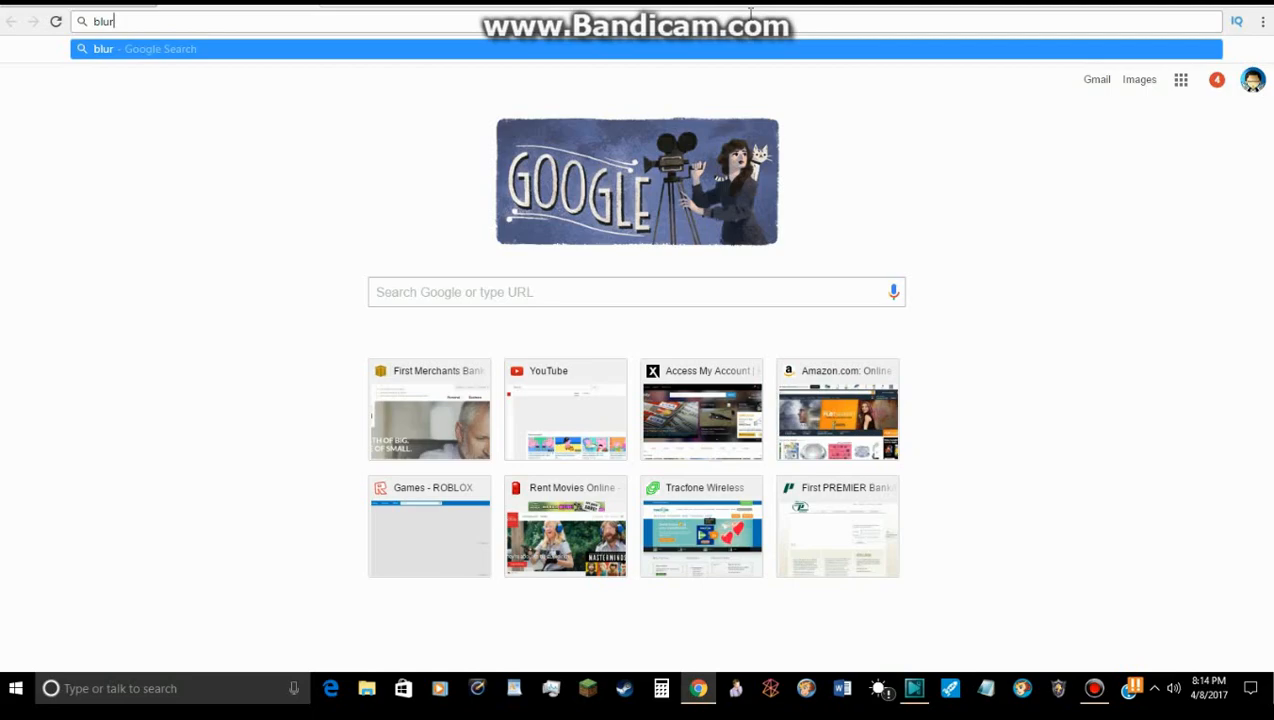
key("Backspace")
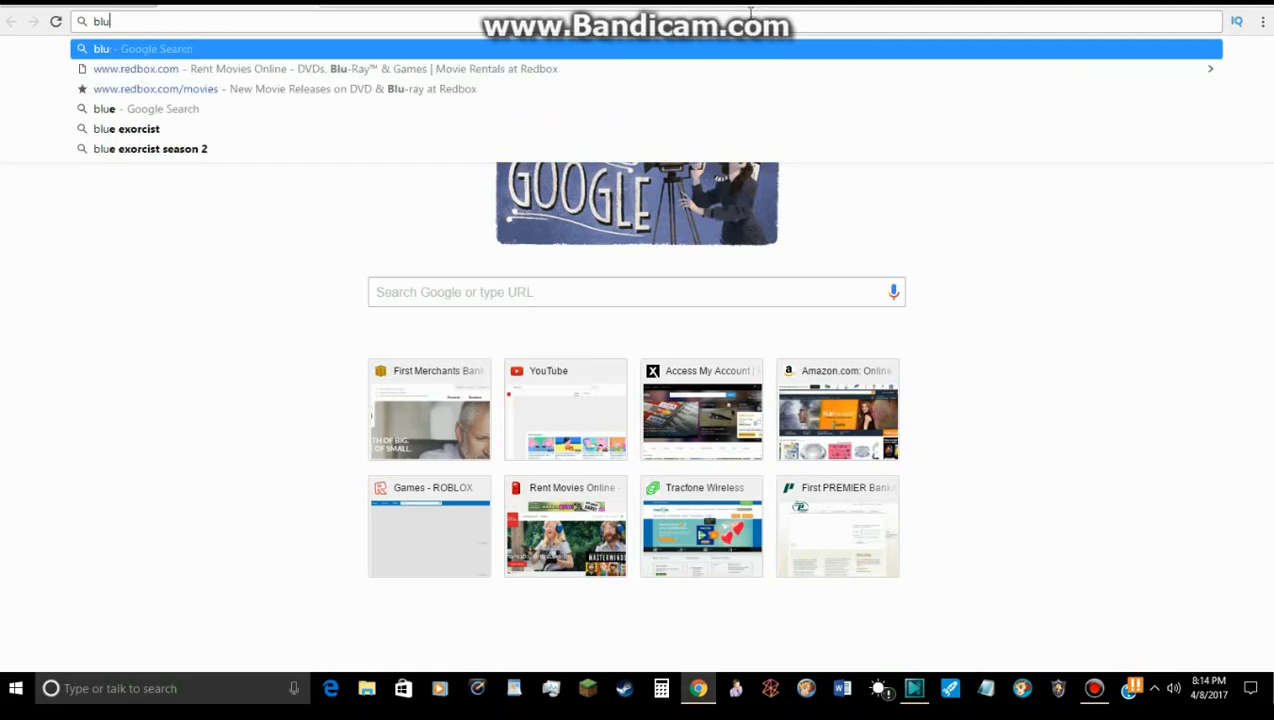
type("estacks")
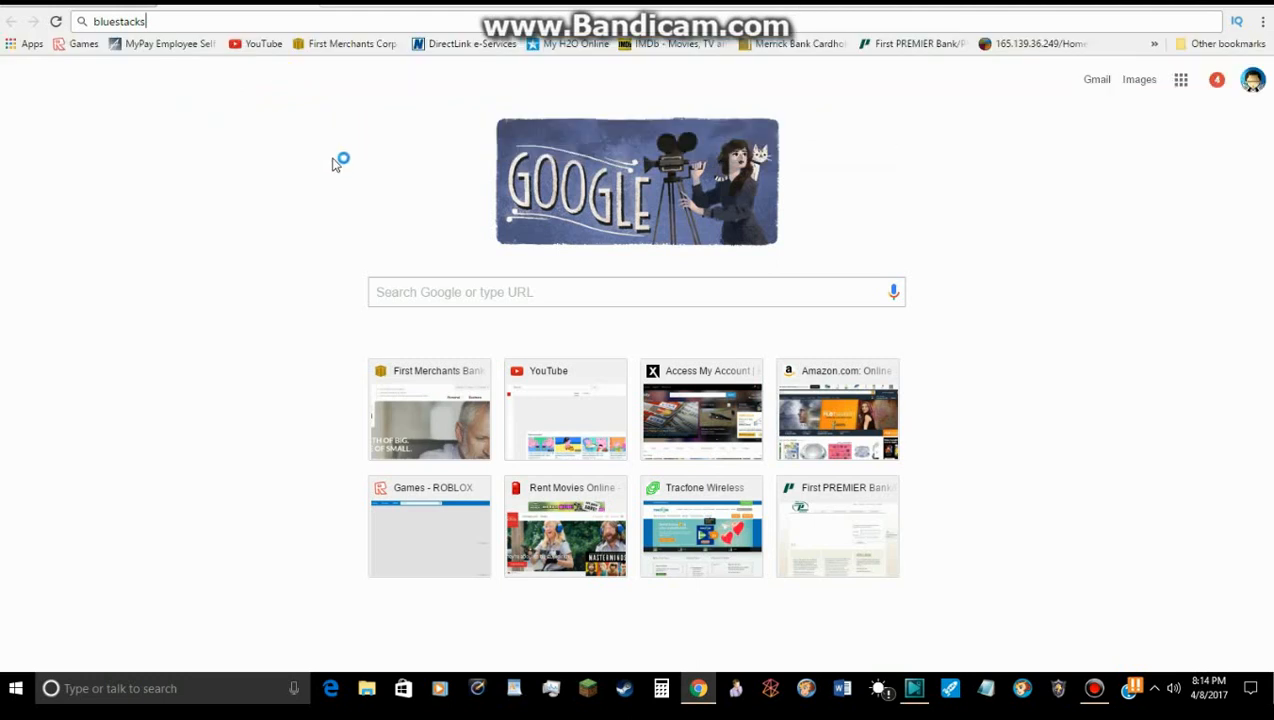
key("Return")
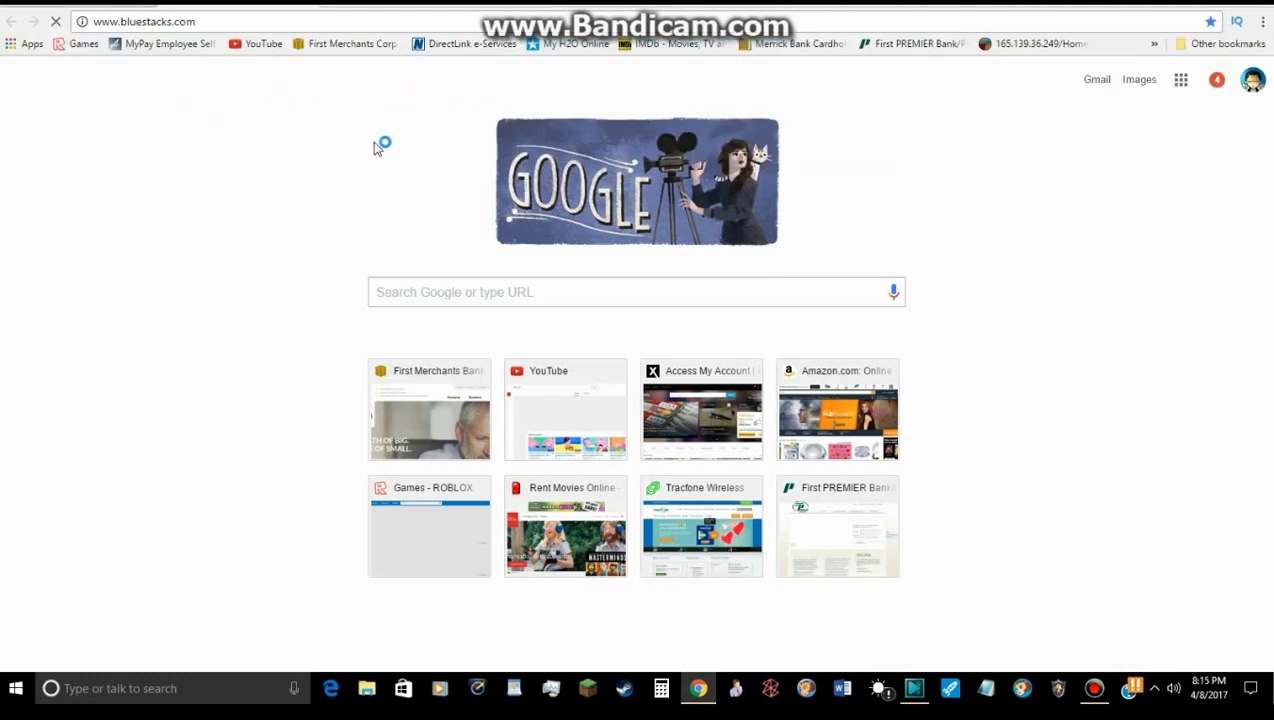
mouse_move(407, 145)
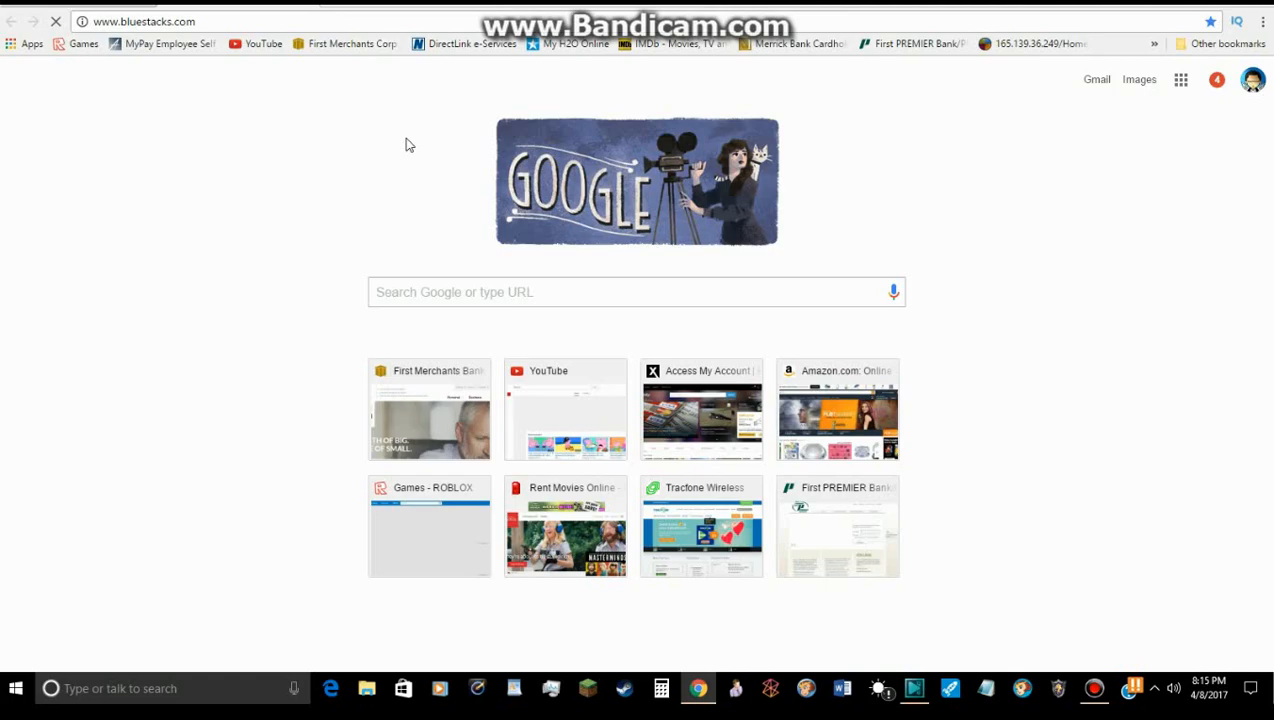
mouse_move(342, 108)
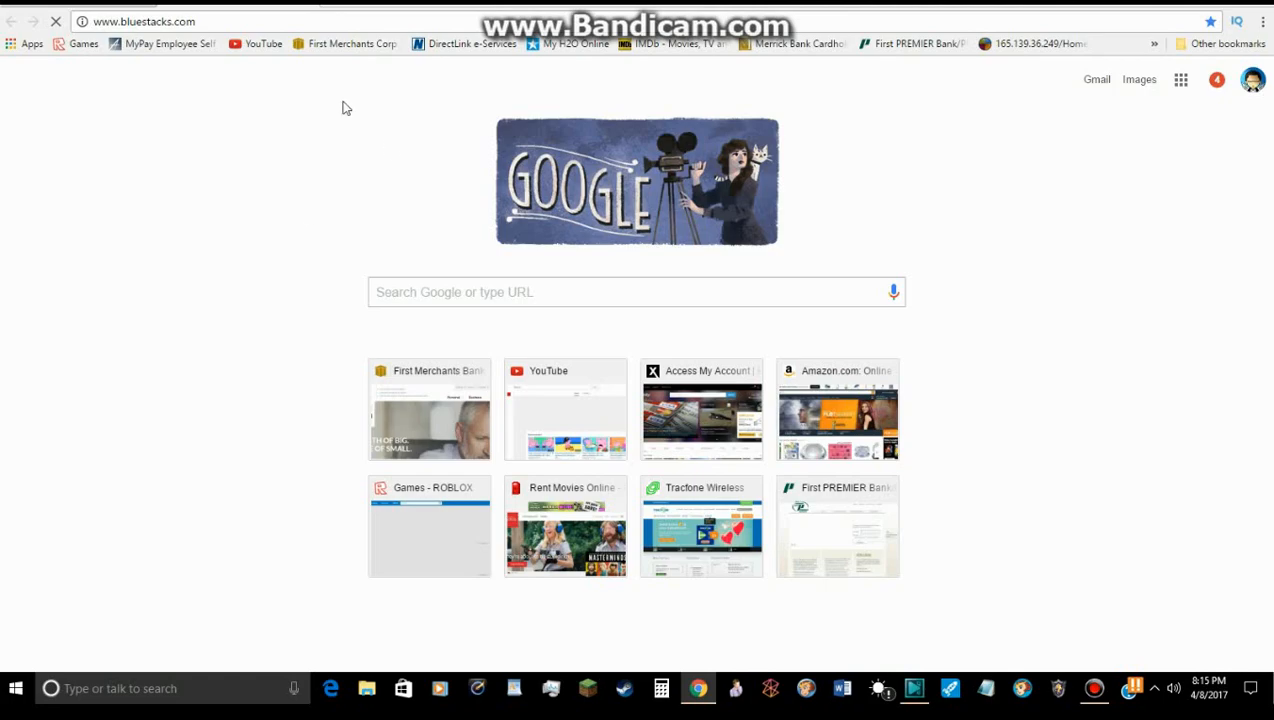
mouse_move(160, 297)
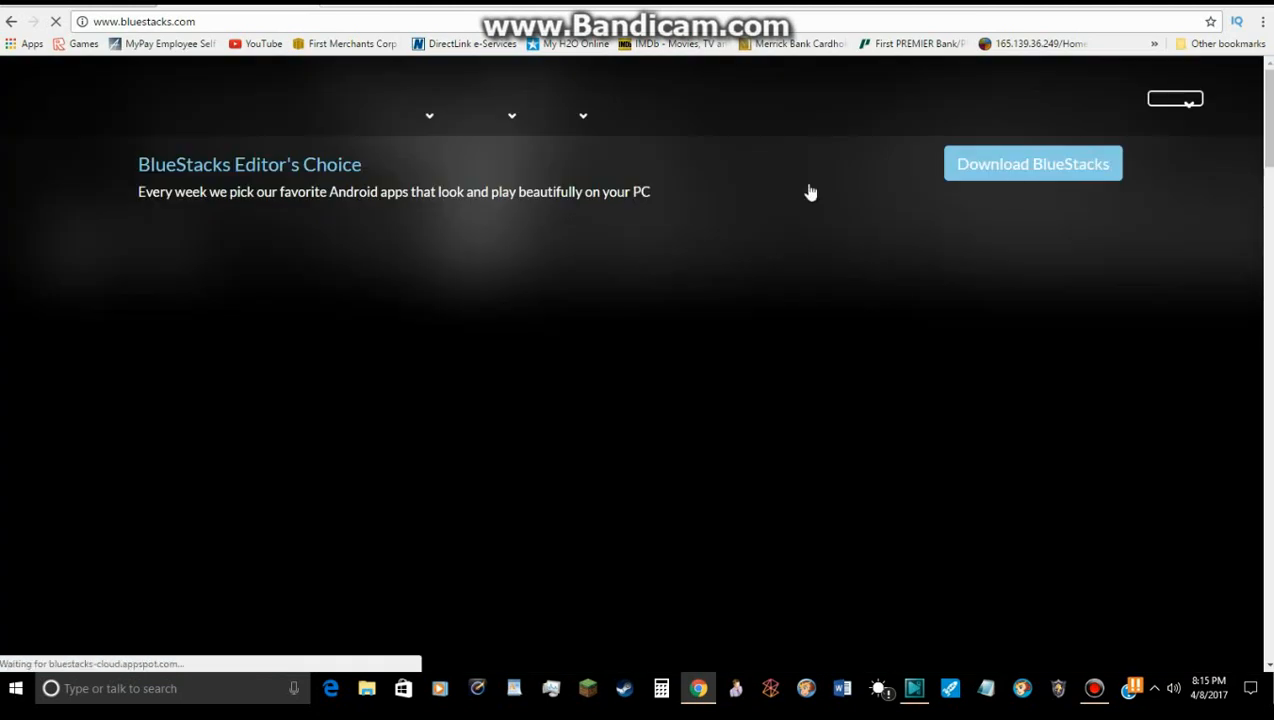
mouse_move(948, 177)
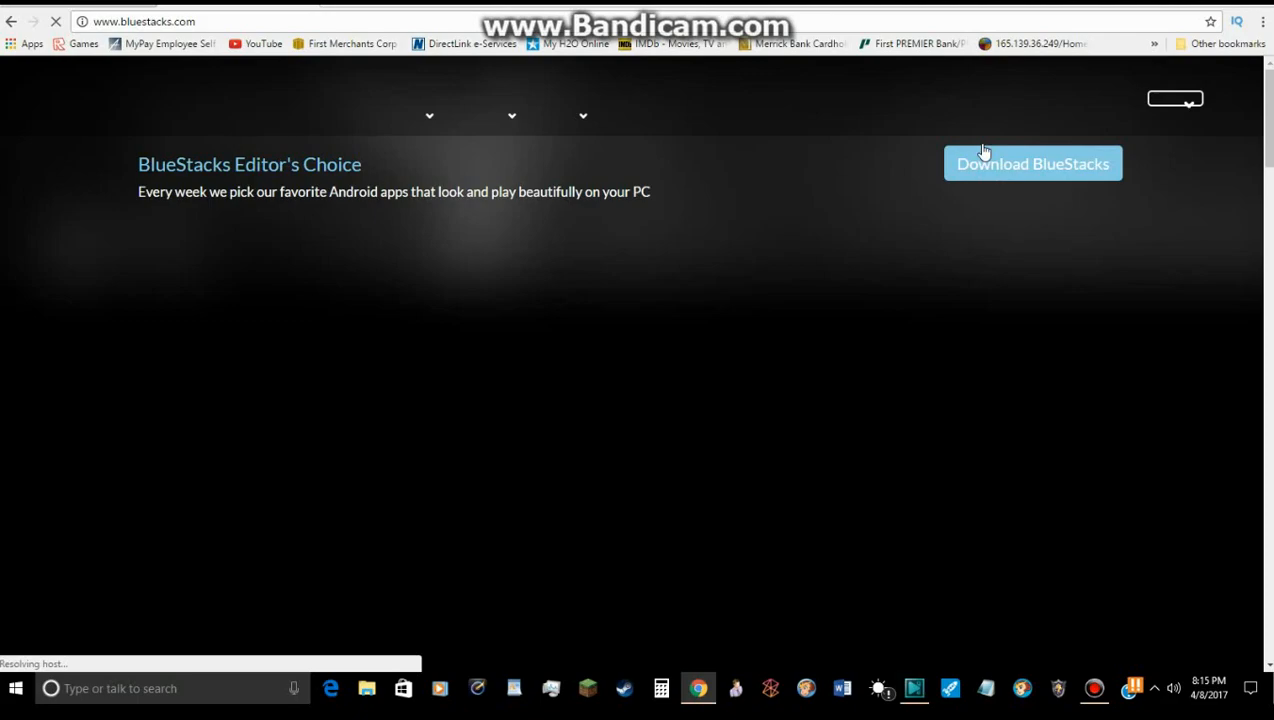
mouse_move(930, 140)
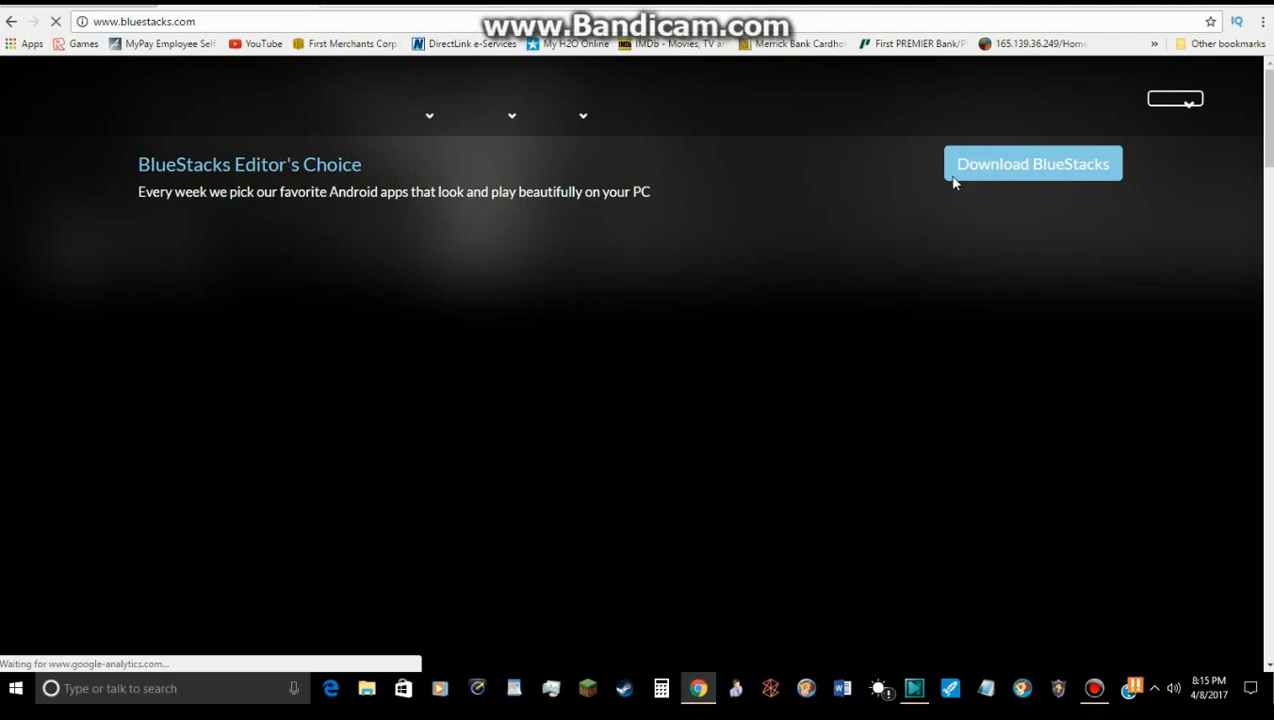
mouse_move(1001, 176)
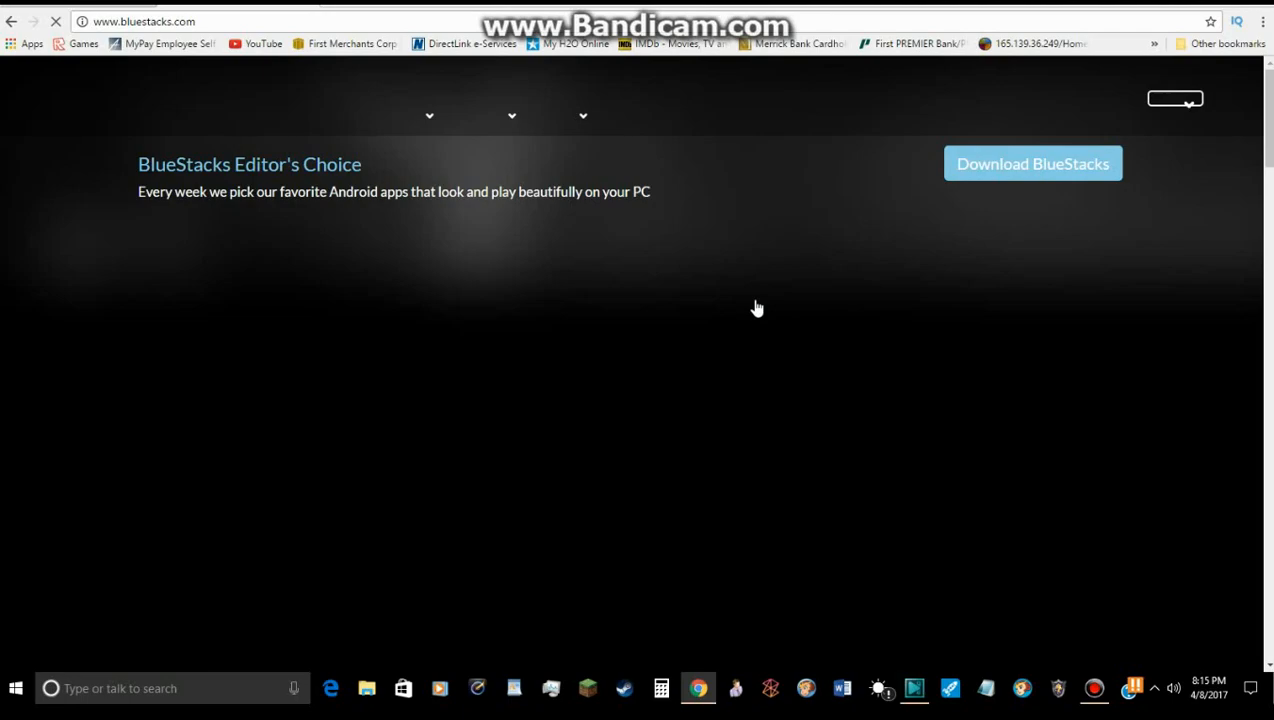
Start the BlueStacks download from the Download BlueStacks button.
left_click(1032, 163)
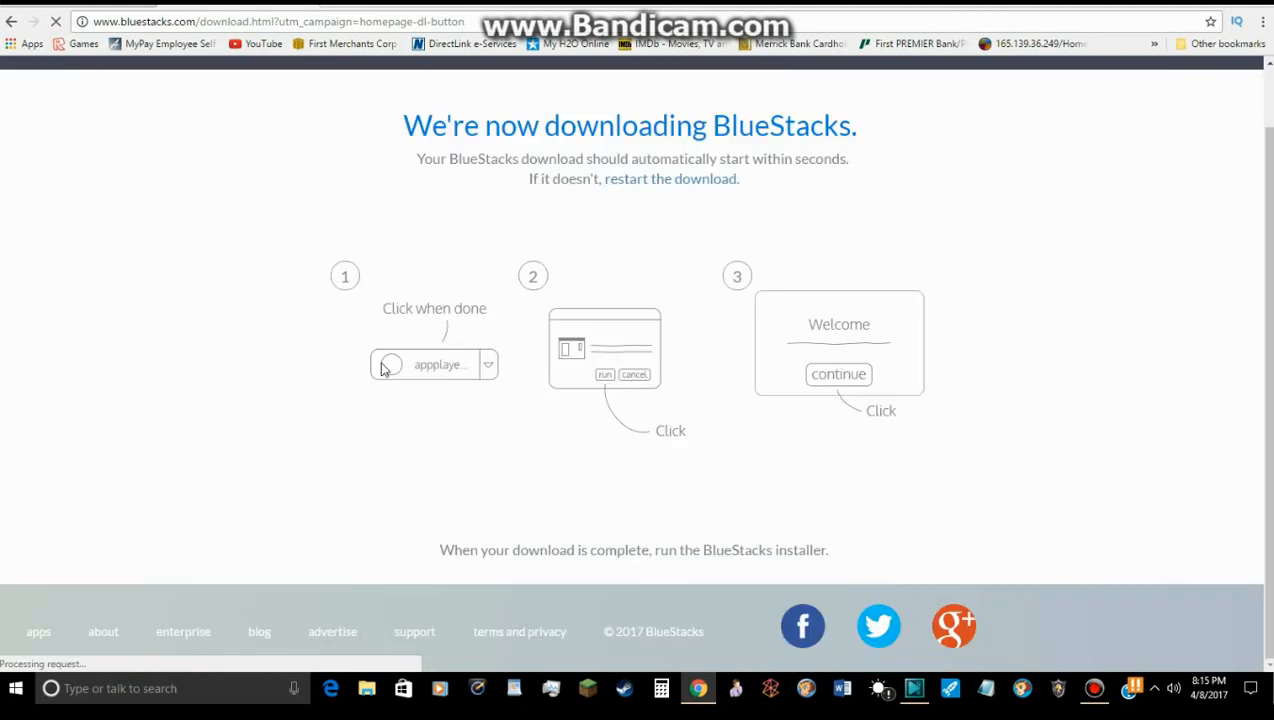
mouse_move(658, 369)
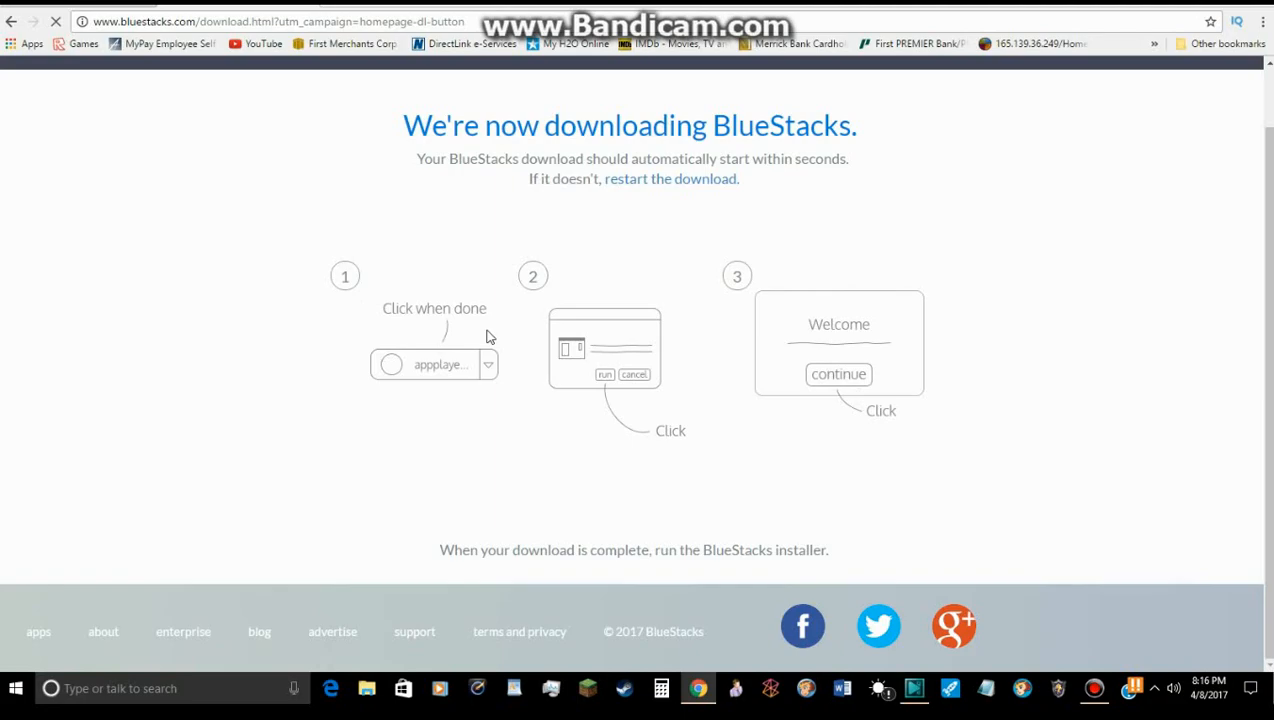
mouse_move(26, 590)
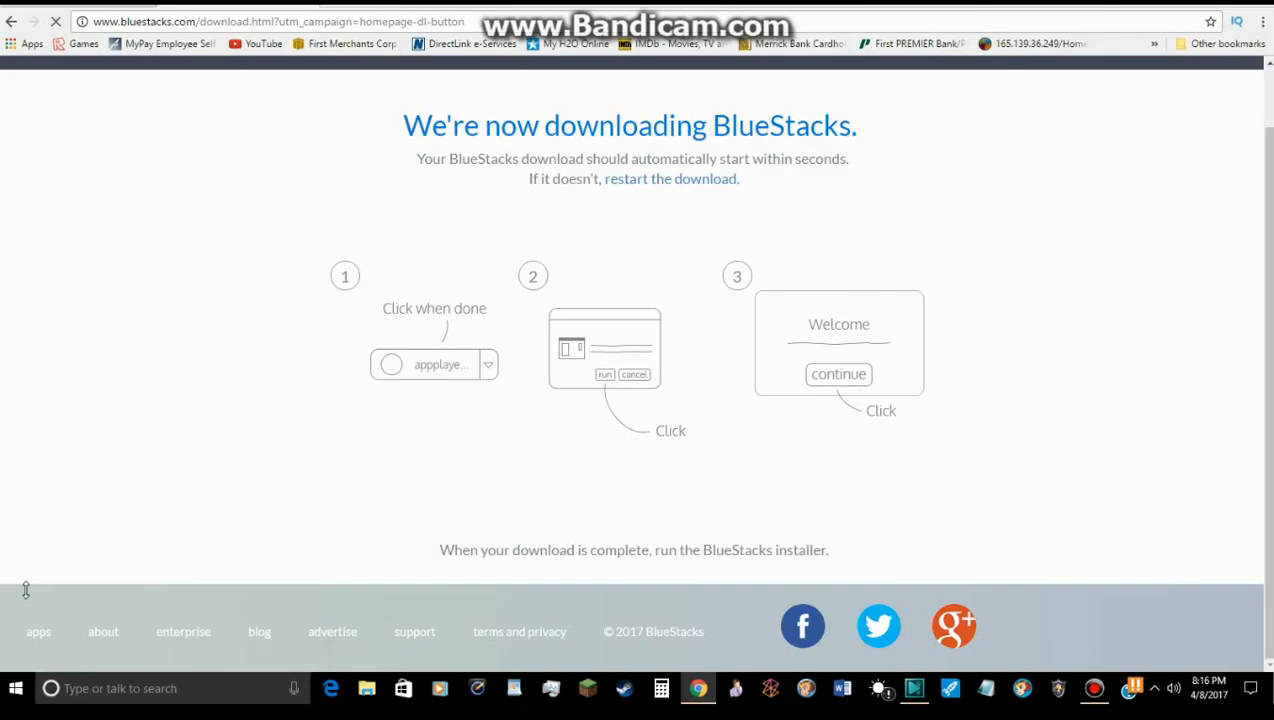
mouse_move(57, 656)
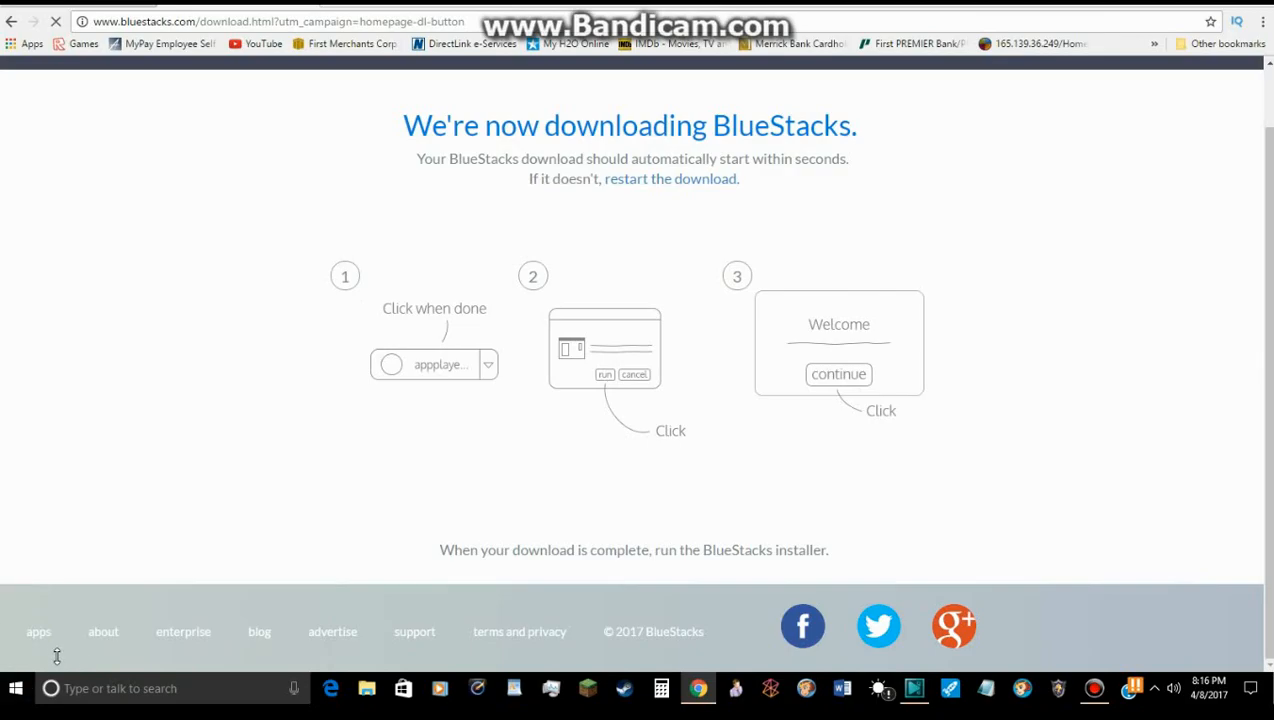
mouse_move(411, 450)
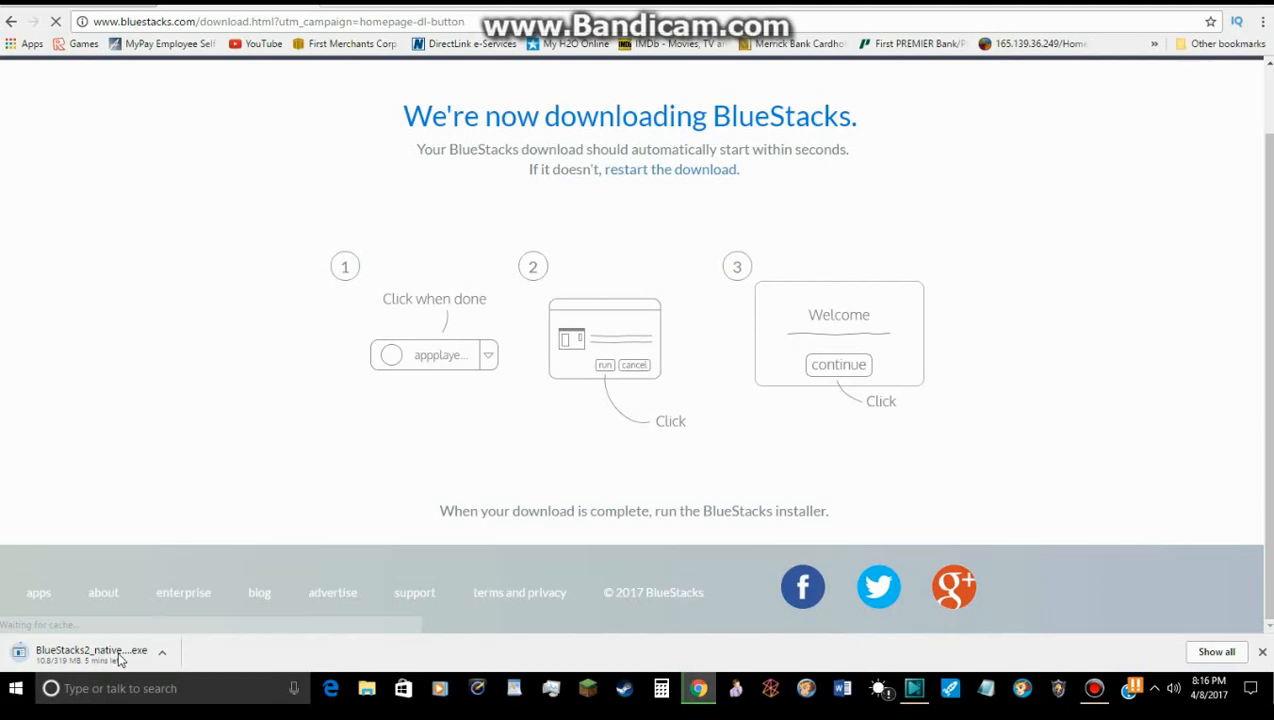
Cancel the paused BlueStacks installer download from the browser's download shelf.
left_click(162, 652)
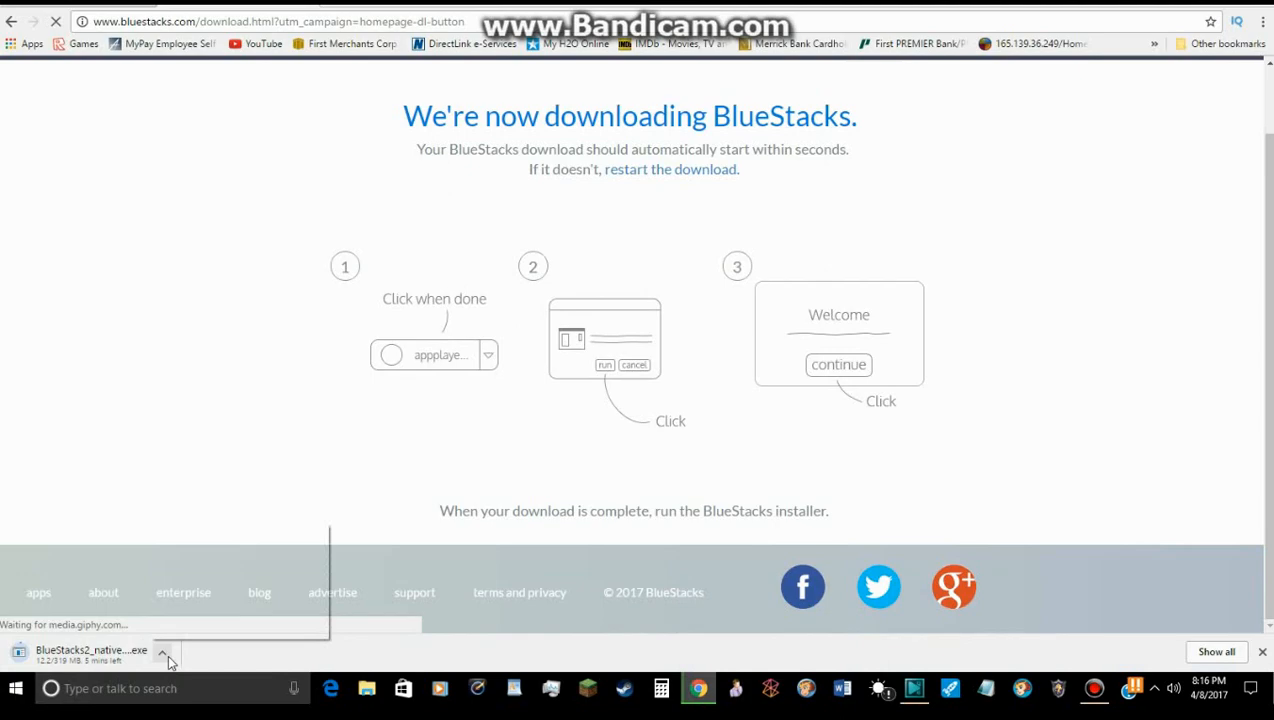
left_click(162, 651)
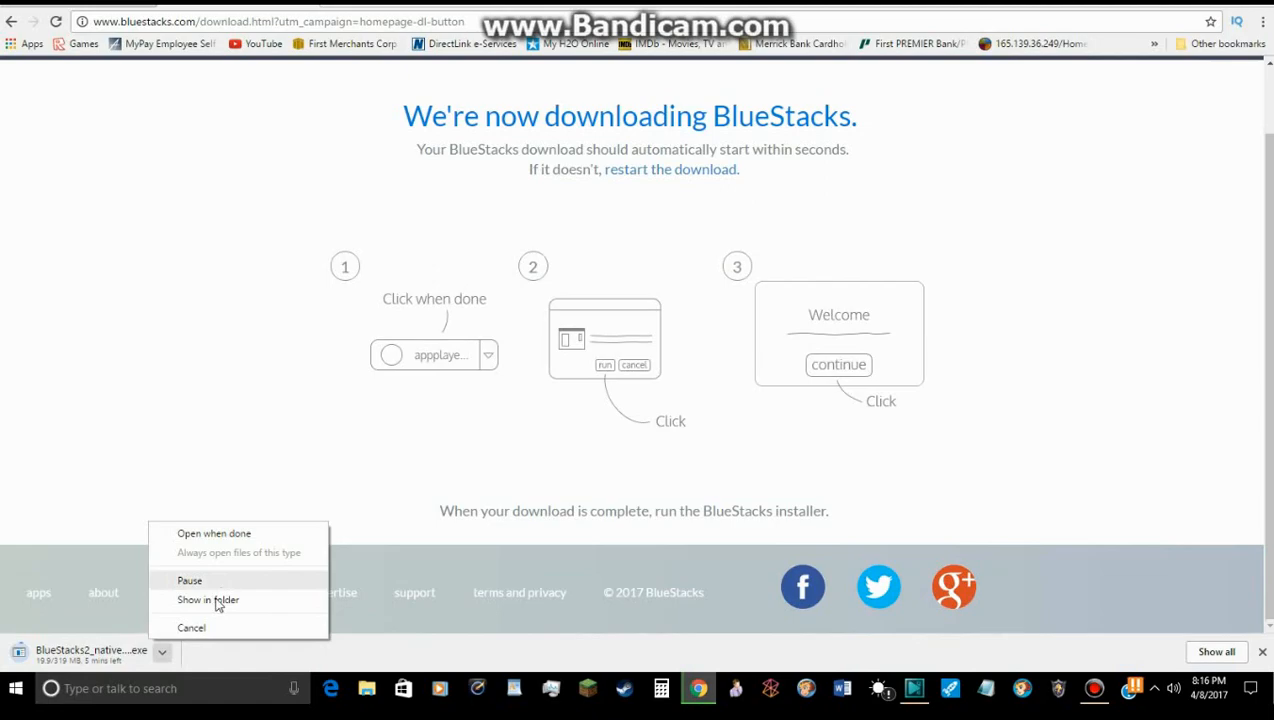
mouse_move(227, 627)
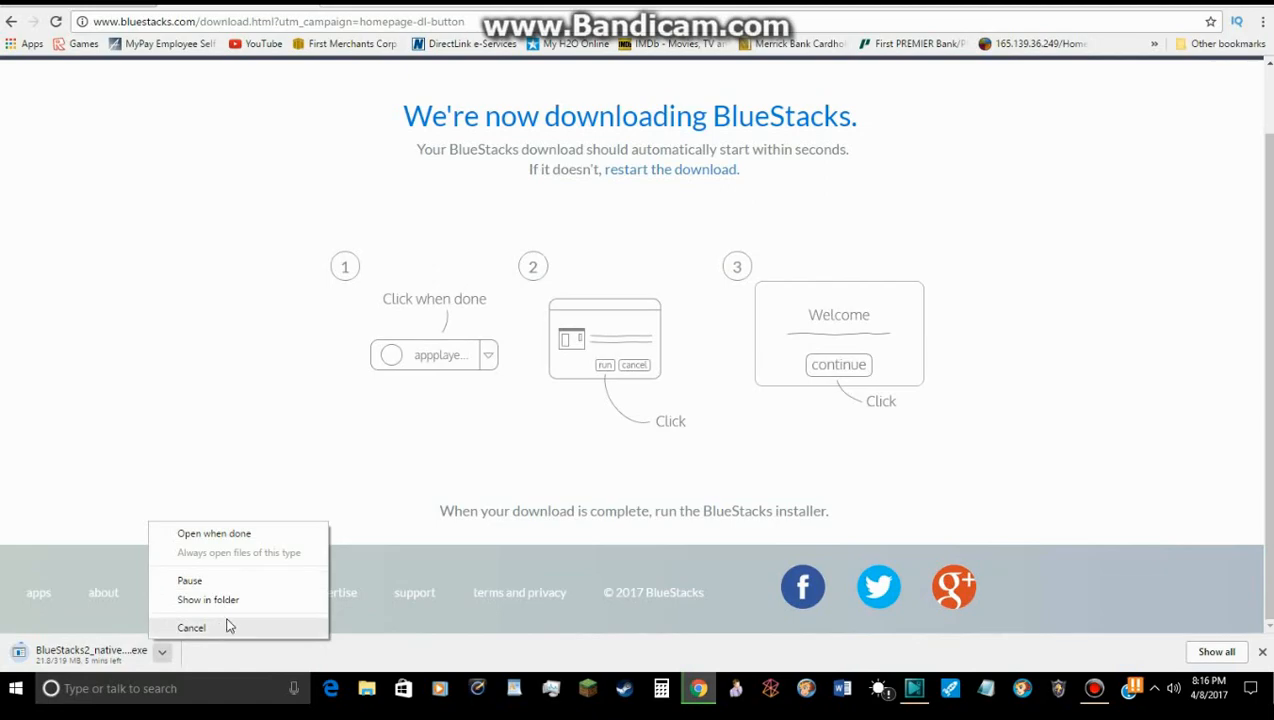
mouse_move(208, 599)
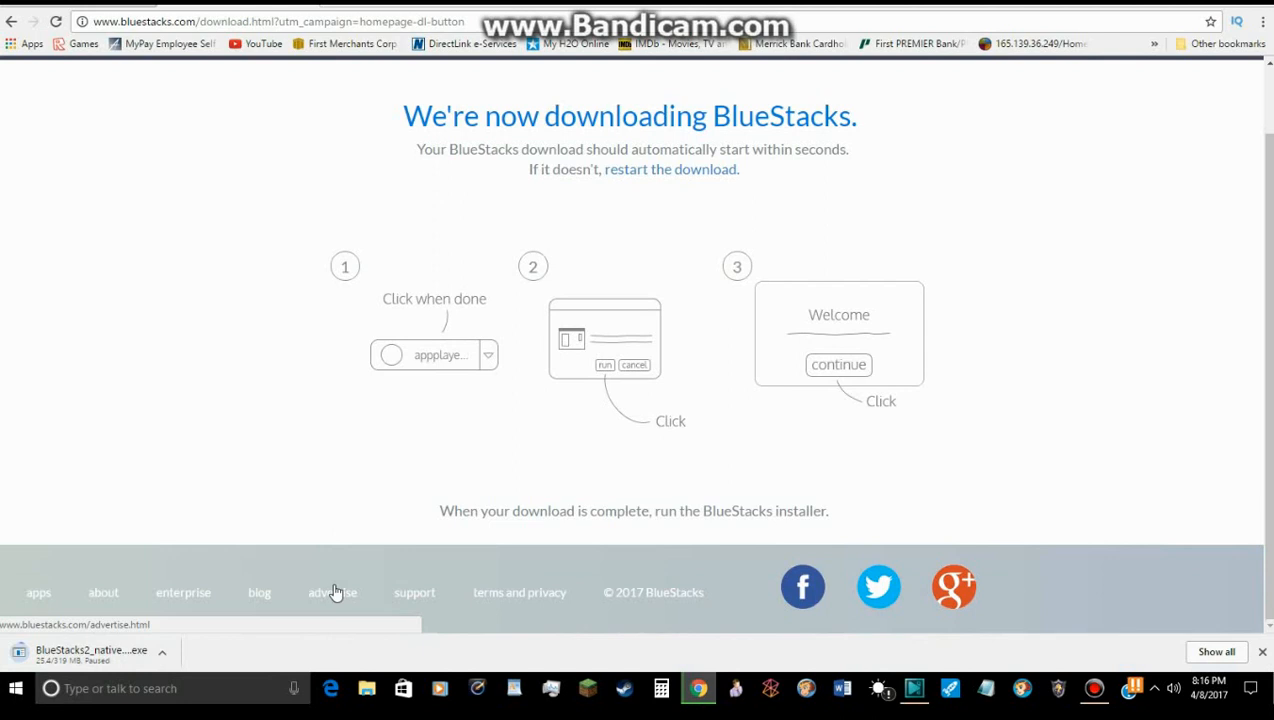
mouse_move(145, 658)
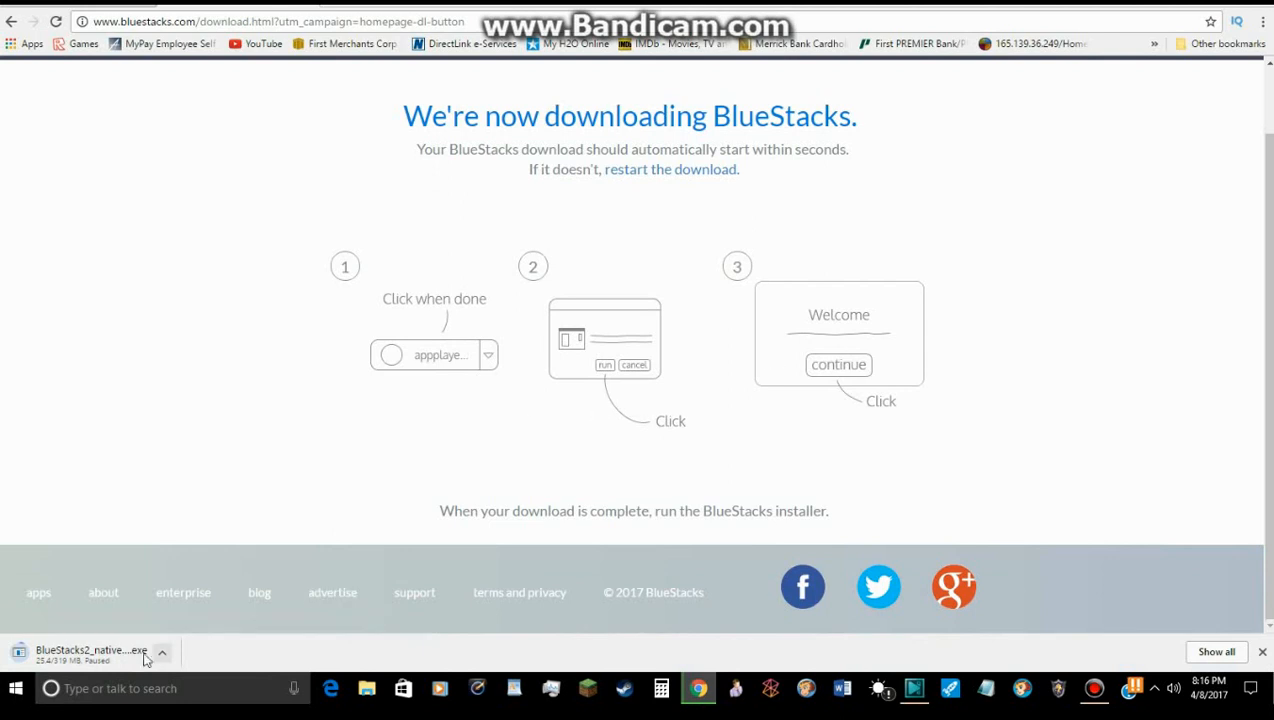
mouse_move(449, 392)
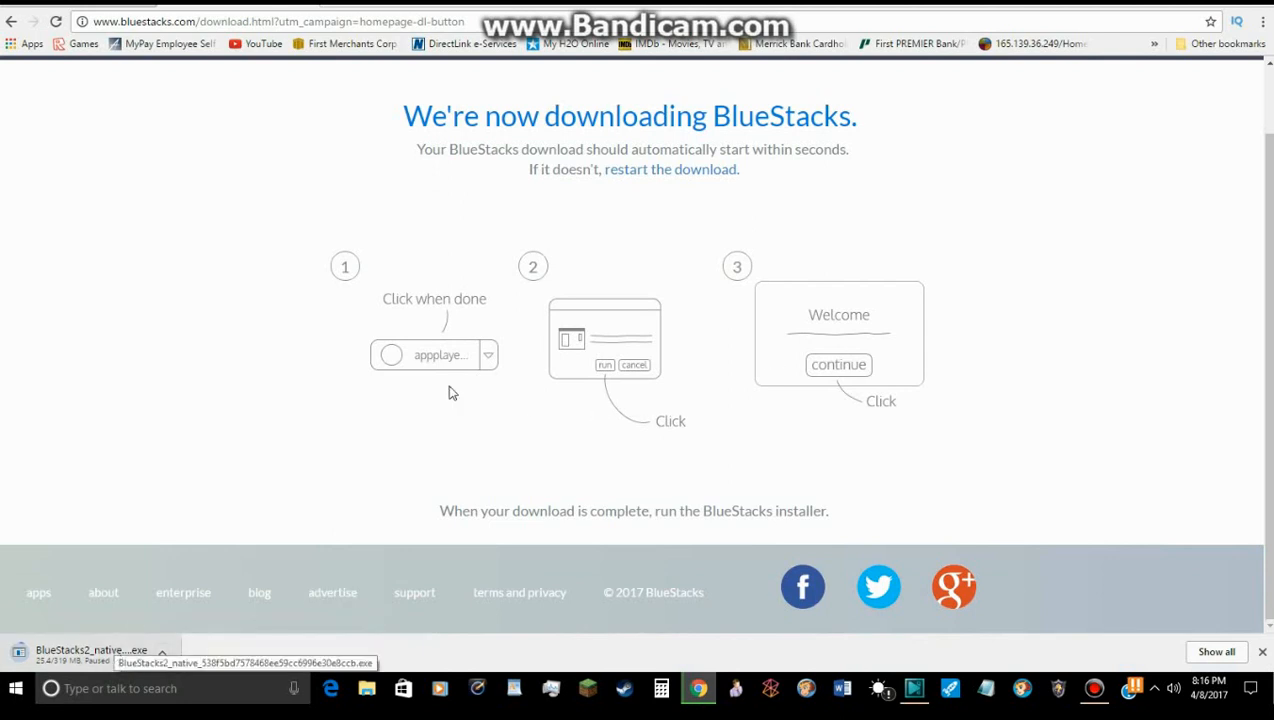
mouse_move(694, 369)
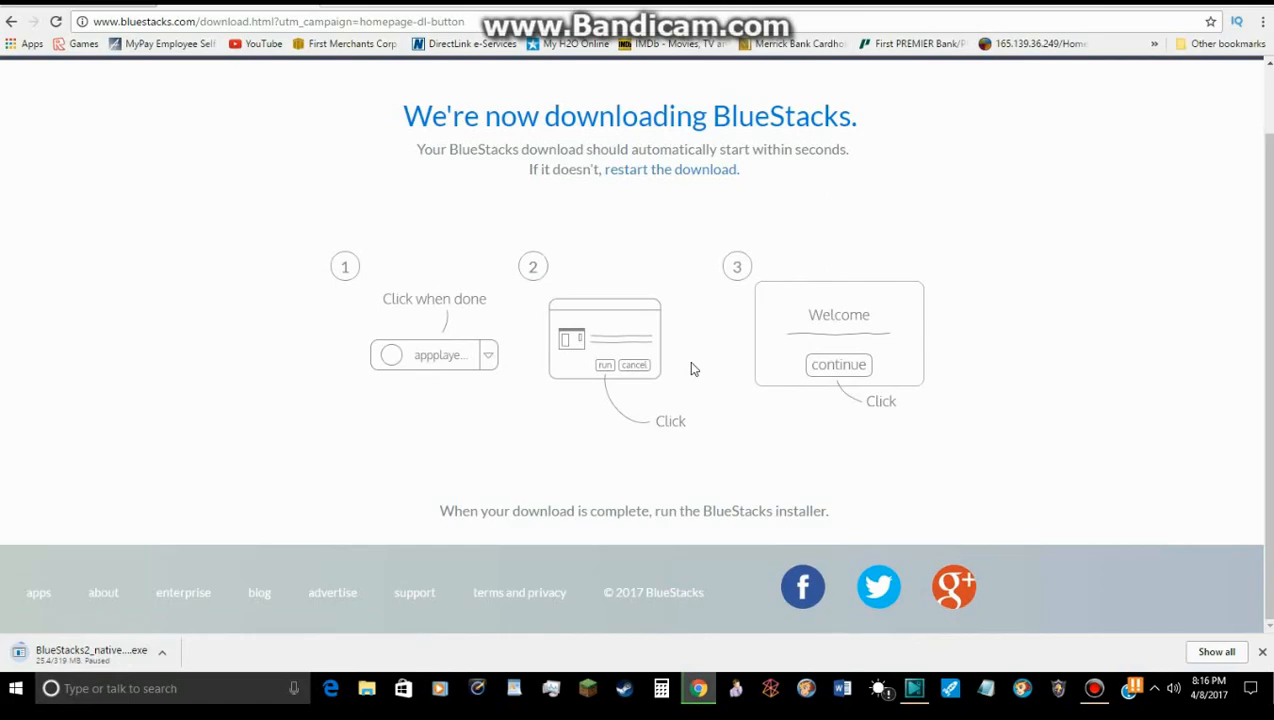
scroll("up", 3)
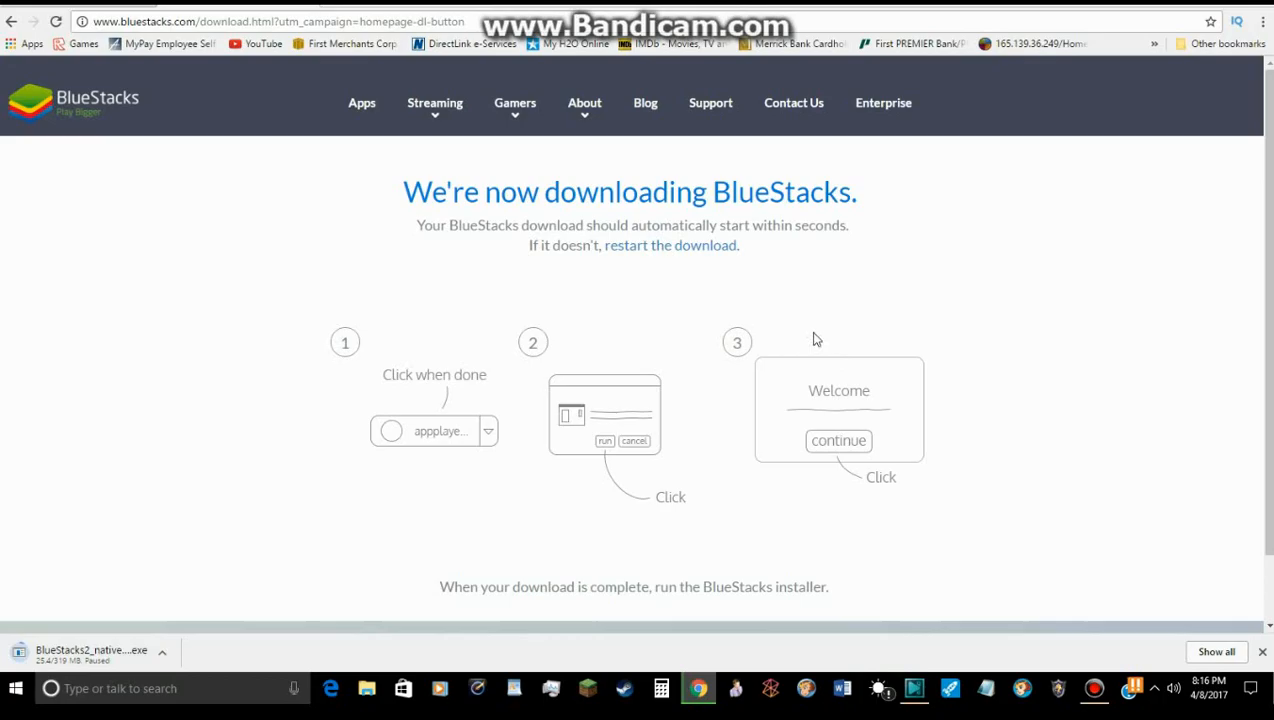
mouse_move(839, 675)
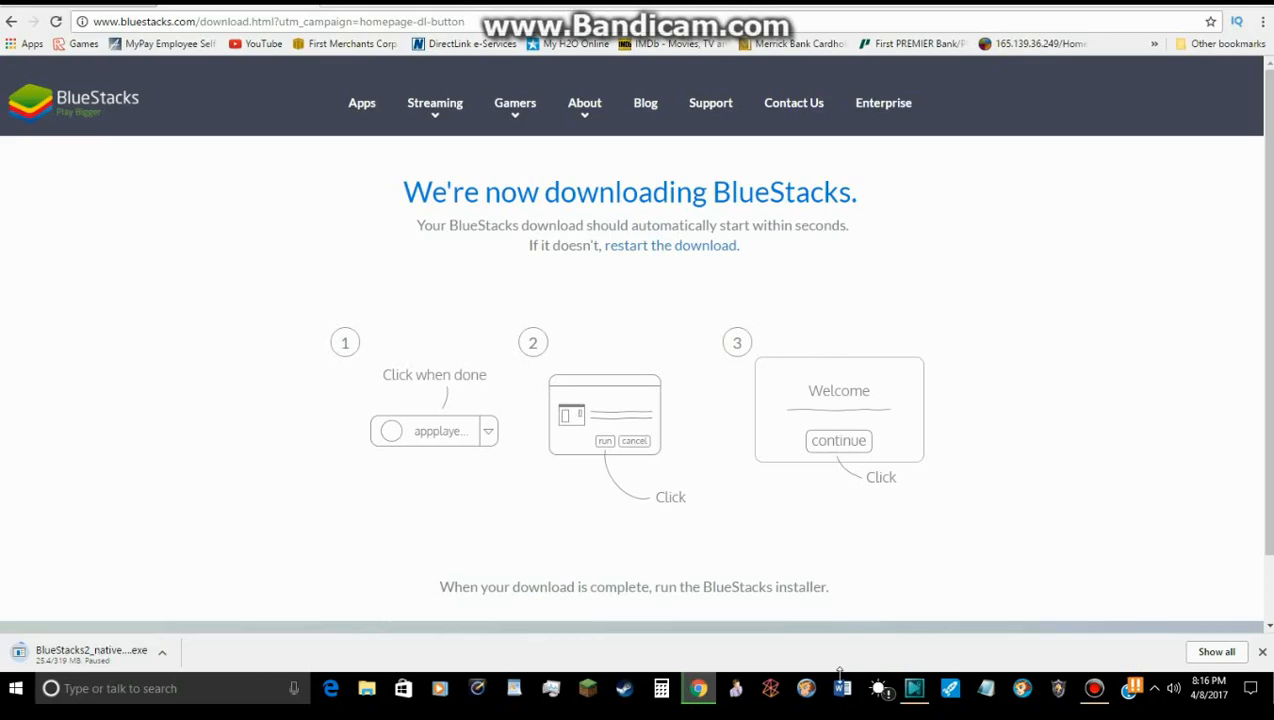
left_click(162, 651)
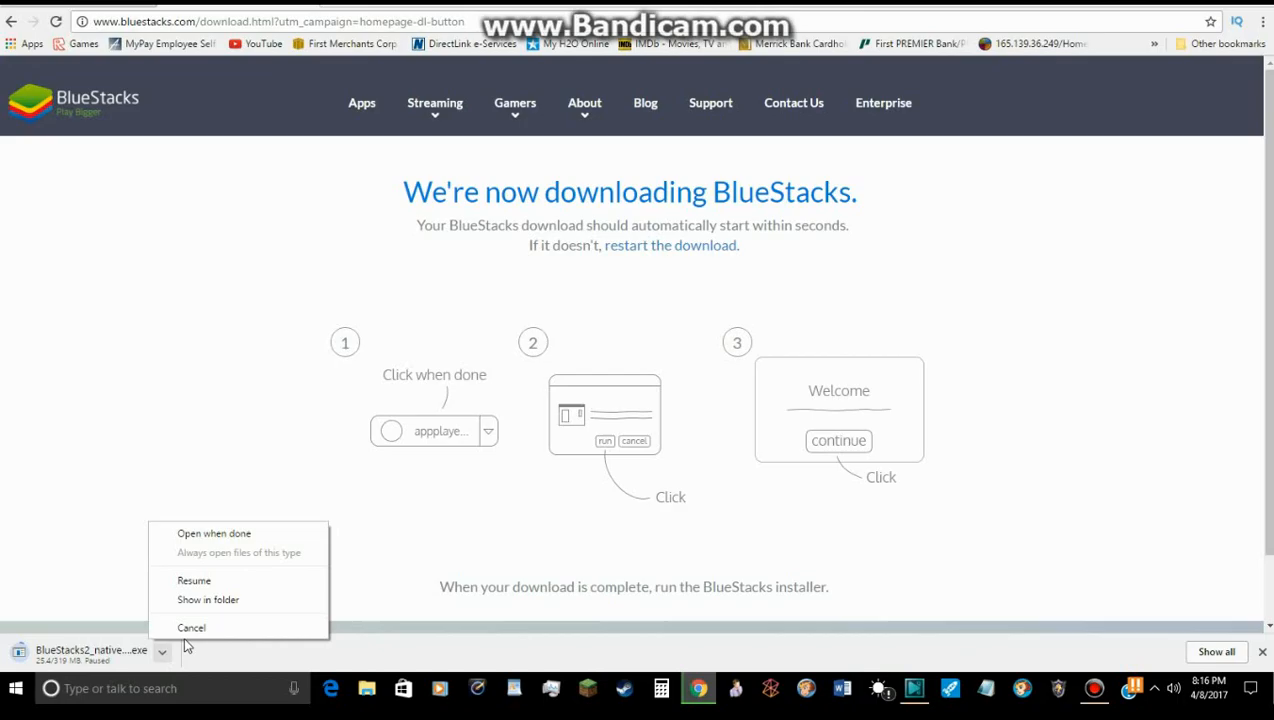
left_click(191, 627)
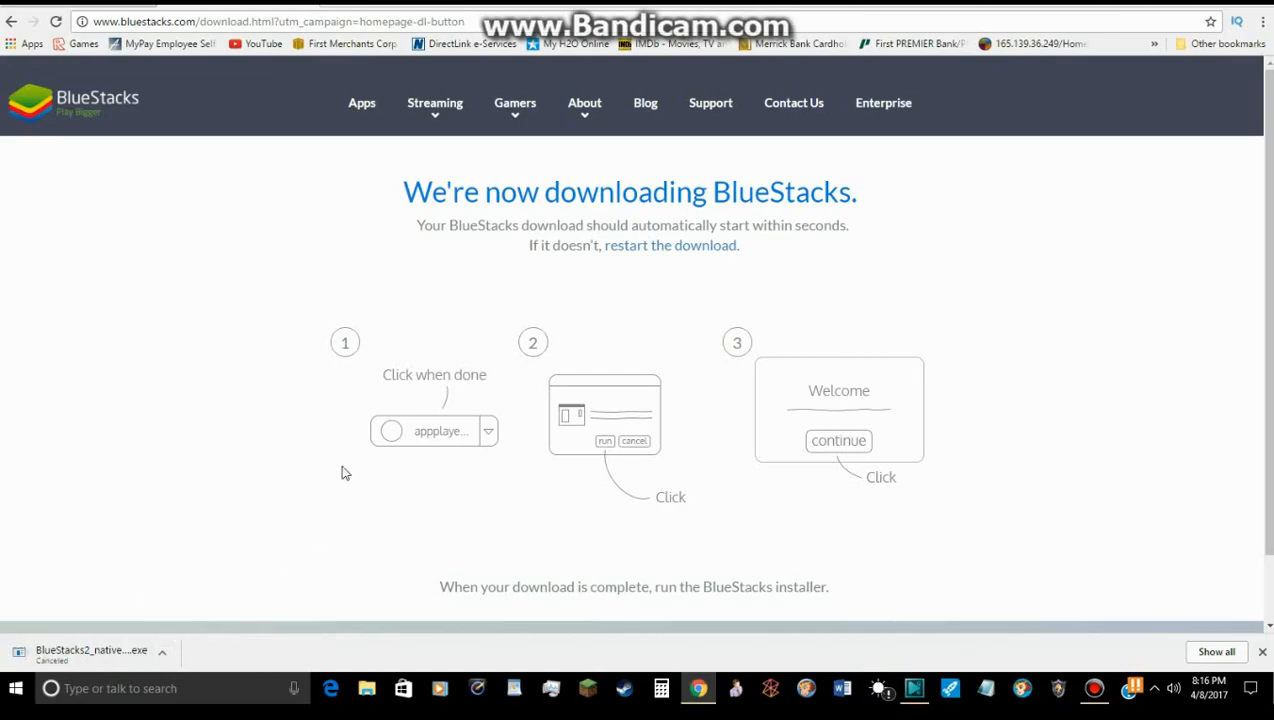
mouse_move(399, 494)
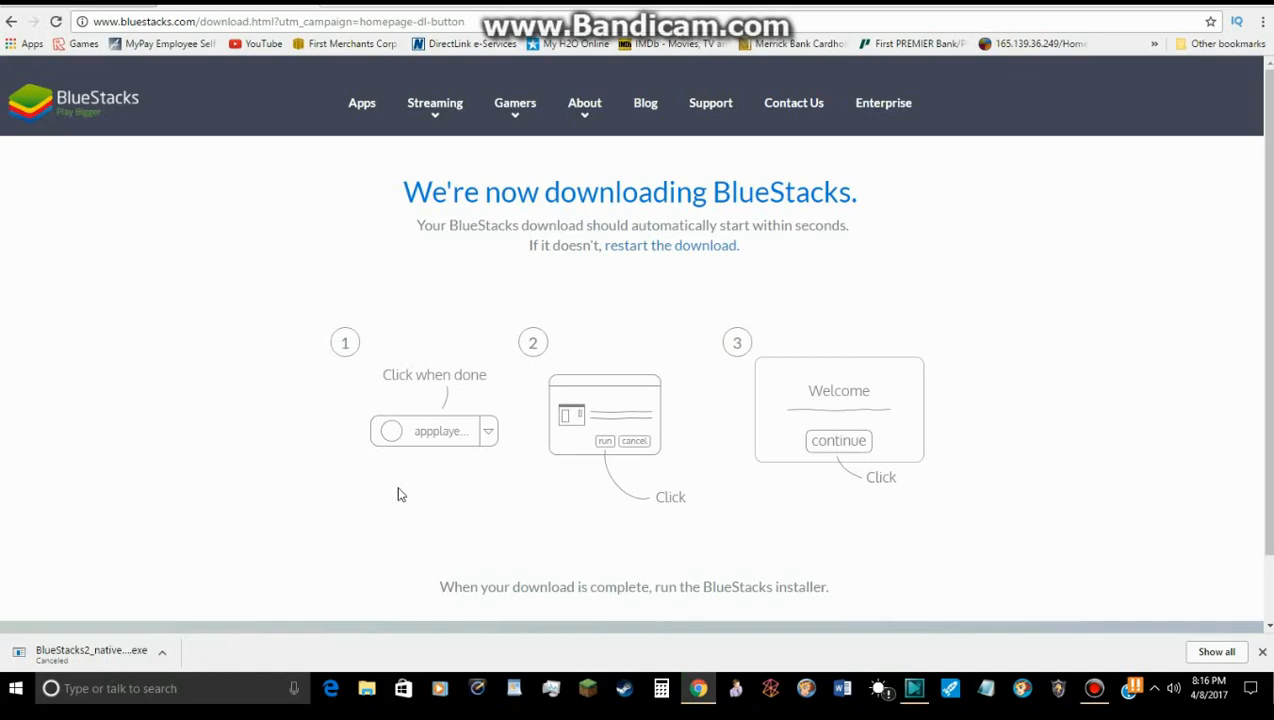
mouse_move(331, 488)
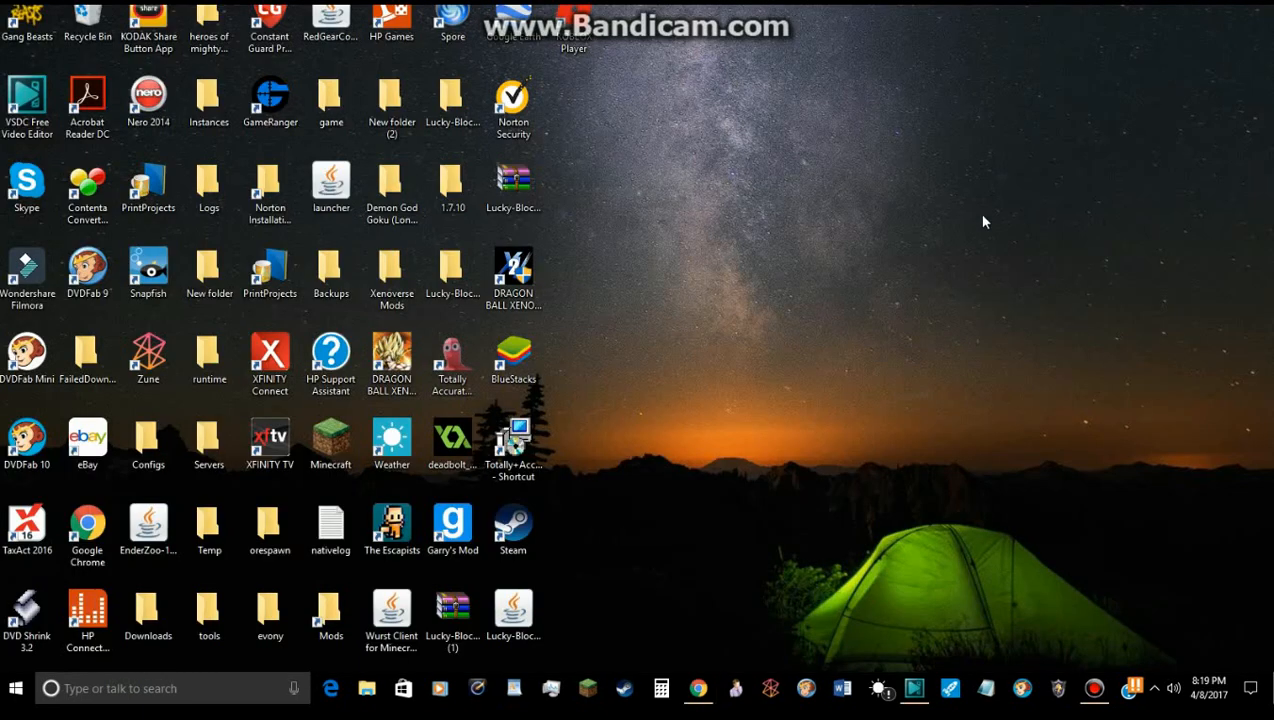
mouse_move(643, 371)
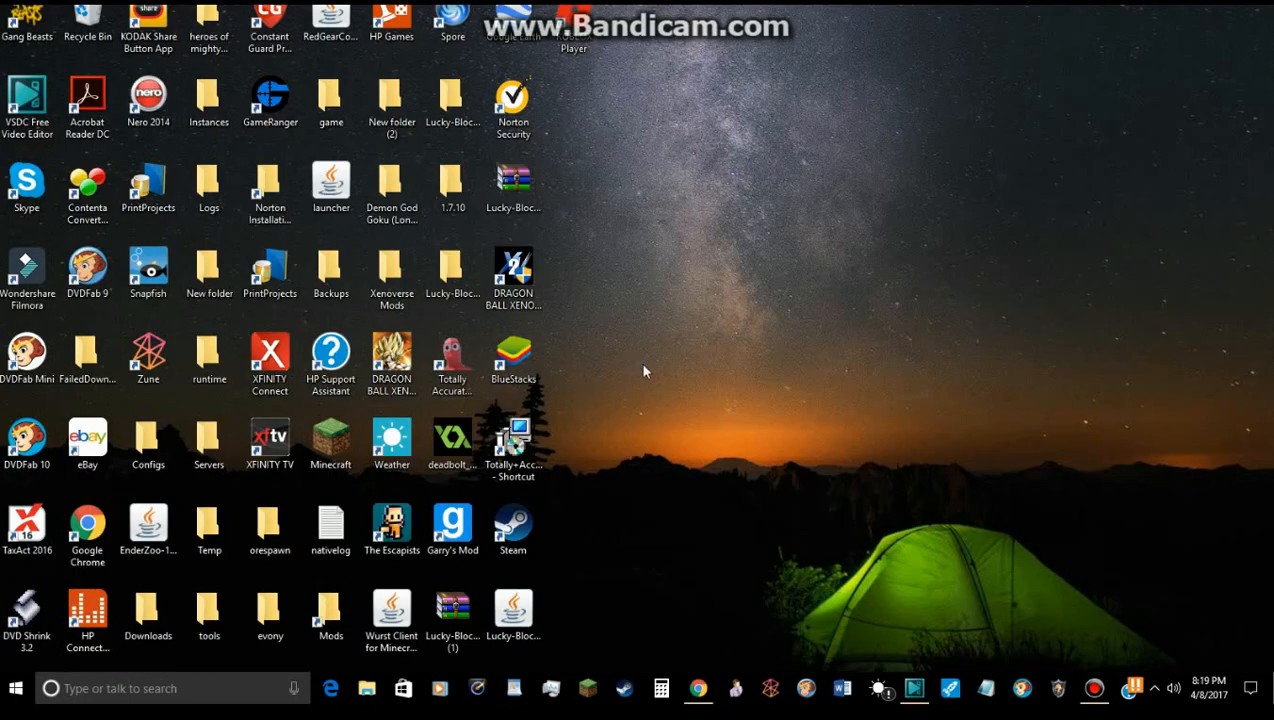
mouse_move(533, 363)
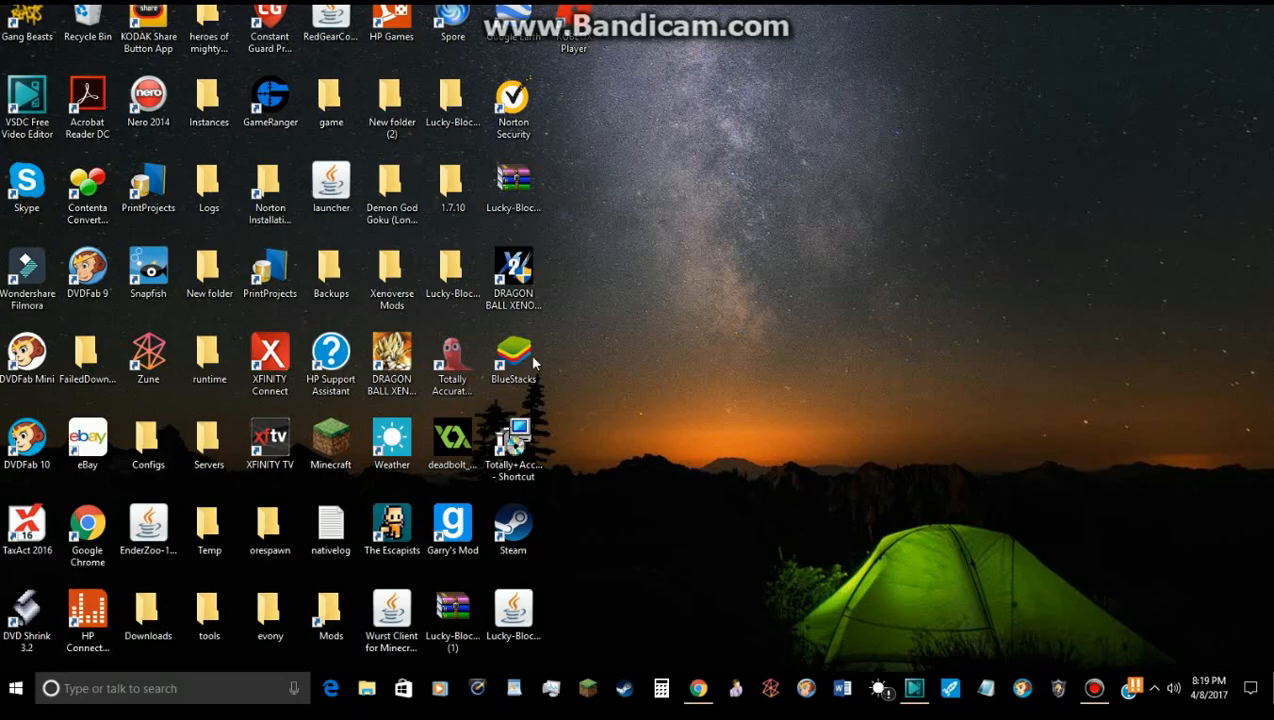
mouse_move(505, 363)
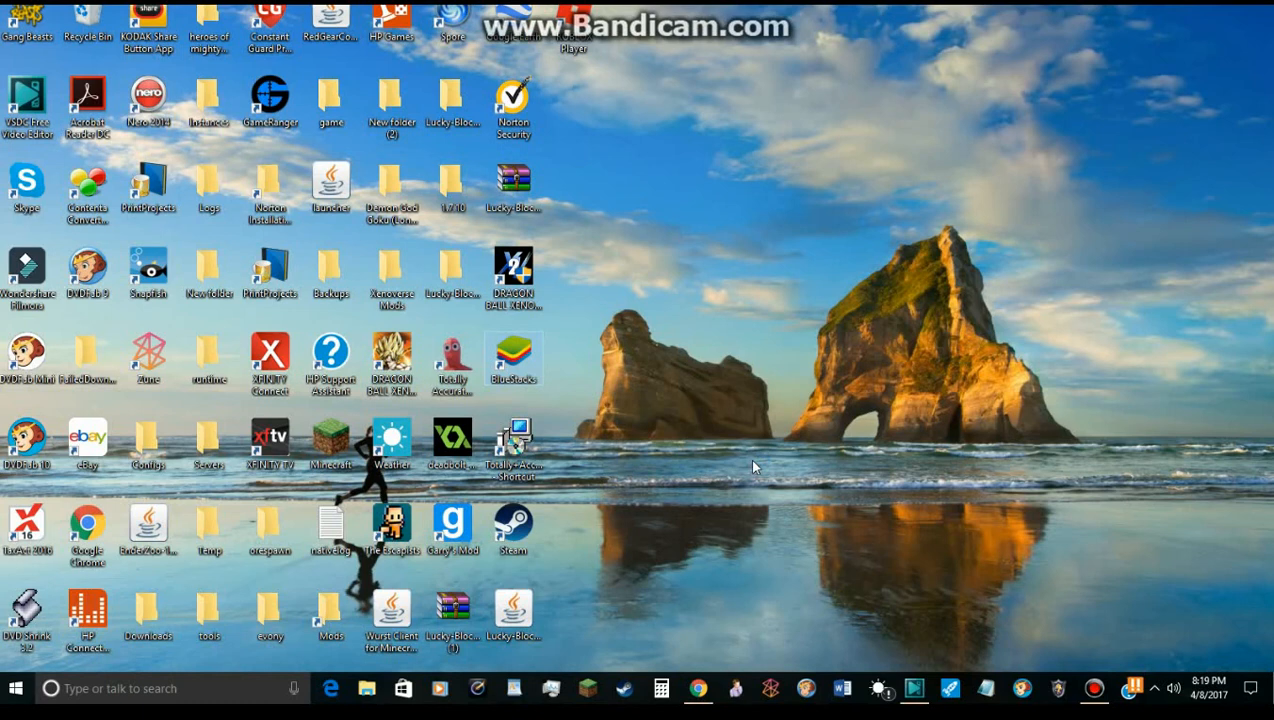
mouse_move(1091, 201)
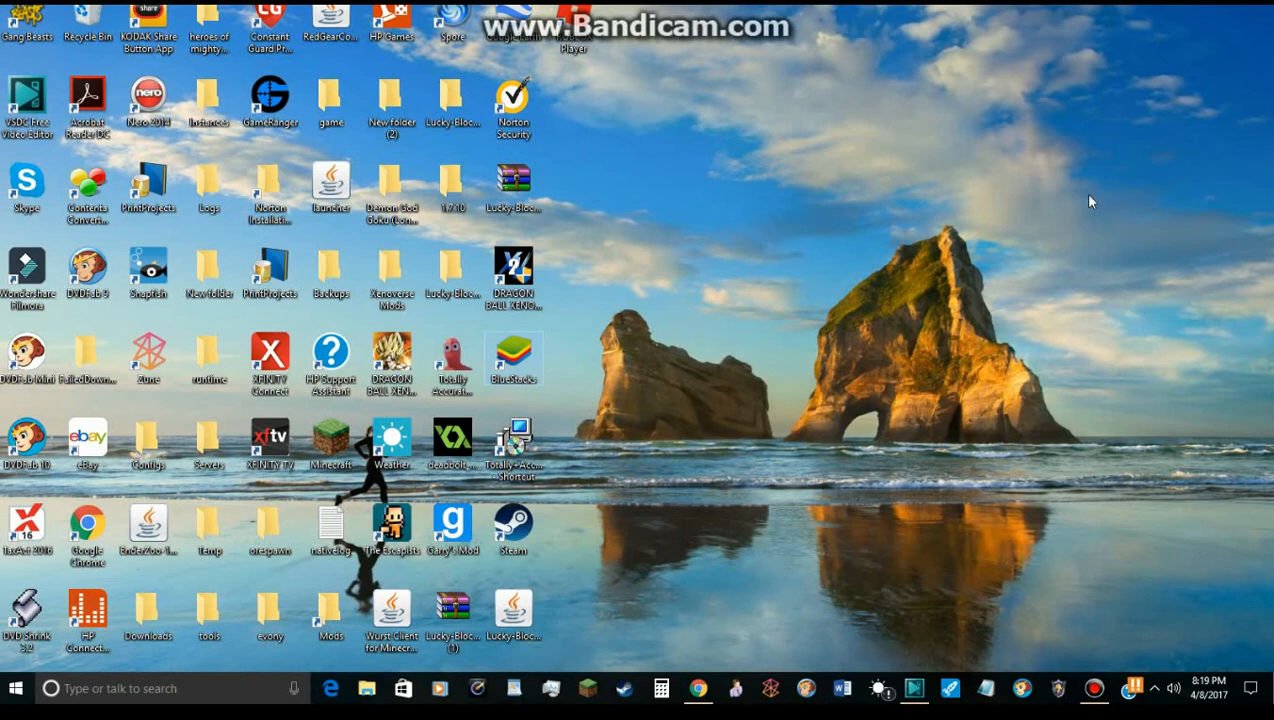
mouse_move(1116, 478)
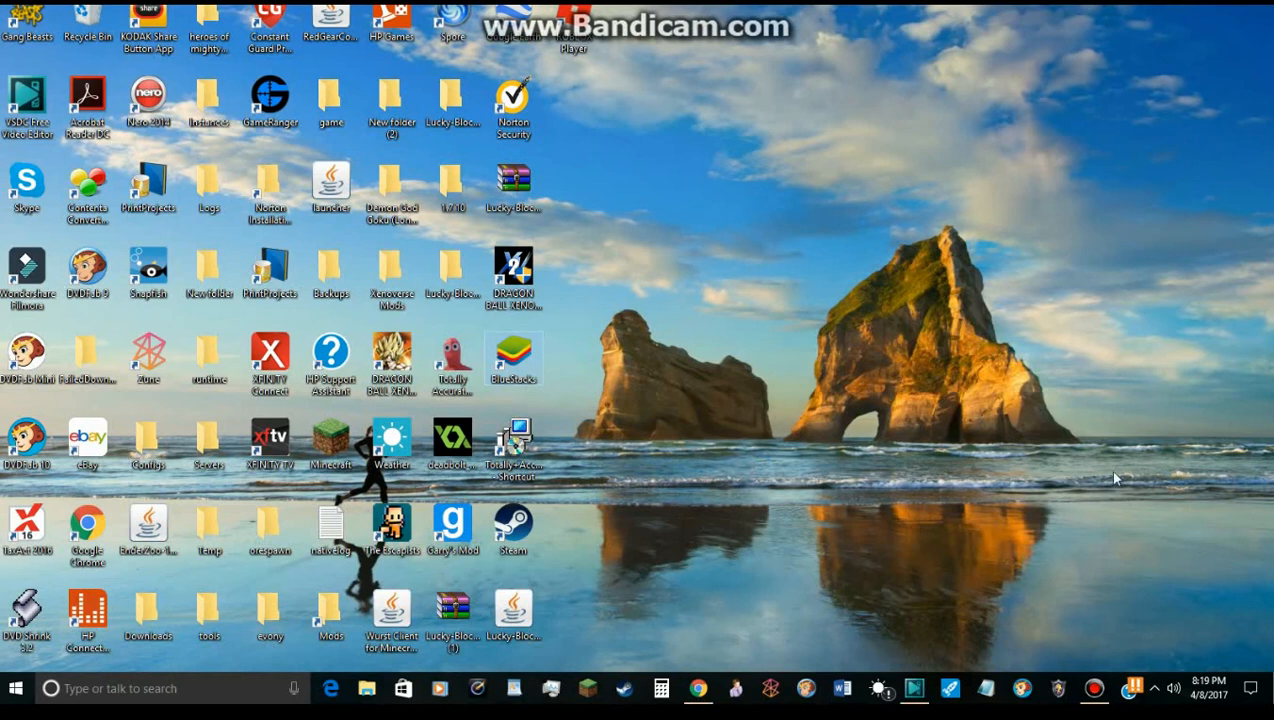
mouse_move(970, 240)
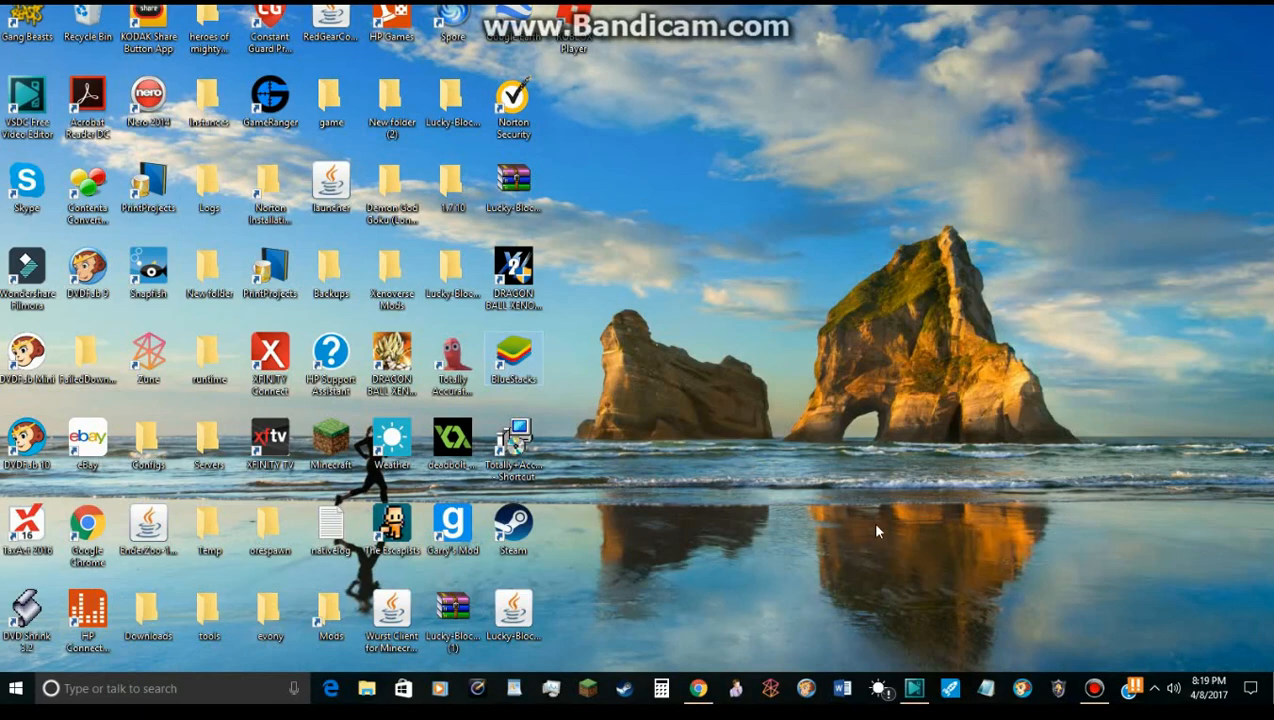
mouse_move(873, 470)
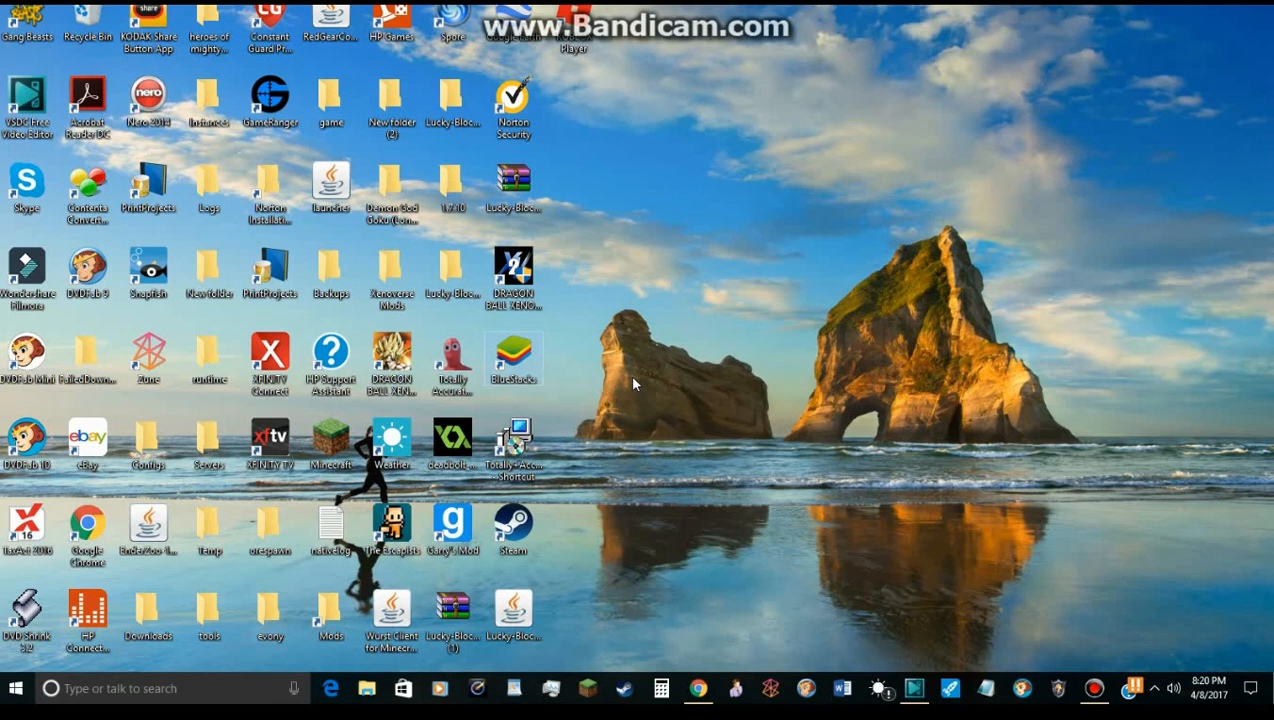
mouse_move(912, 590)
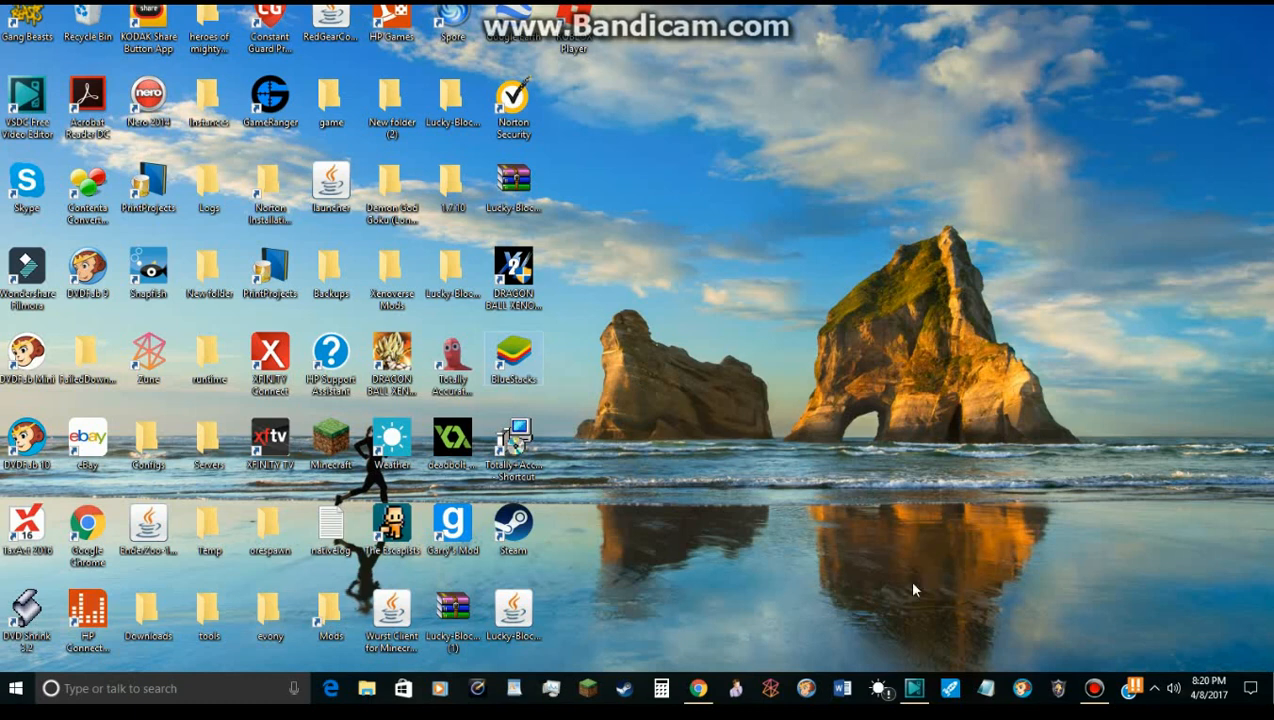
mouse_move(717, 311)
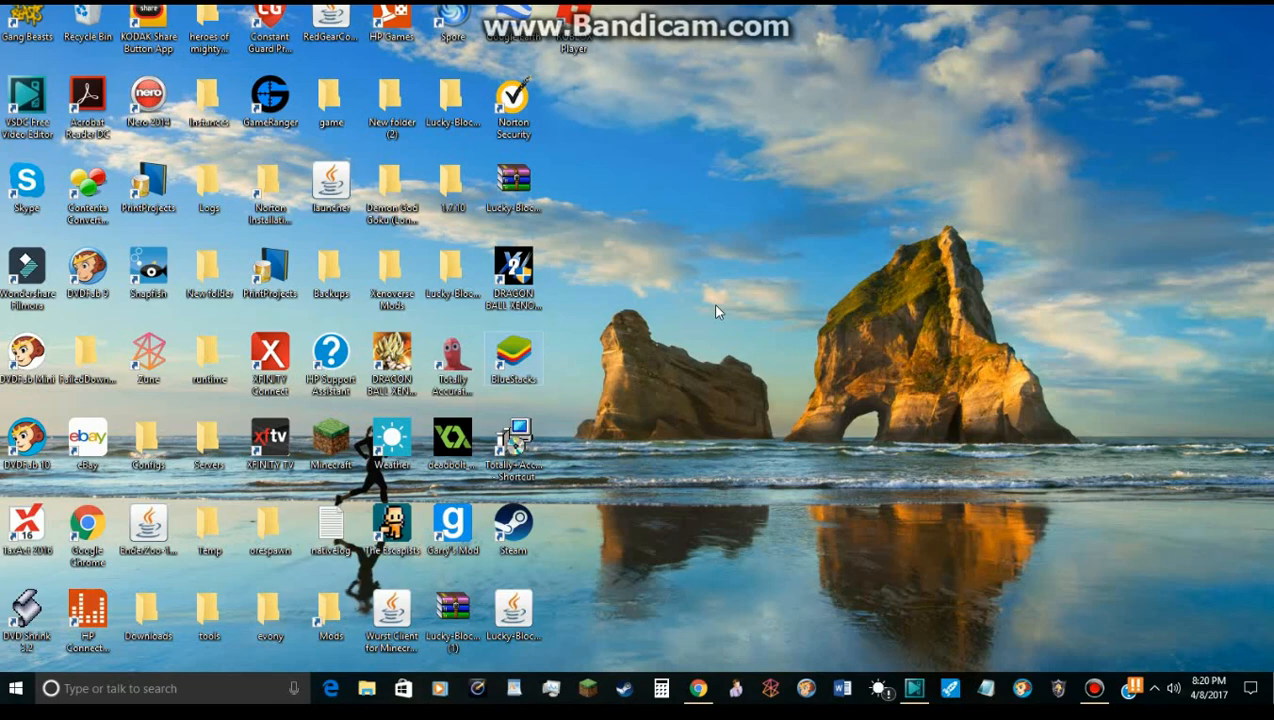
mouse_move(945, 337)
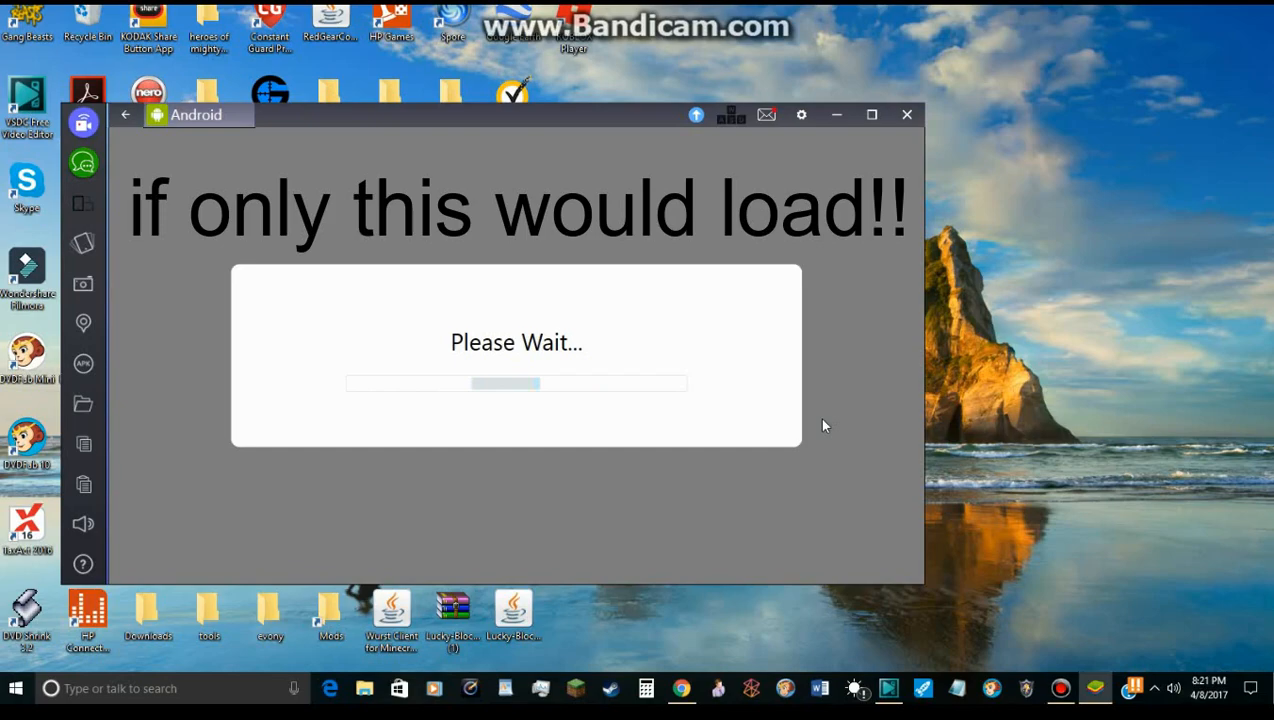
mouse_move(135, 140)
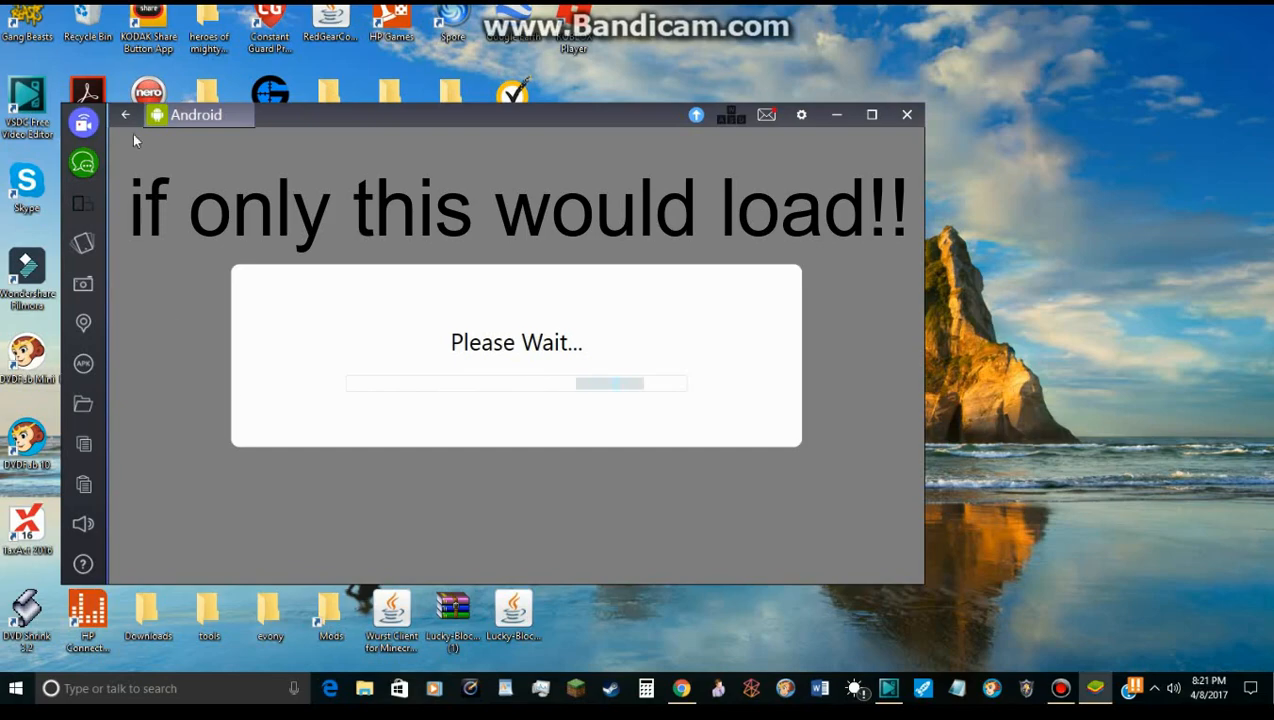
mouse_move(703, 120)
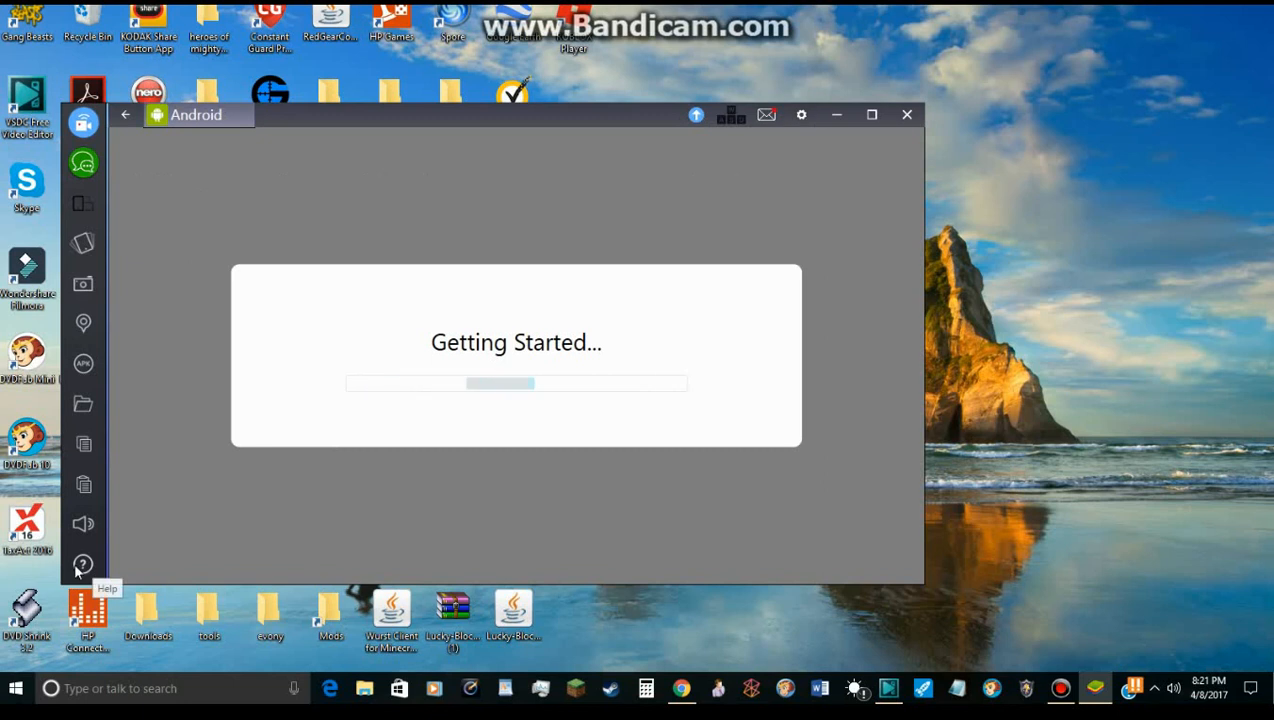
mouse_move(95, 571)
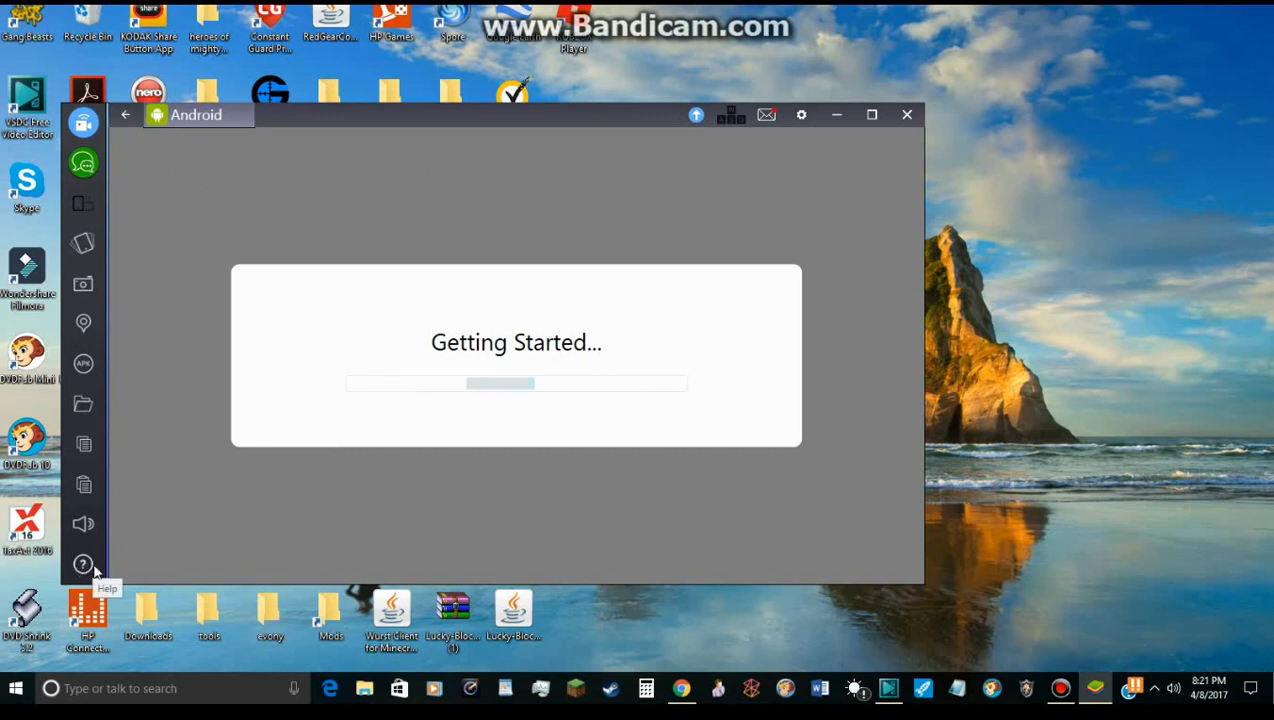
Open the BlueStacks Help Center from the sidebar, then close its tab.
left_click(83, 564)
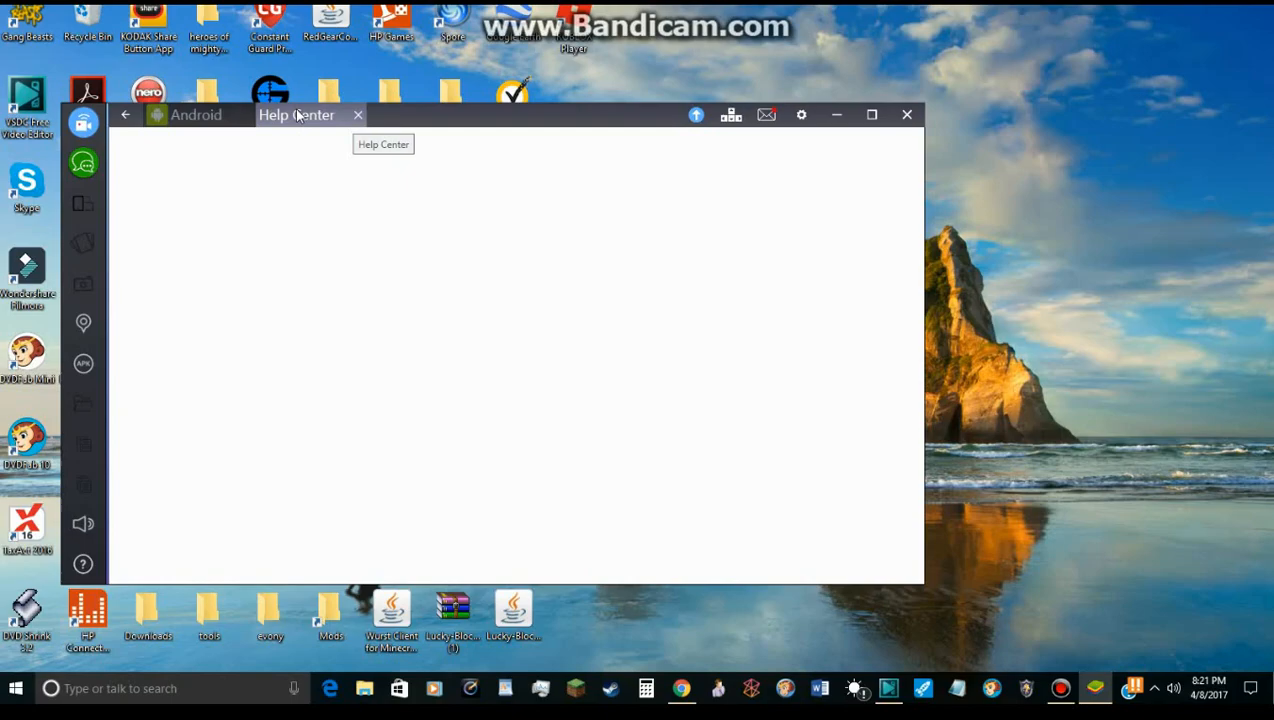
mouse_move(113, 91)
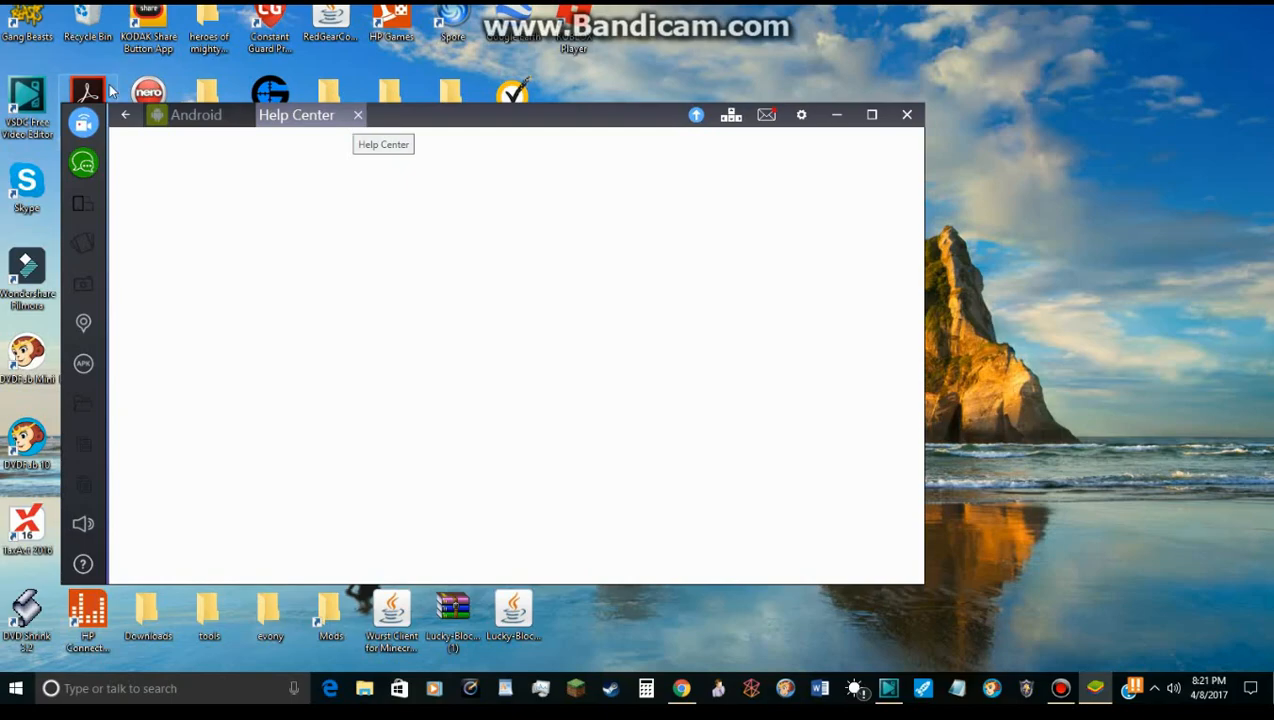
mouse_move(87, 217)
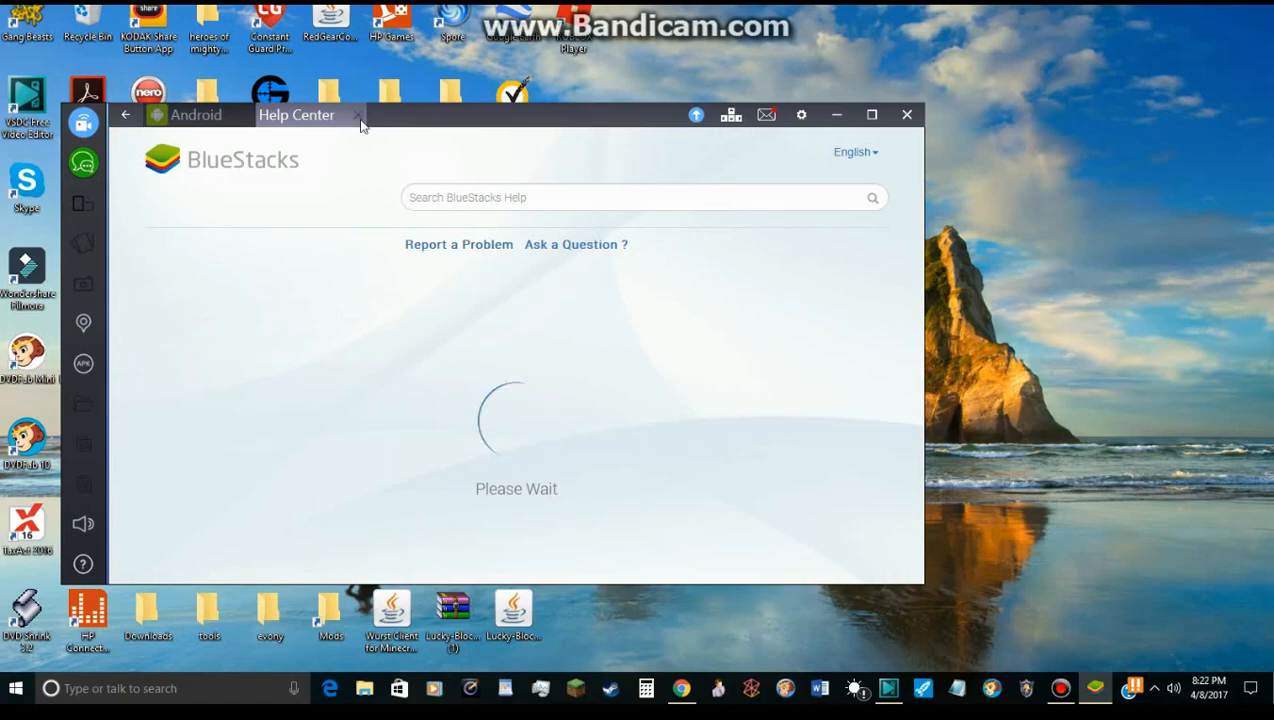
mouse_move(360, 120)
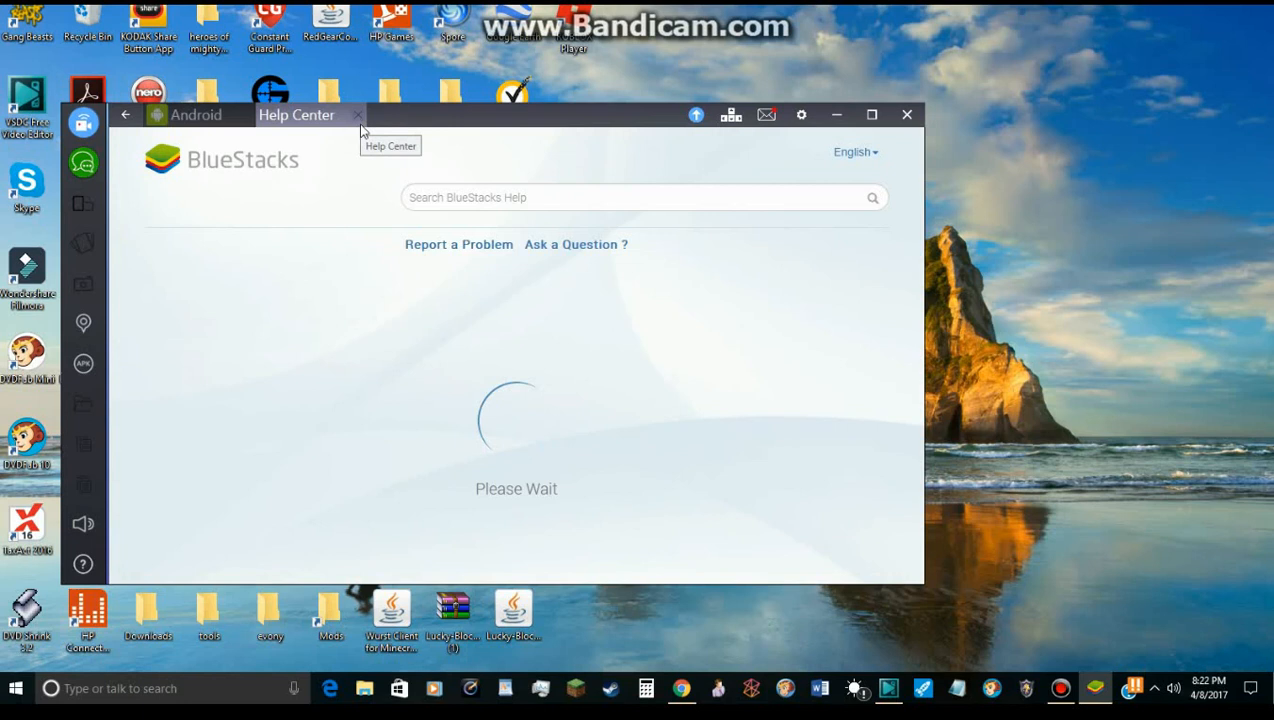
left_click(357, 114)
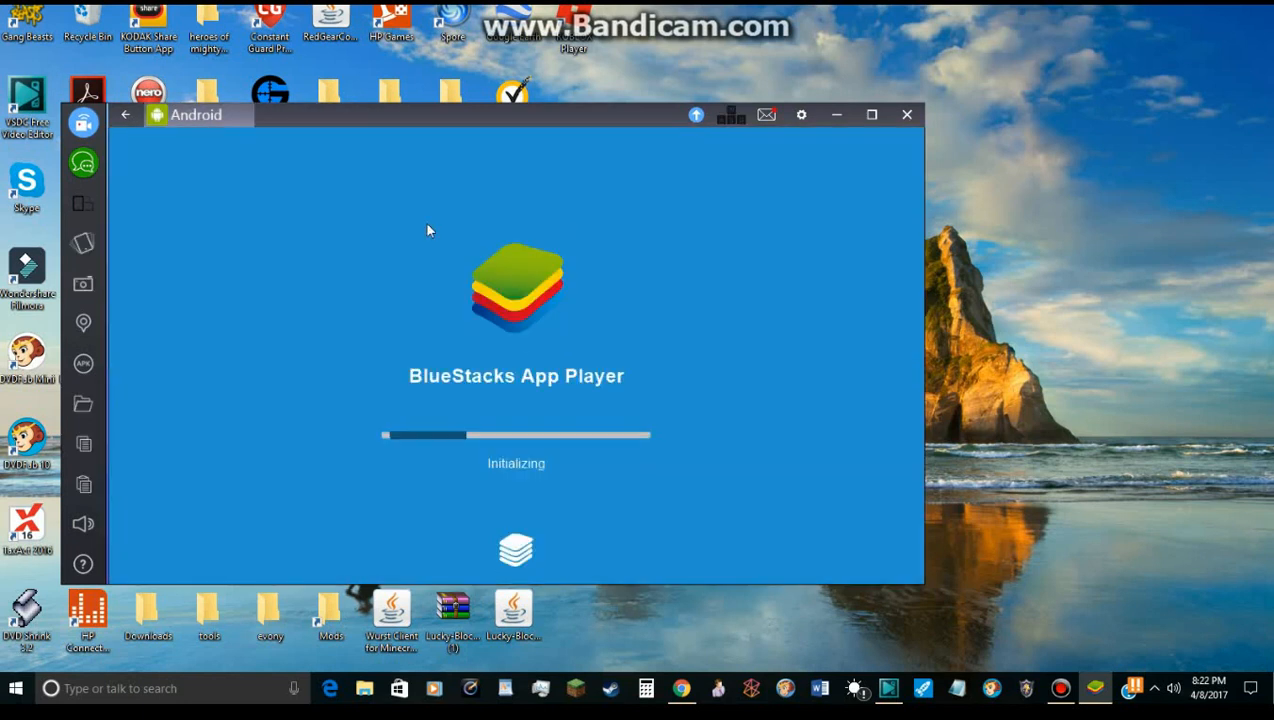
mouse_move(525, 504)
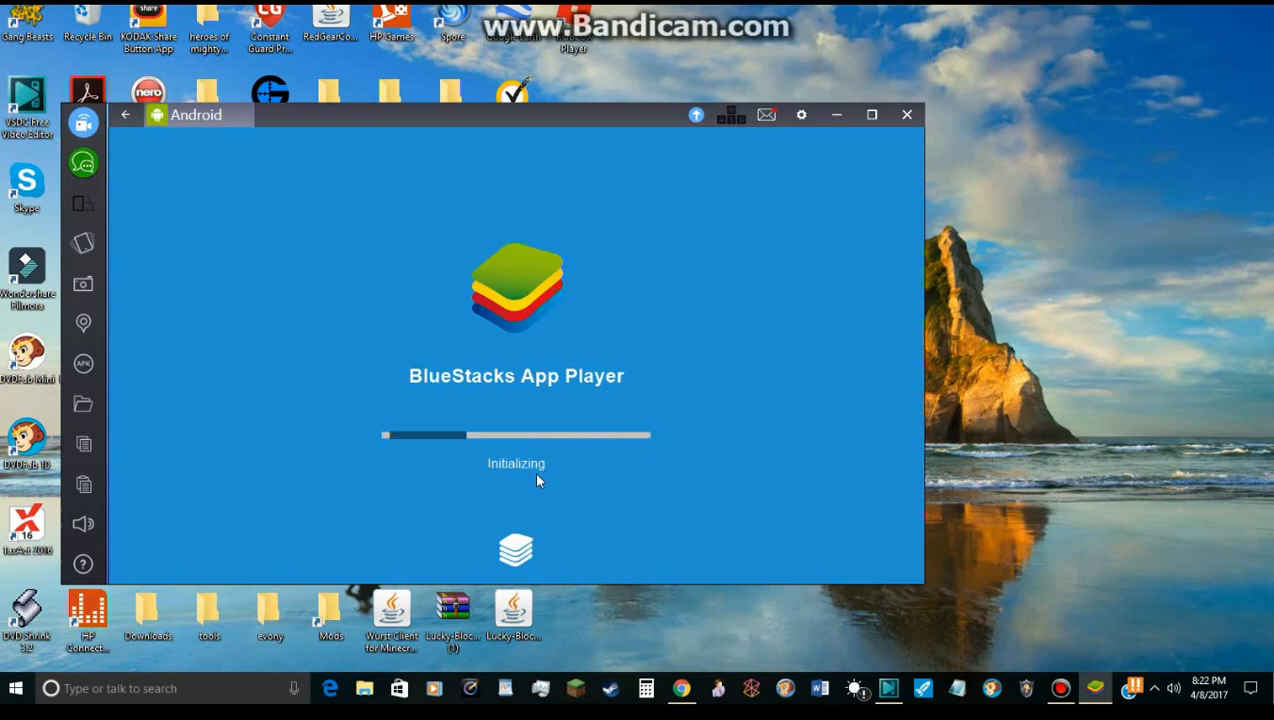
mouse_move(784, 440)
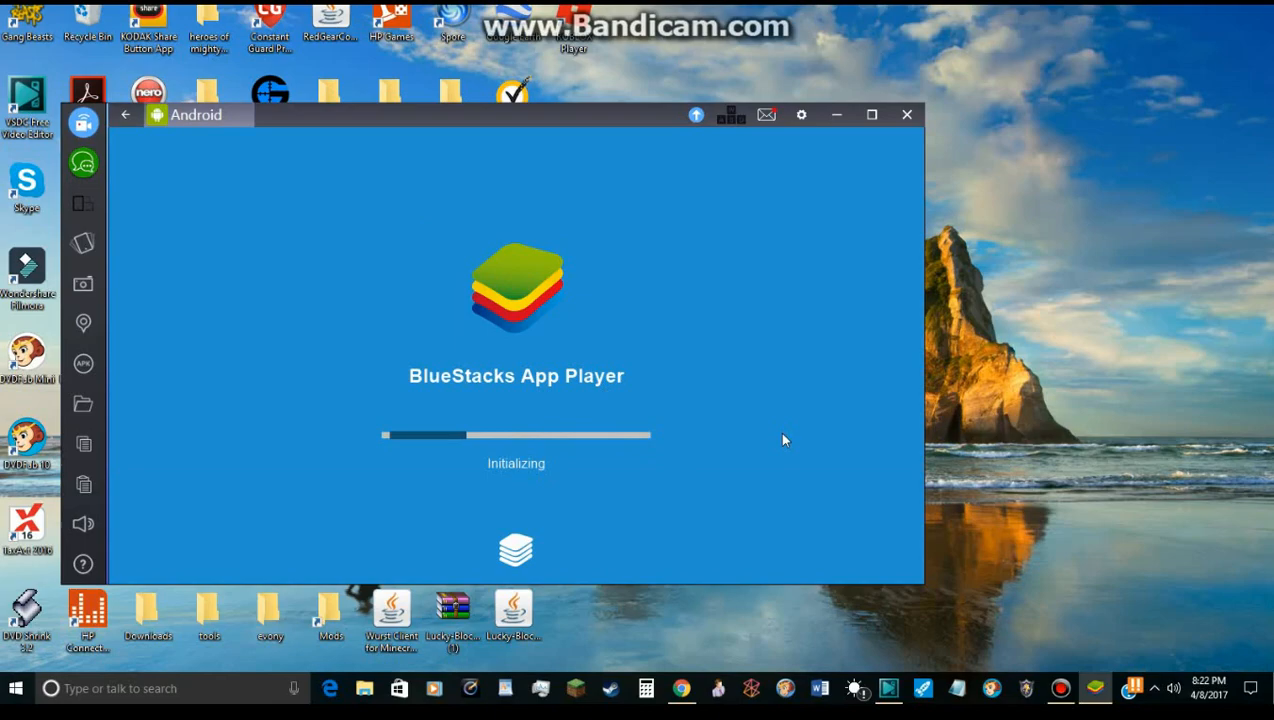
mouse_move(857, 244)
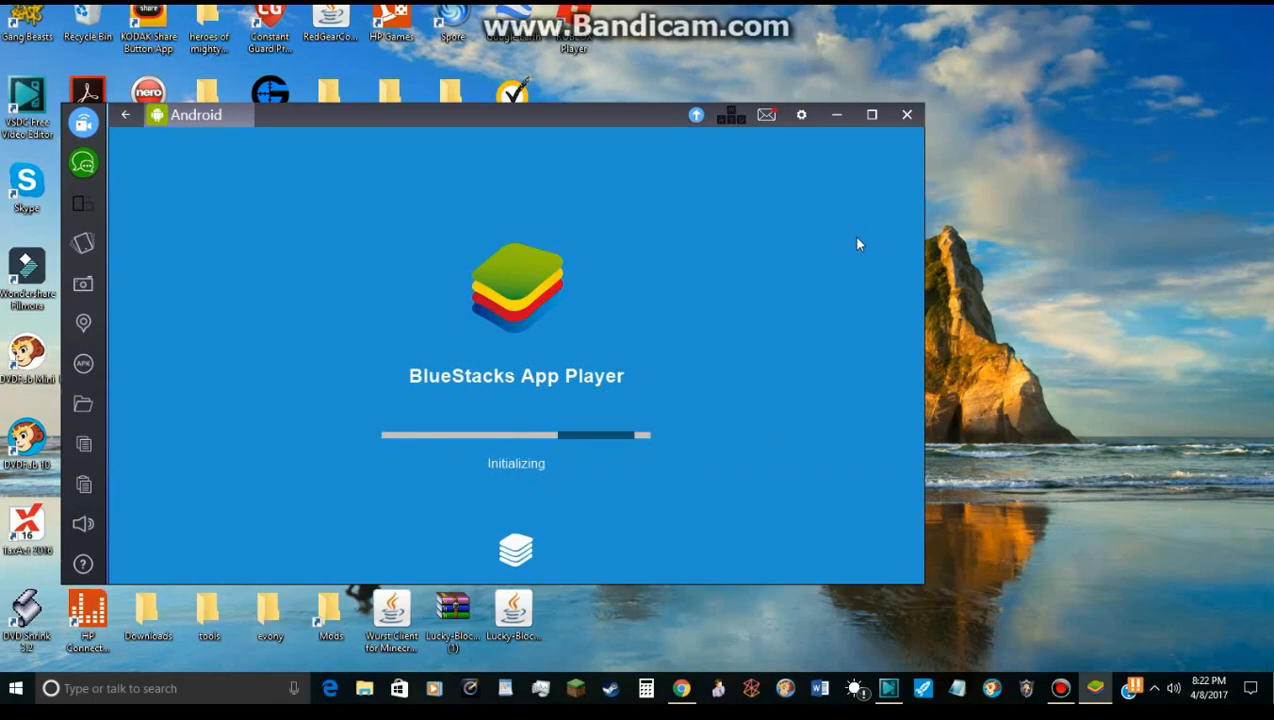
mouse_move(621, 120)
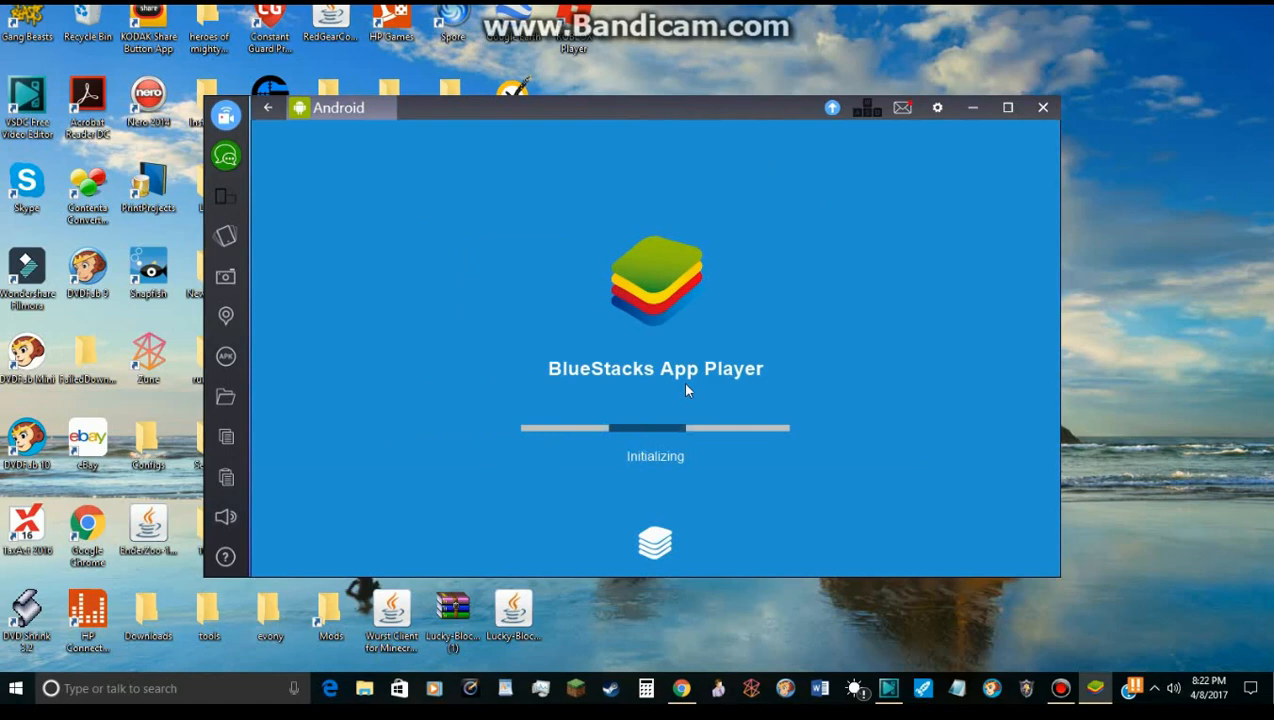
mouse_move(946, 302)
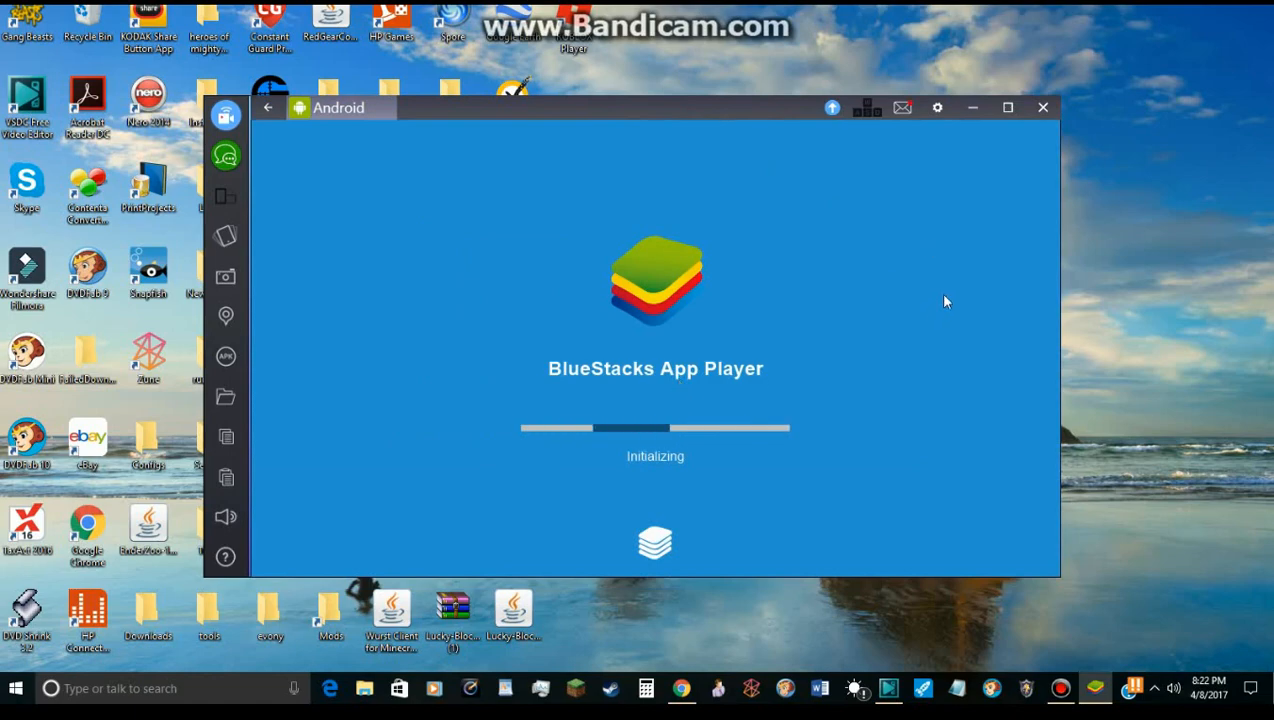
Maximize the BlueStacks App Player window.
left_click(1007, 107)
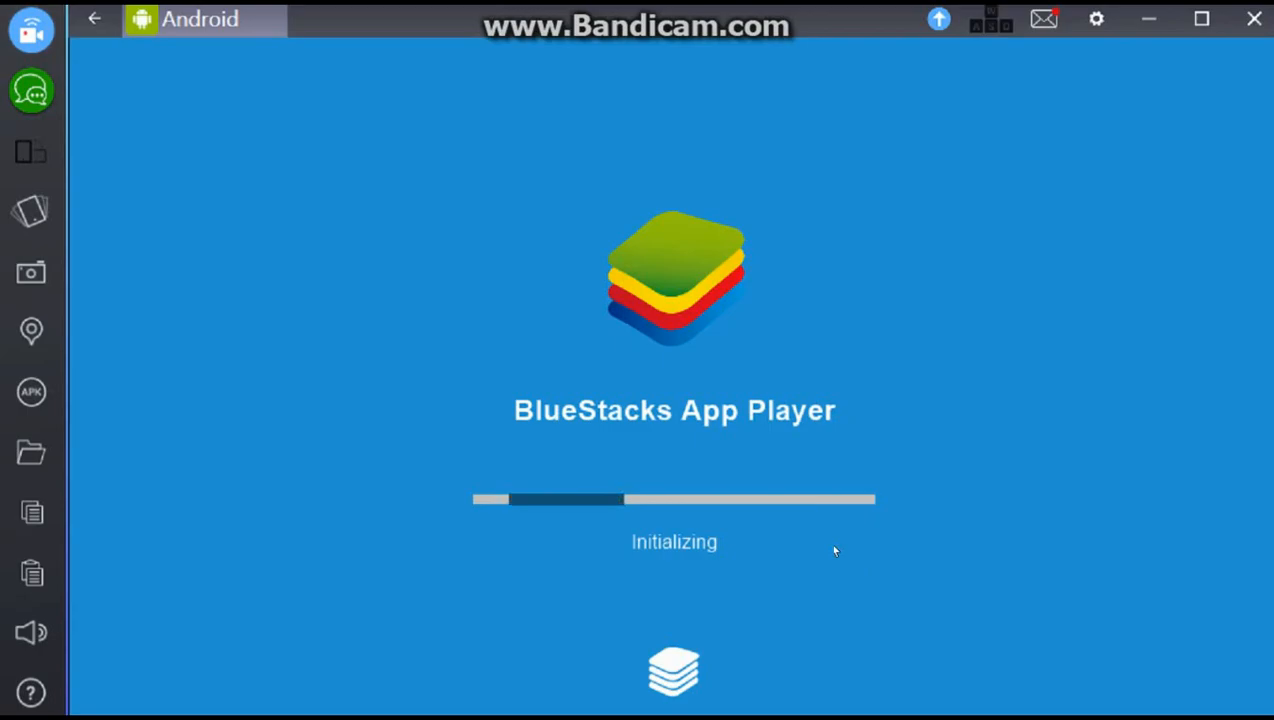
mouse_move(406, 603)
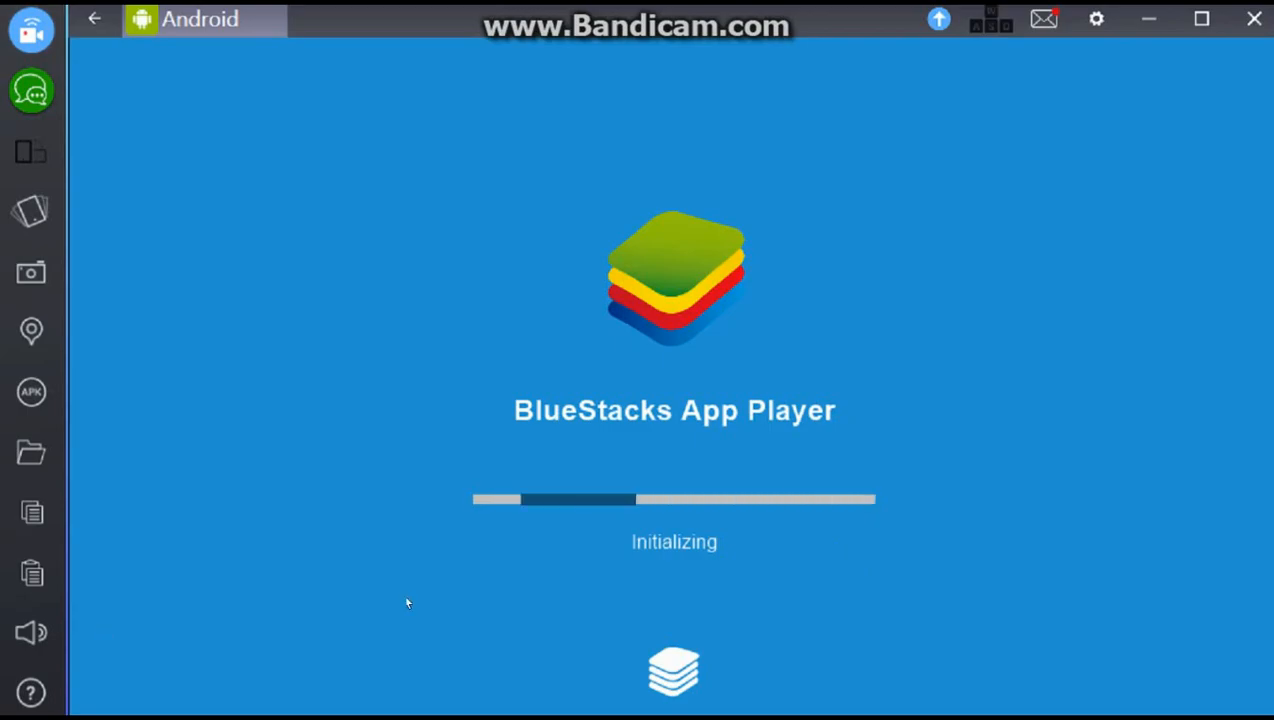
mouse_move(100, 164)
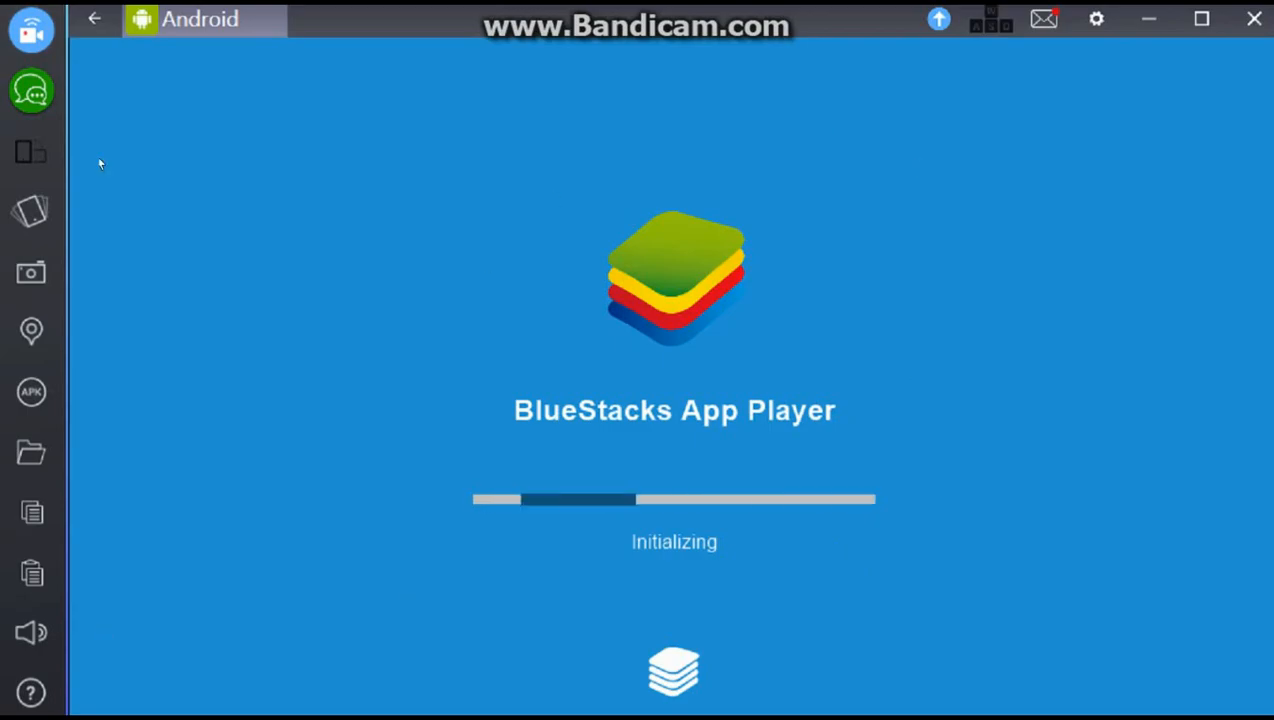
mouse_move(32, 92)
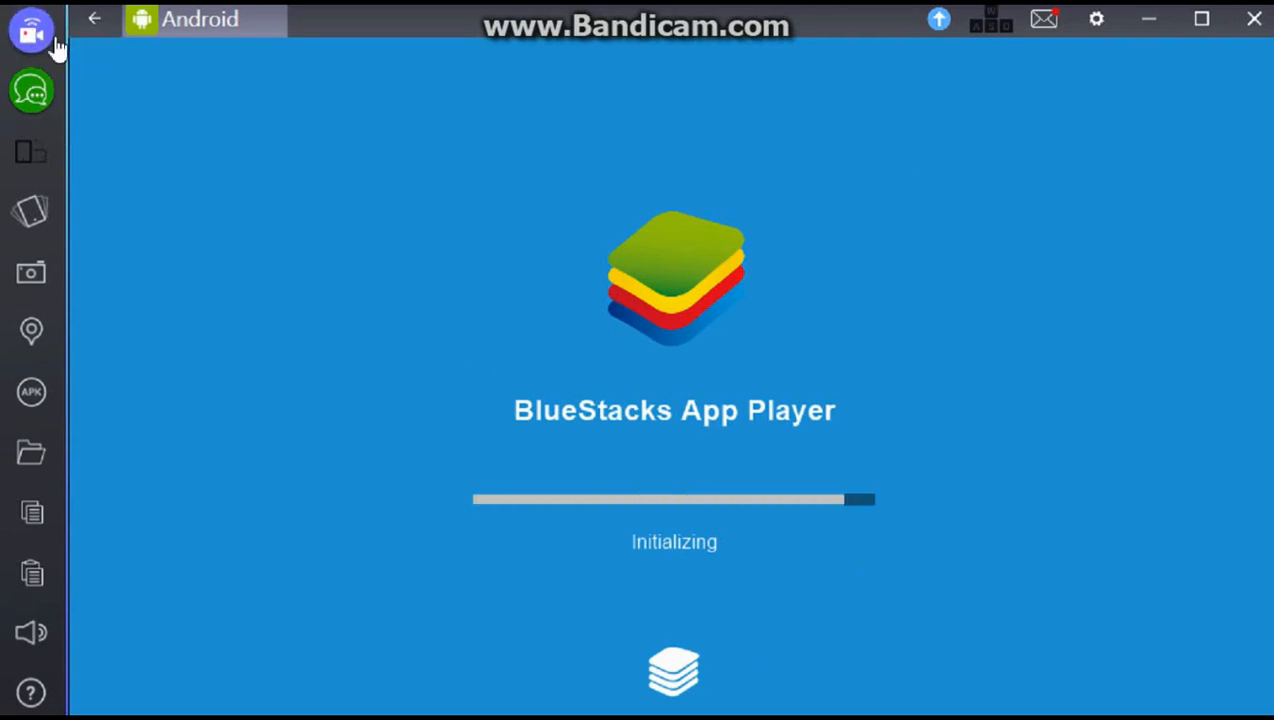
mouse_move(32, 92)
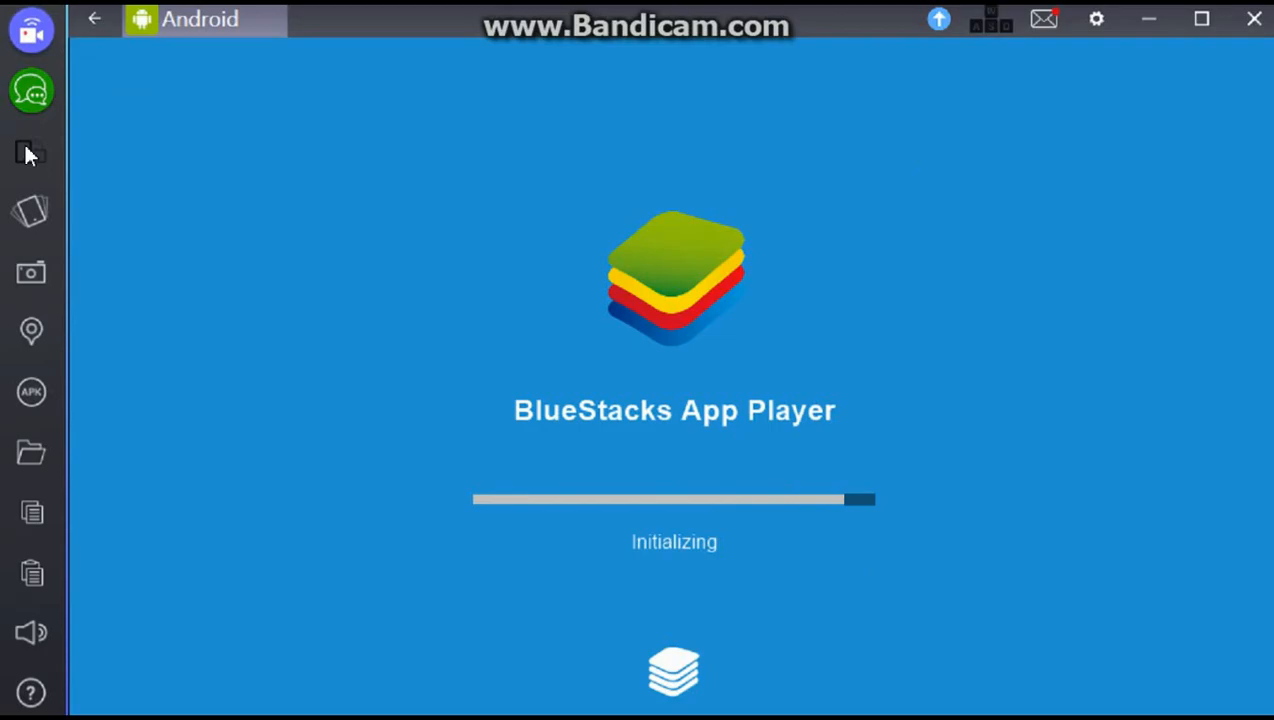
mouse_move(30, 165)
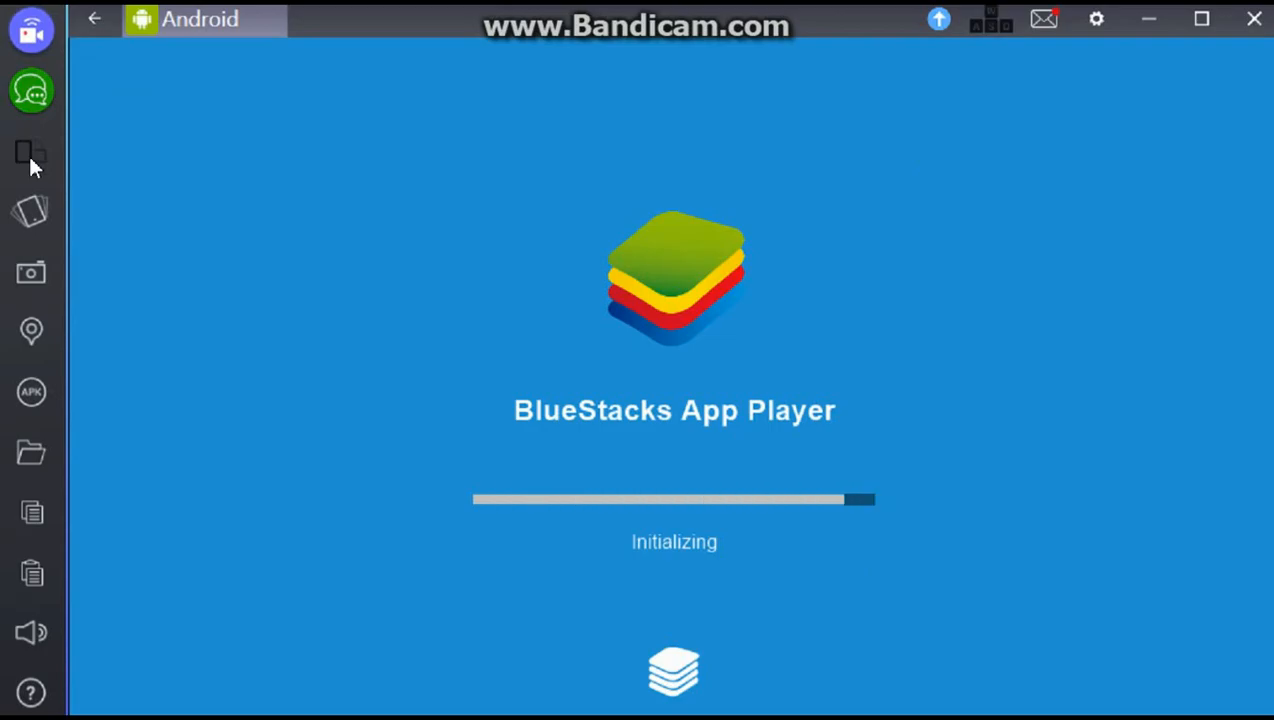
mouse_move(31, 211)
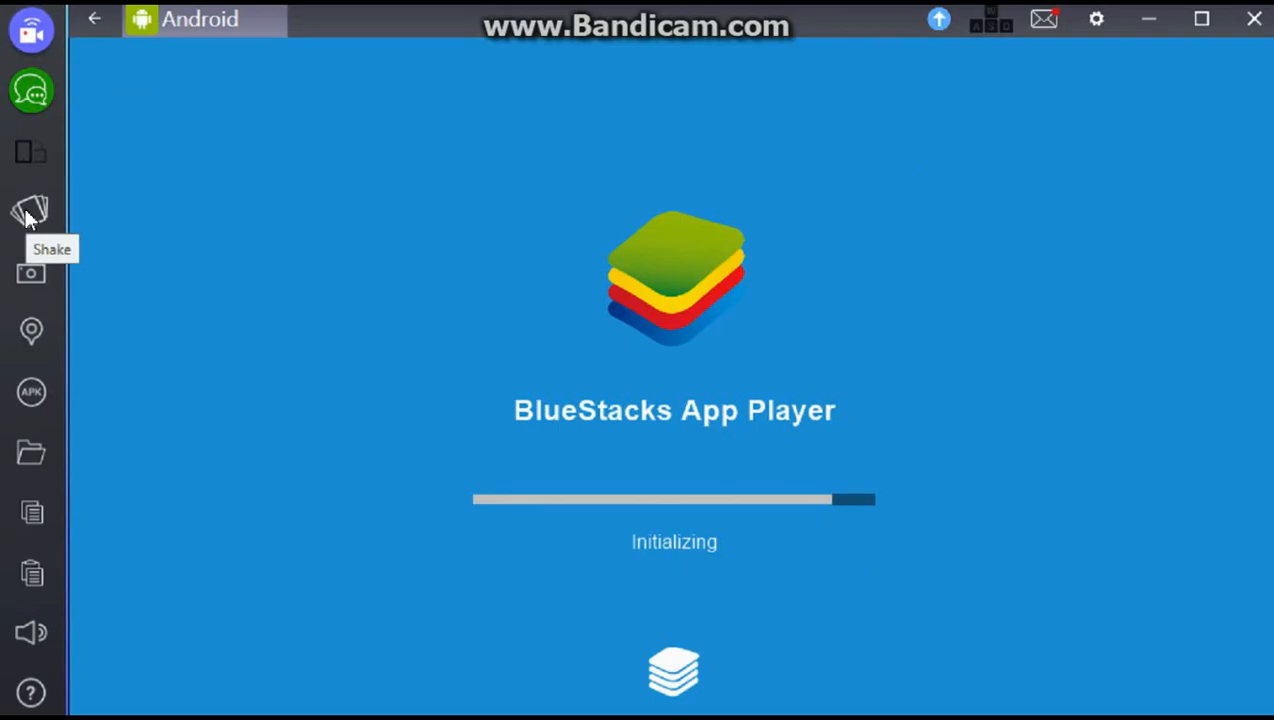
mouse_move(45, 273)
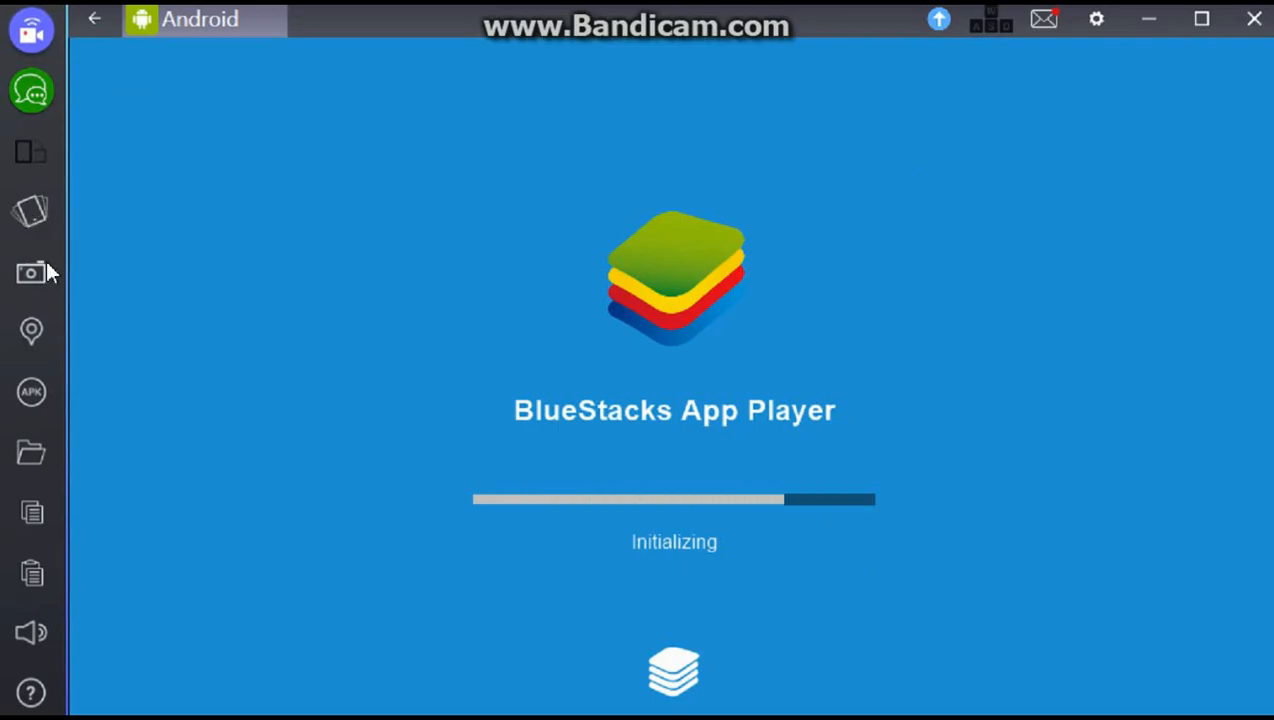
mouse_move(32, 331)
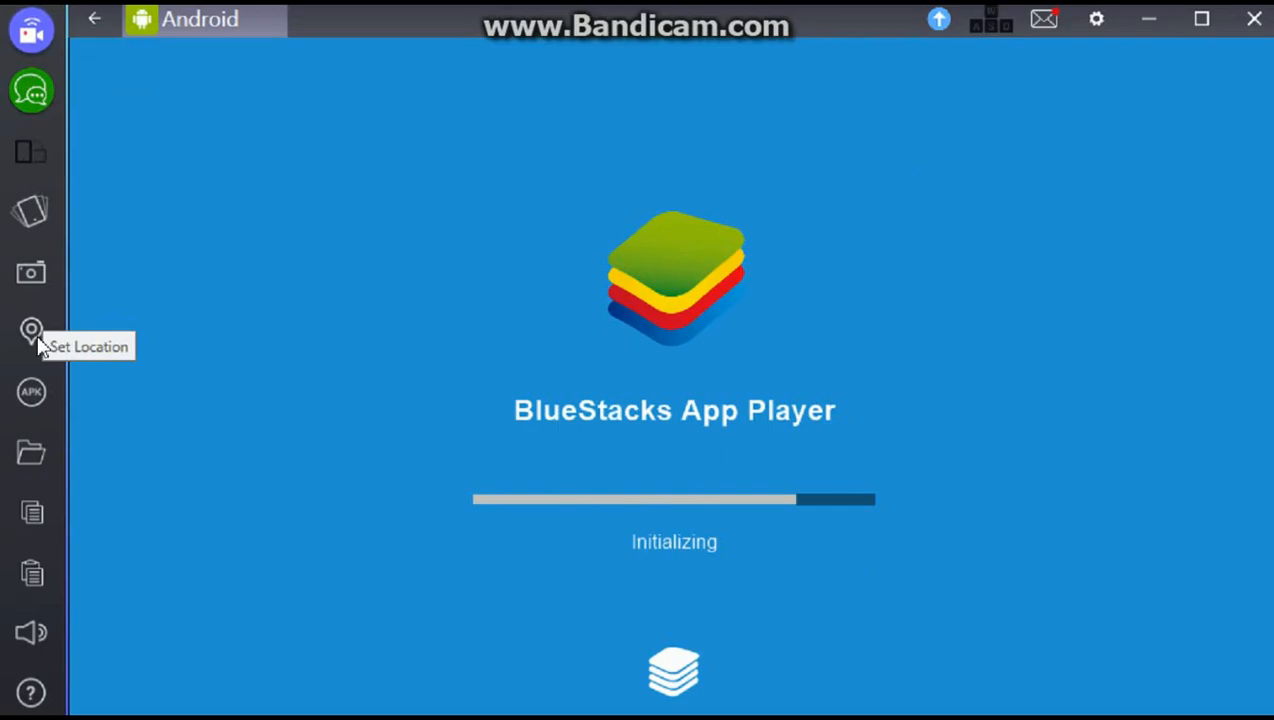
mouse_move(32, 391)
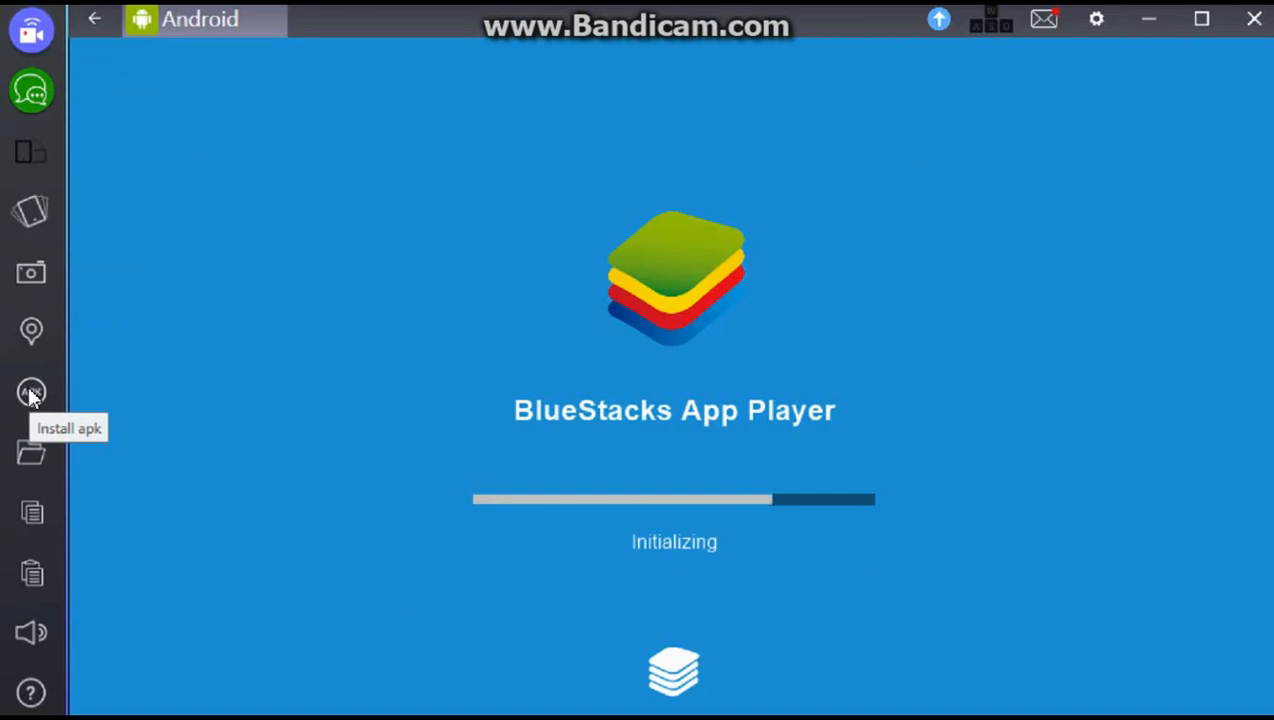
mouse_move(32, 452)
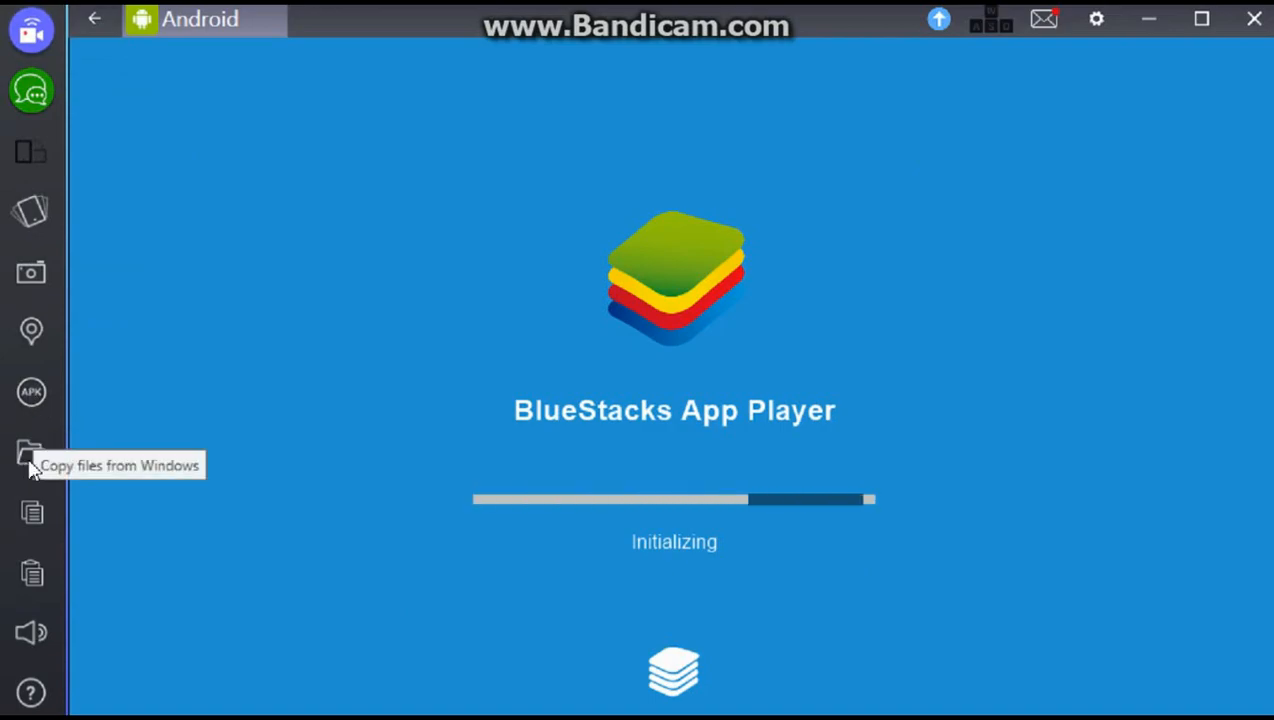
mouse_move(45, 470)
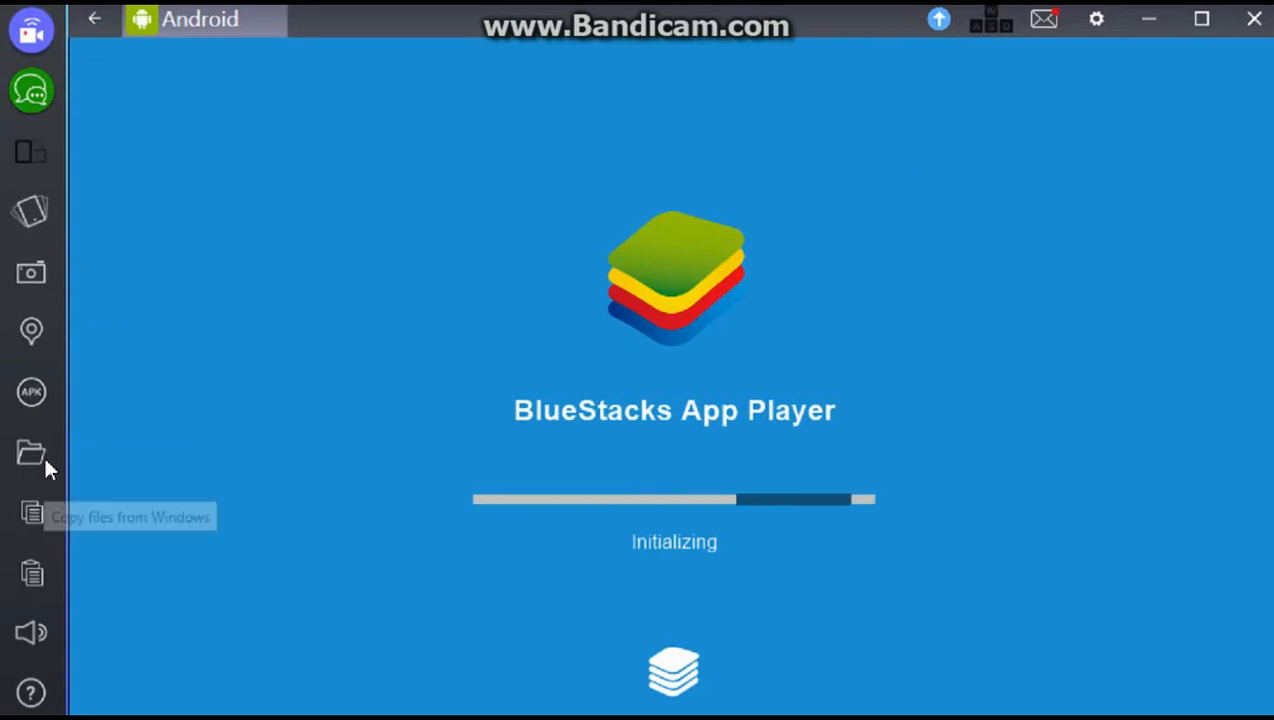
mouse_move(32, 512)
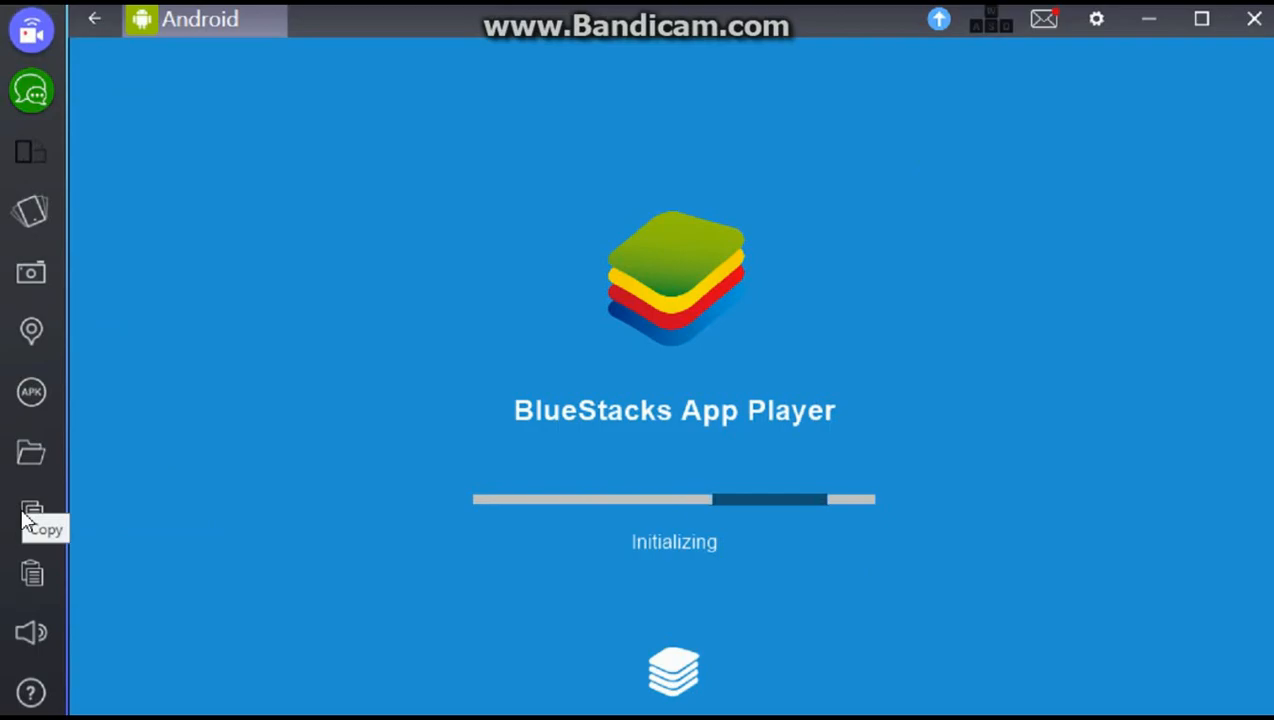
mouse_move(32, 633)
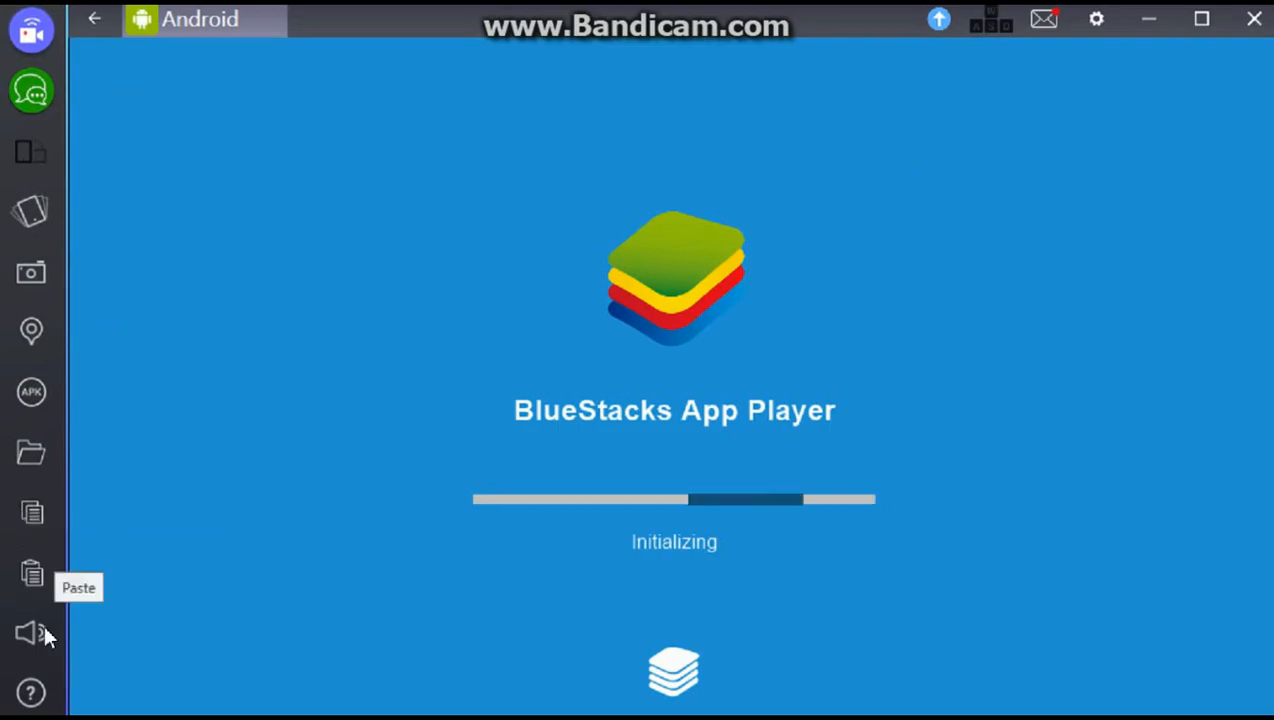
mouse_move(45, 705)
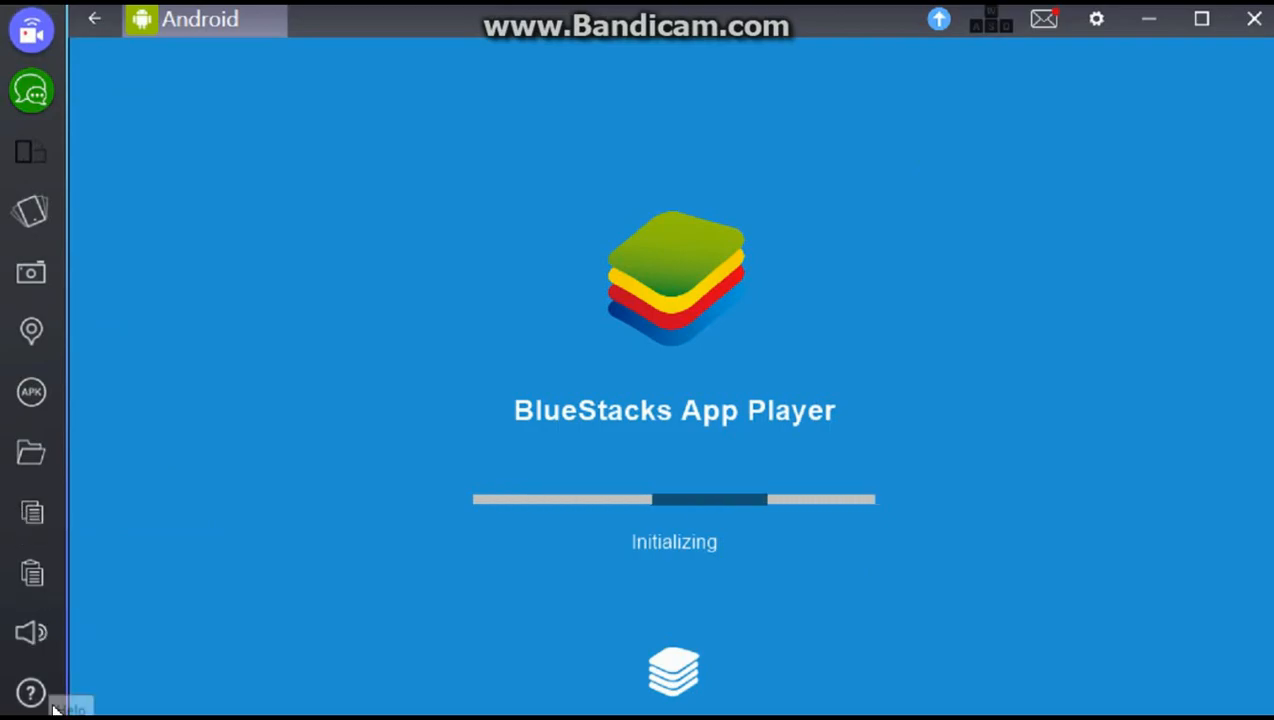
mouse_move(1060, 20)
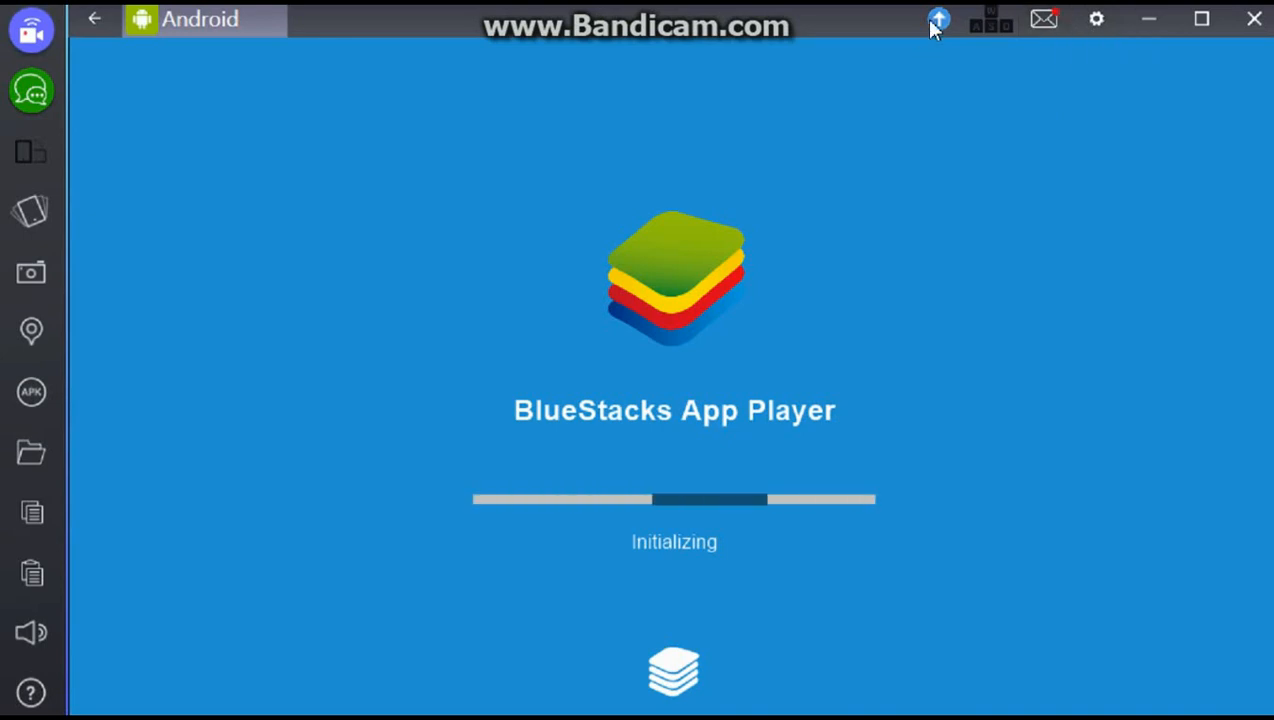
mouse_move(938, 20)
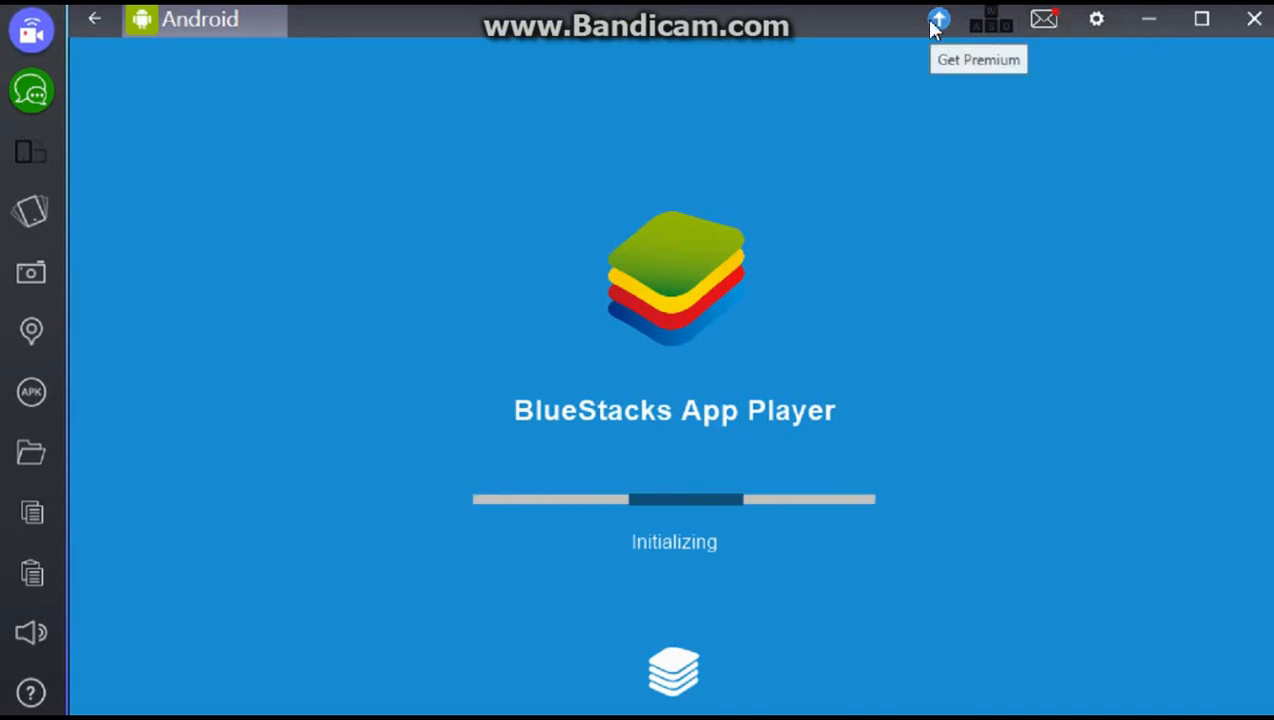
mouse_move(1000, 28)
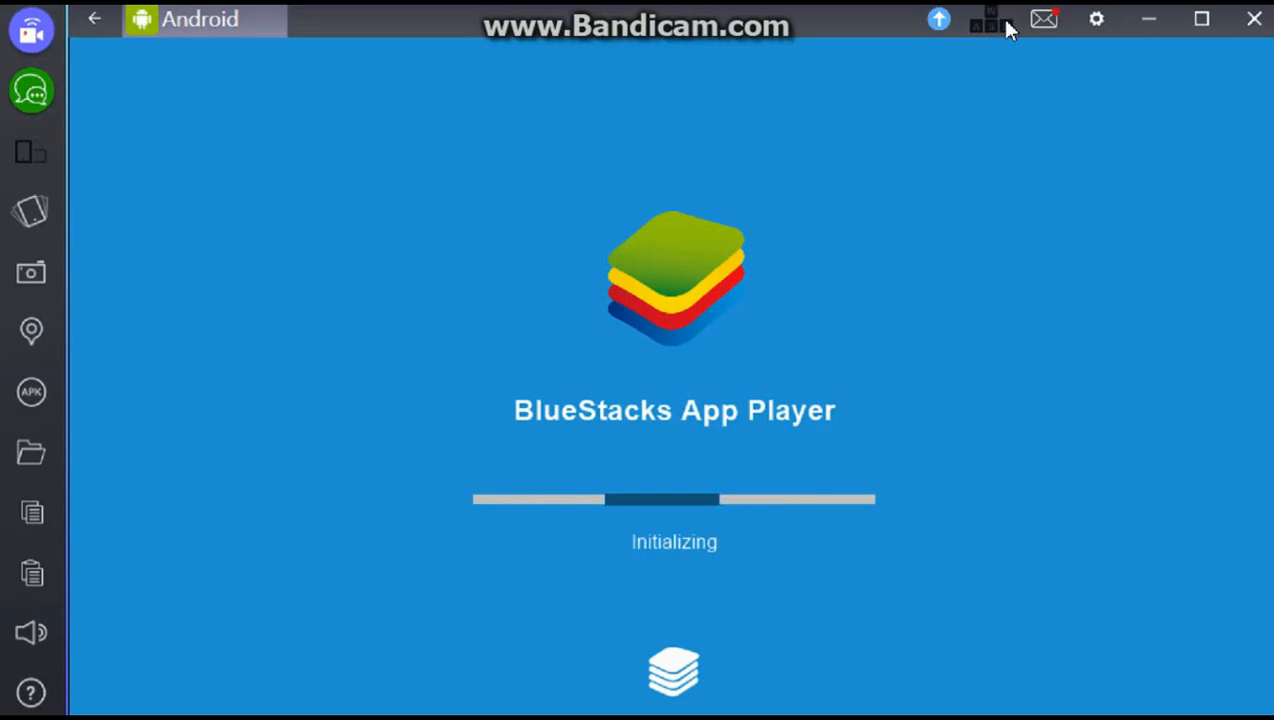
mouse_move(1044, 19)
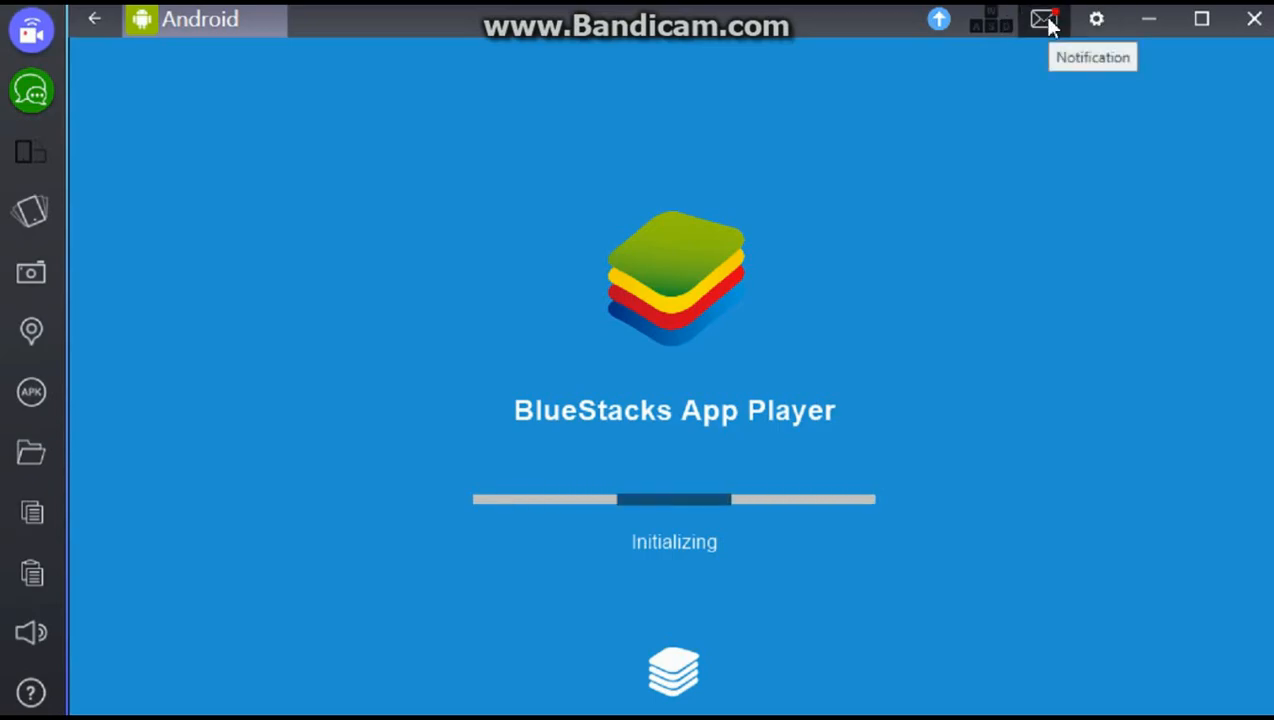
mouse_move(1147, 20)
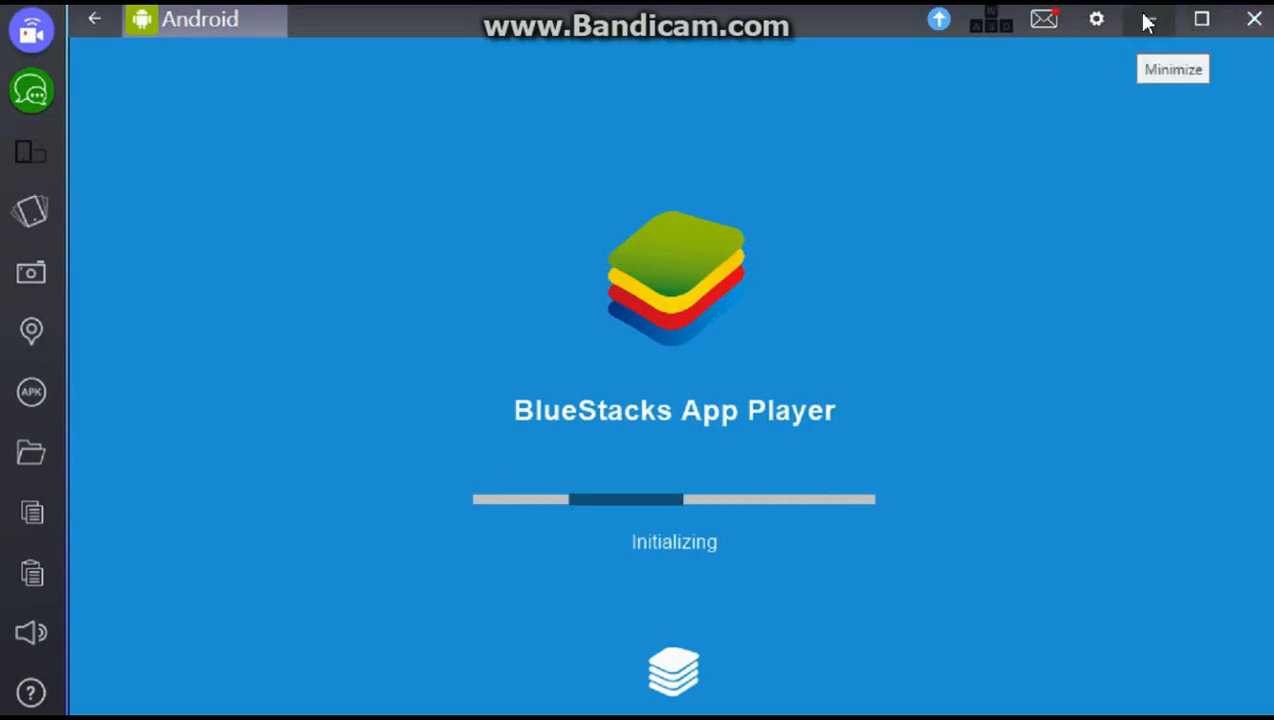
mouse_move(1201, 19)
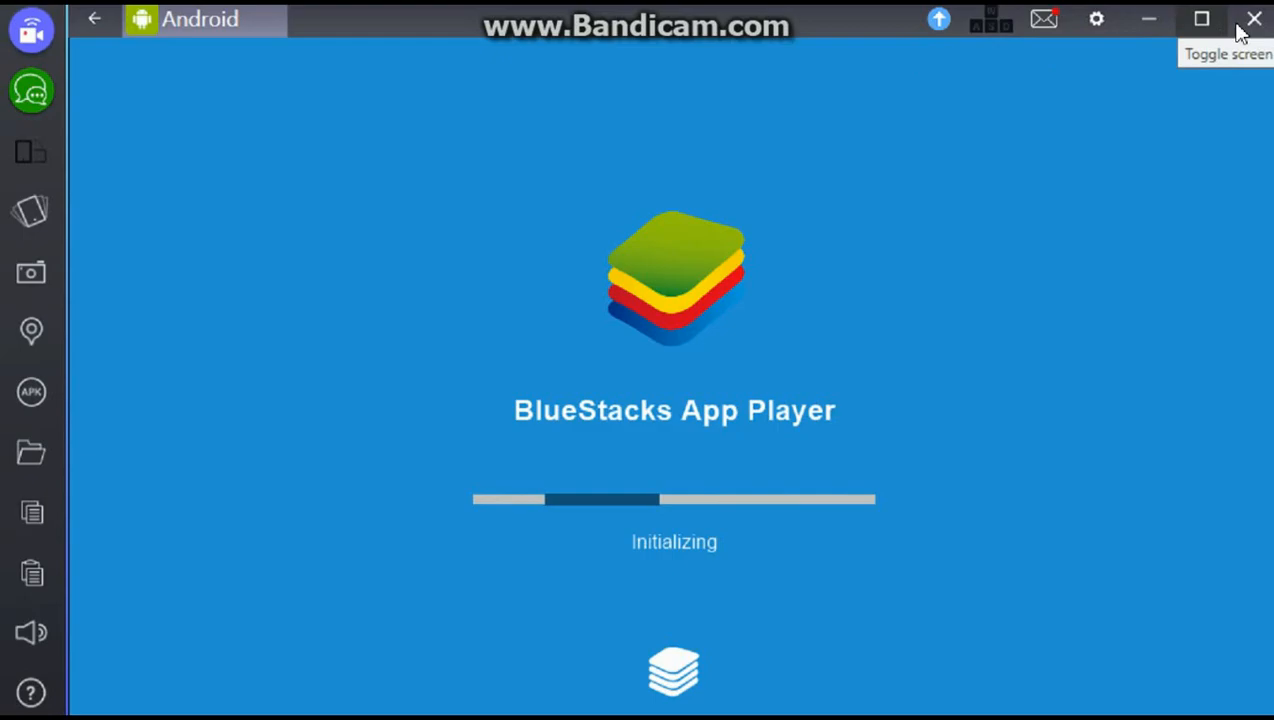
mouse_move(705, 628)
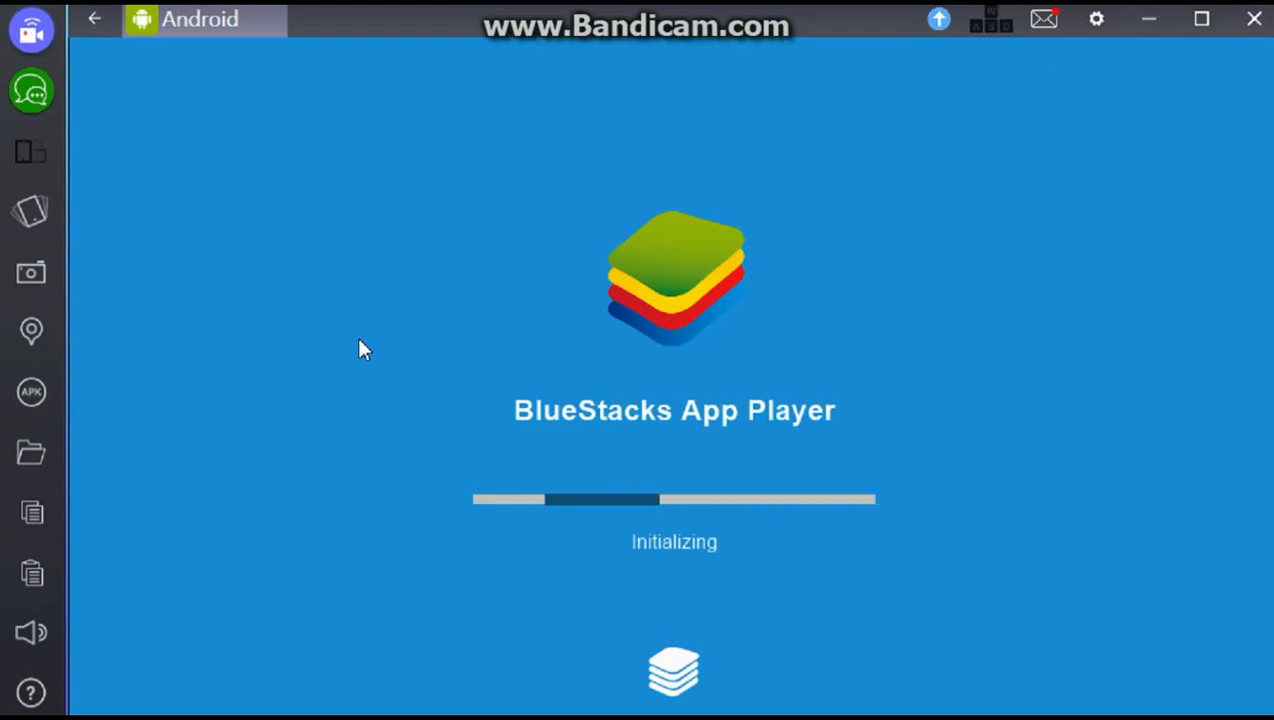
mouse_move(349, 360)
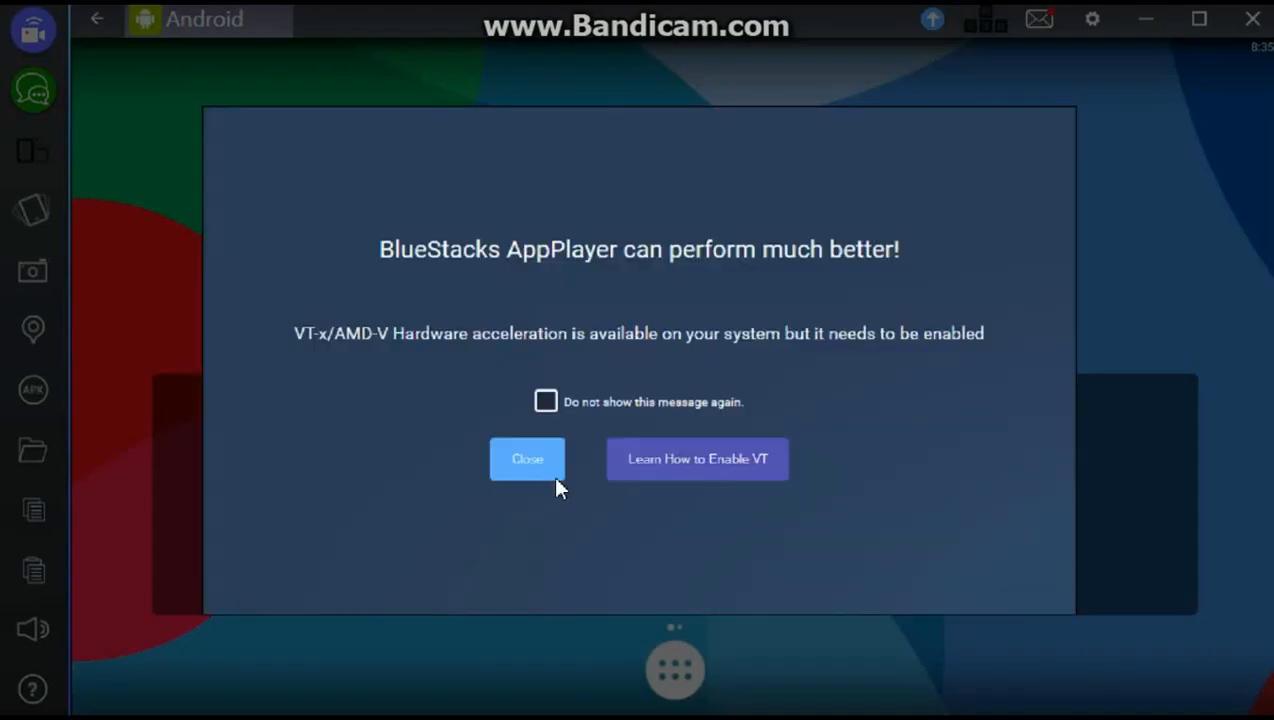
Close the VT-x/AMD-V hardware acceleration popup and launch the Play Store.
left_click(527, 459)
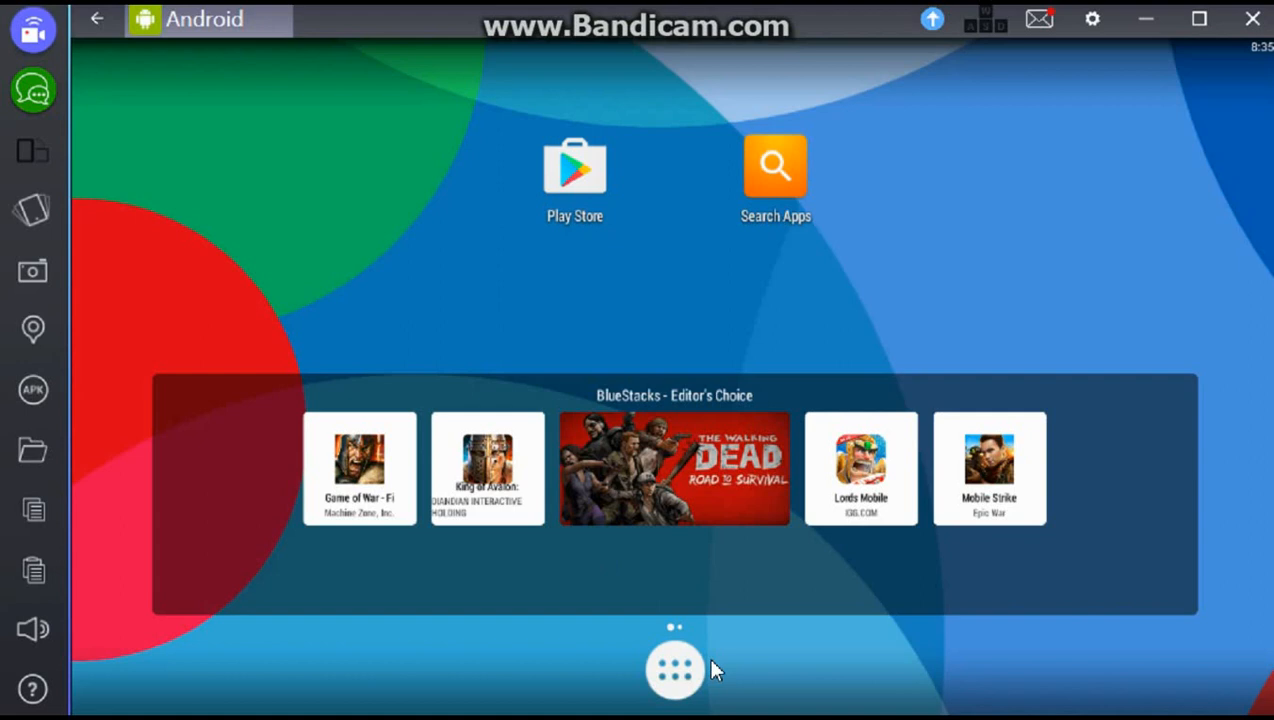
mouse_move(670, 546)
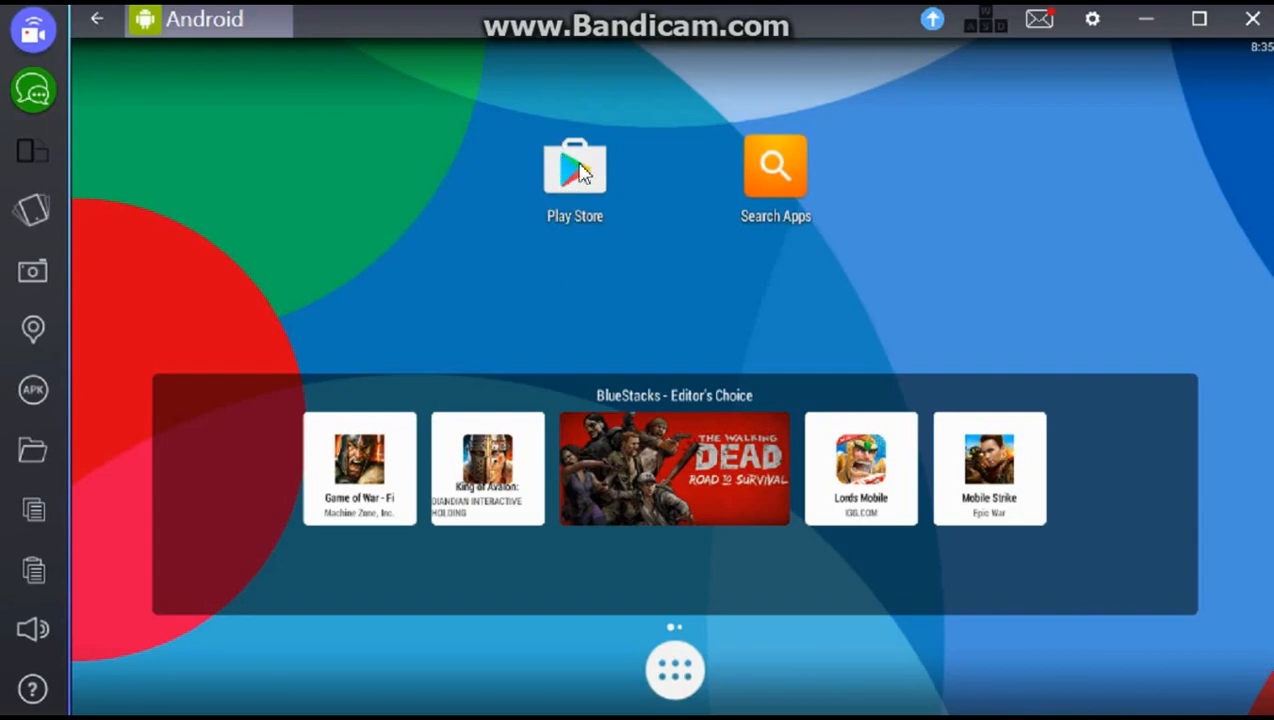
mouse_move(588, 205)
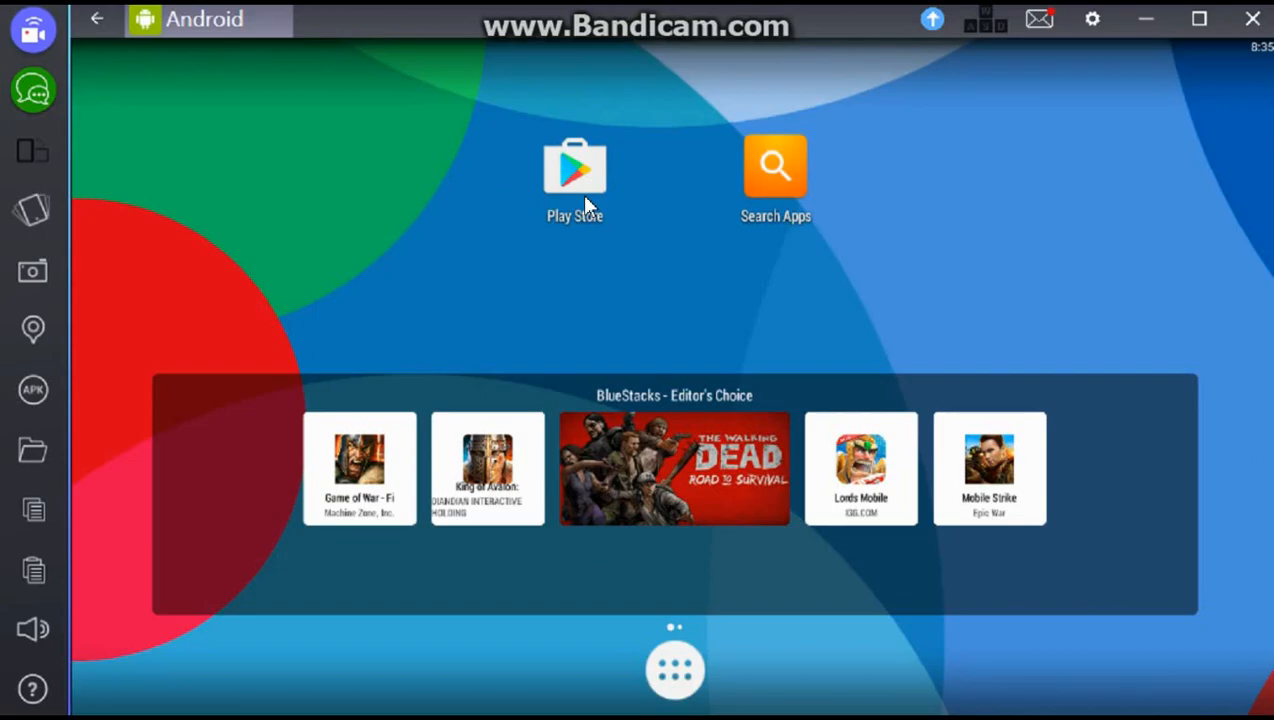
mouse_move(555, 88)
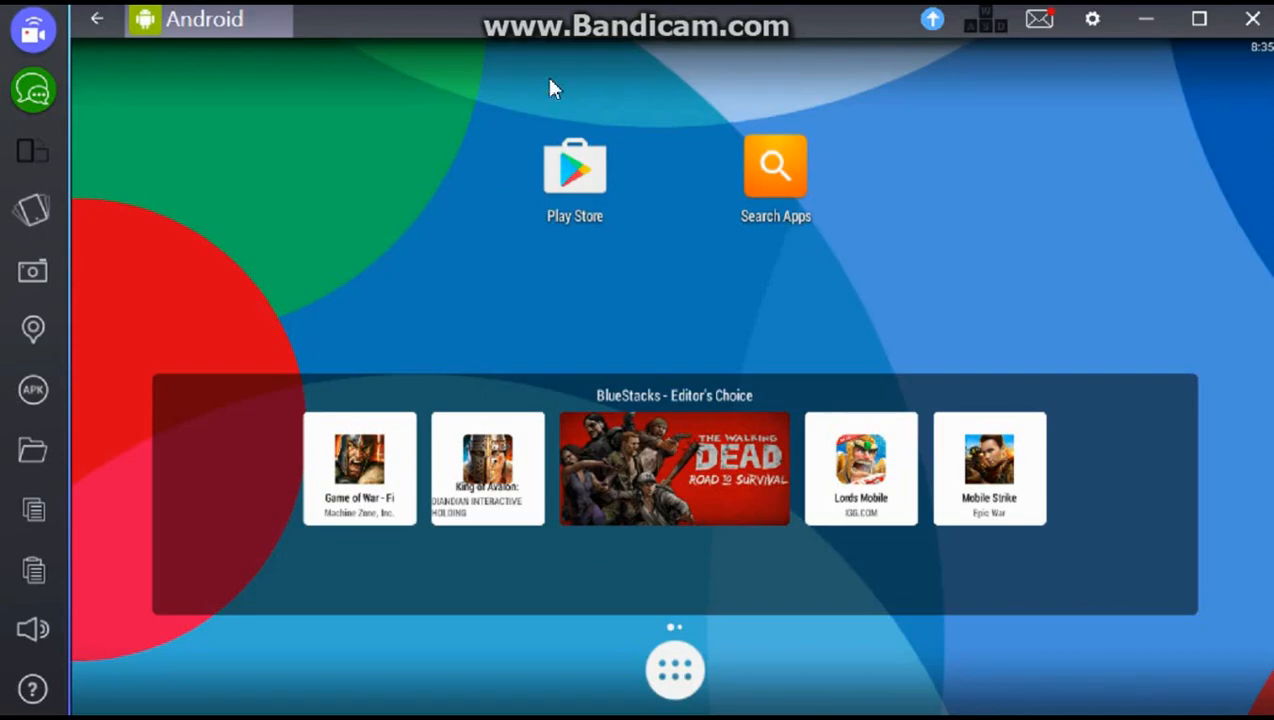
left_click(575, 165)
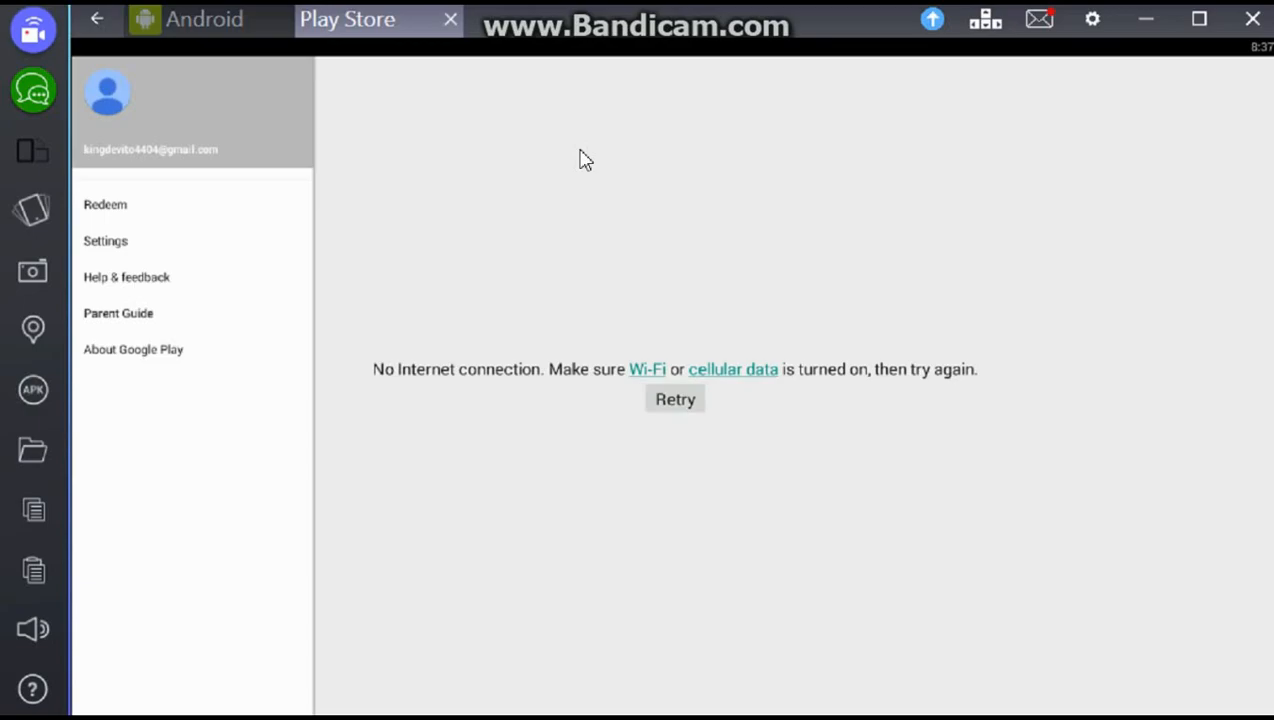
mouse_move(782, 495)
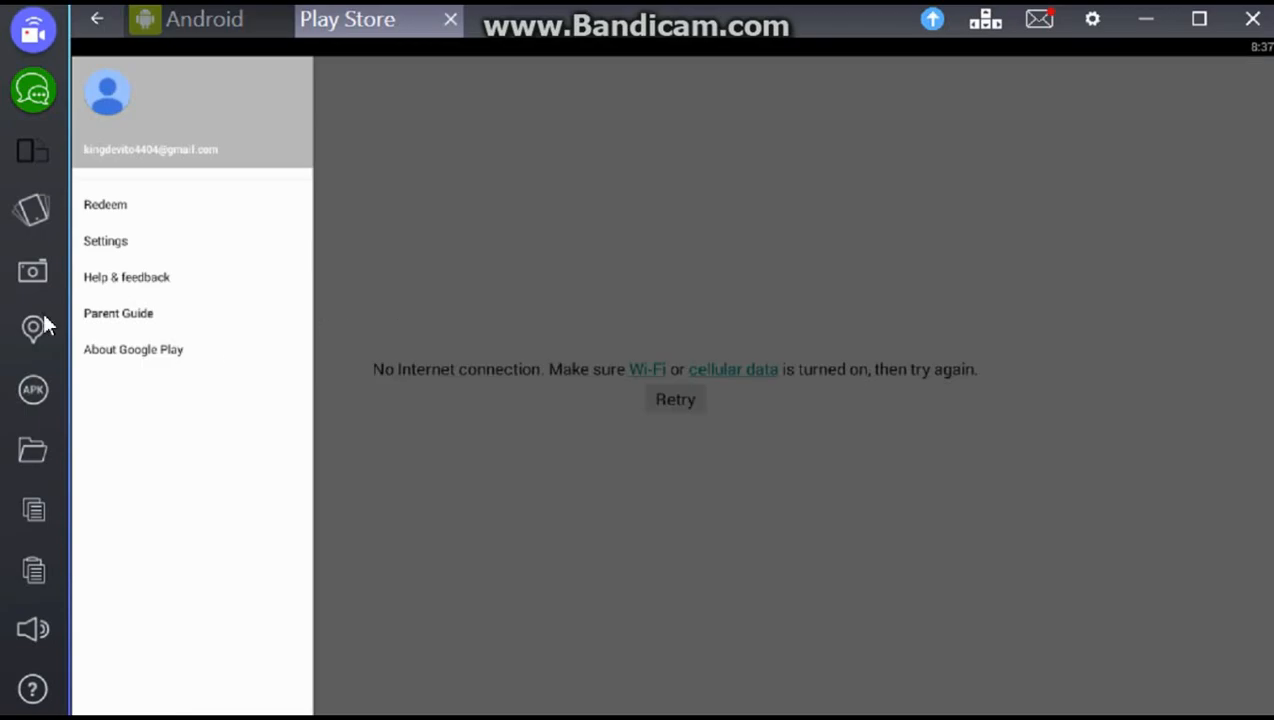
mouse_move(727, 388)
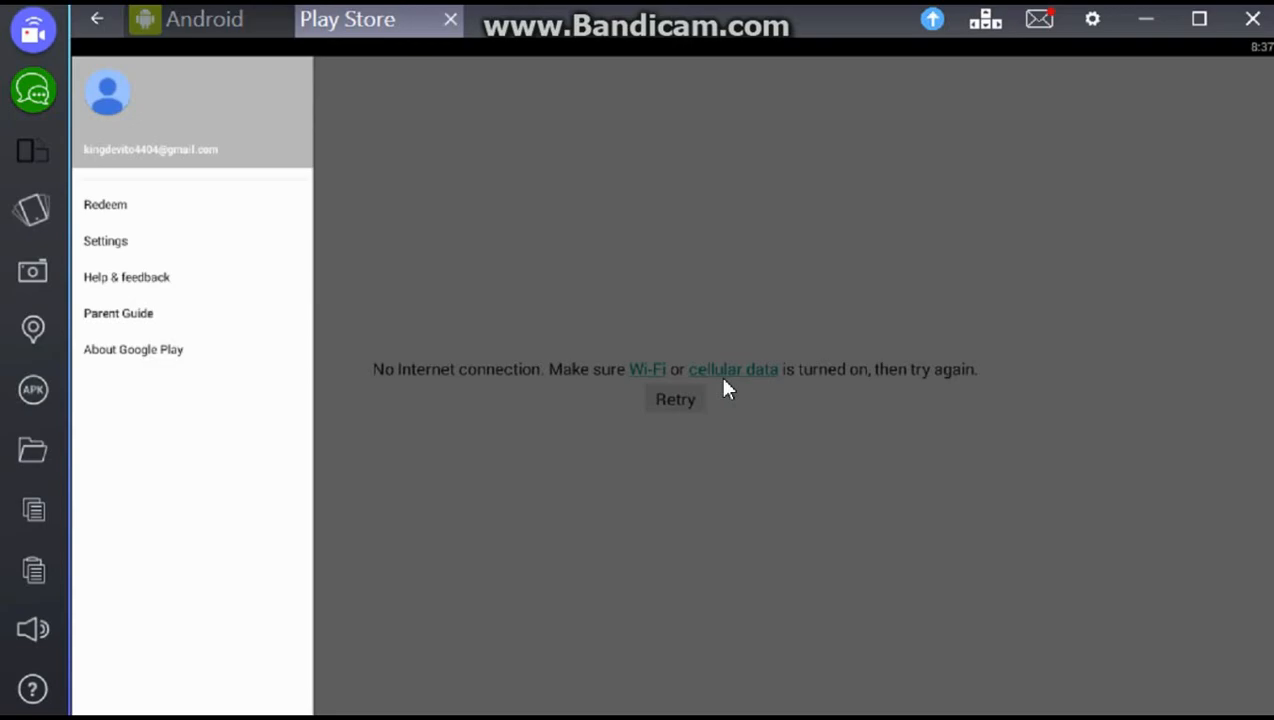
mouse_move(570, 418)
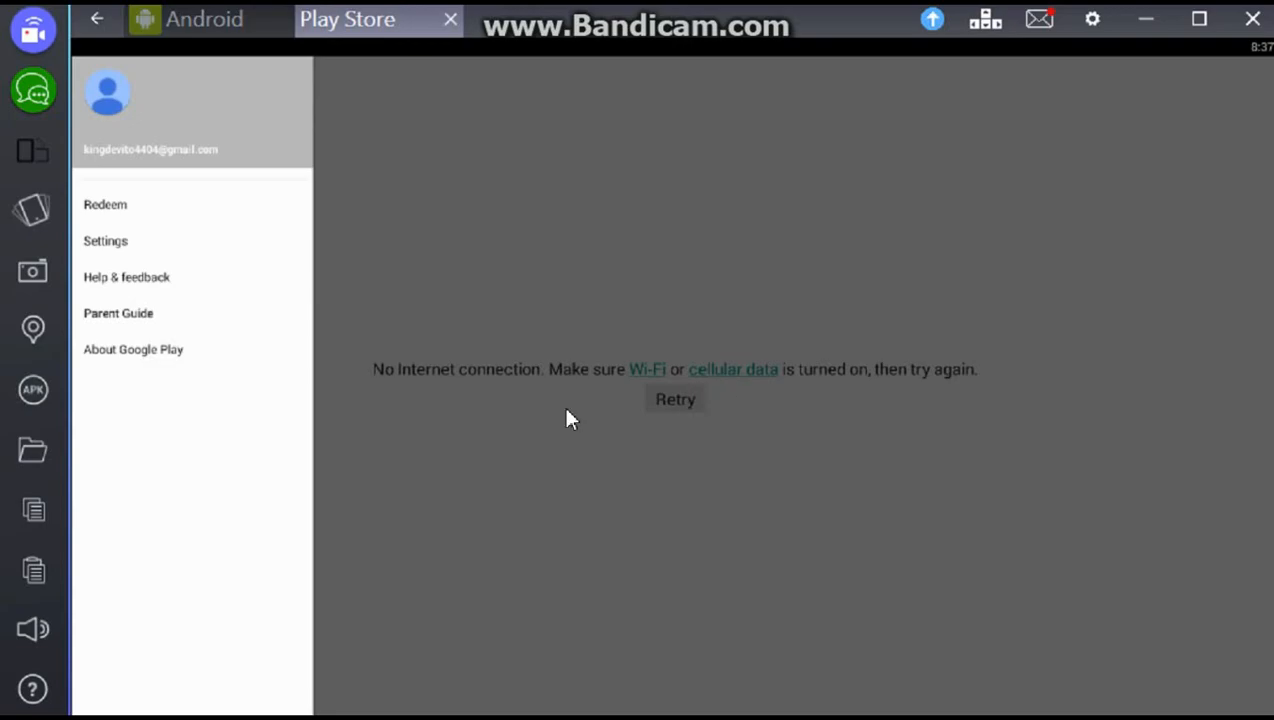
Close the Play Store account drawer and retry the no-Internet connection.
left_click(675, 399)
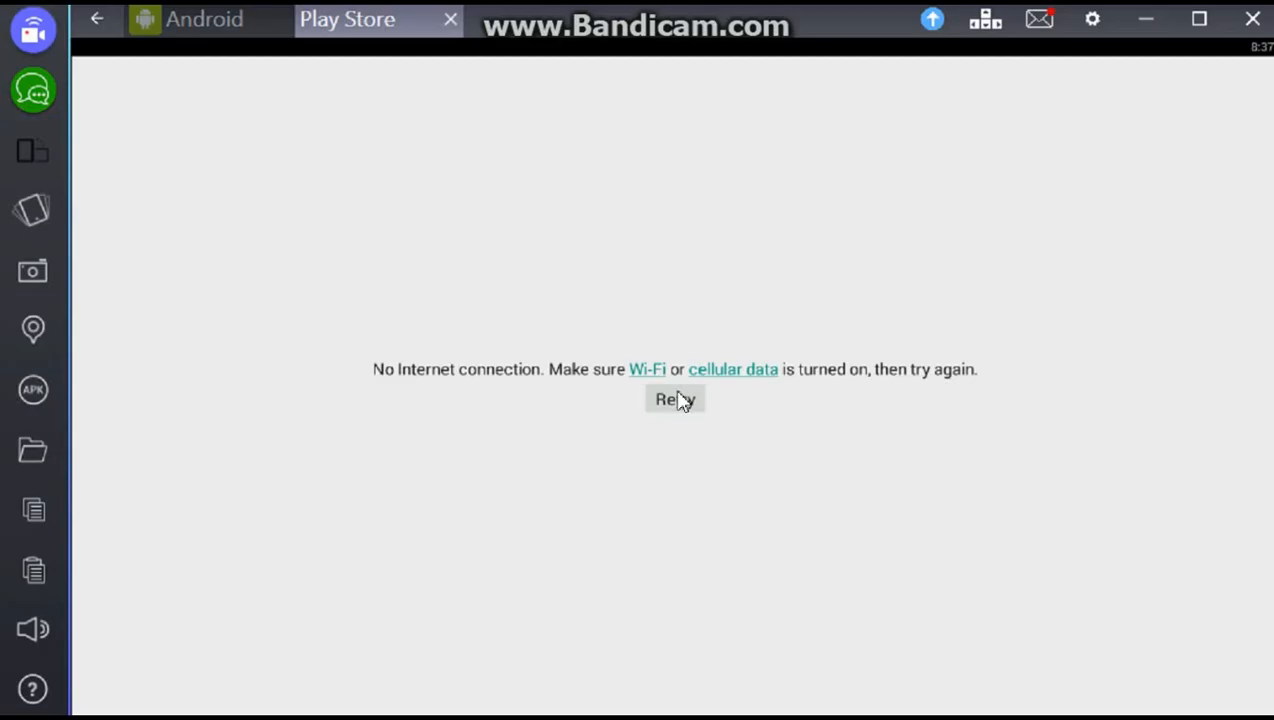
mouse_move(1047, 63)
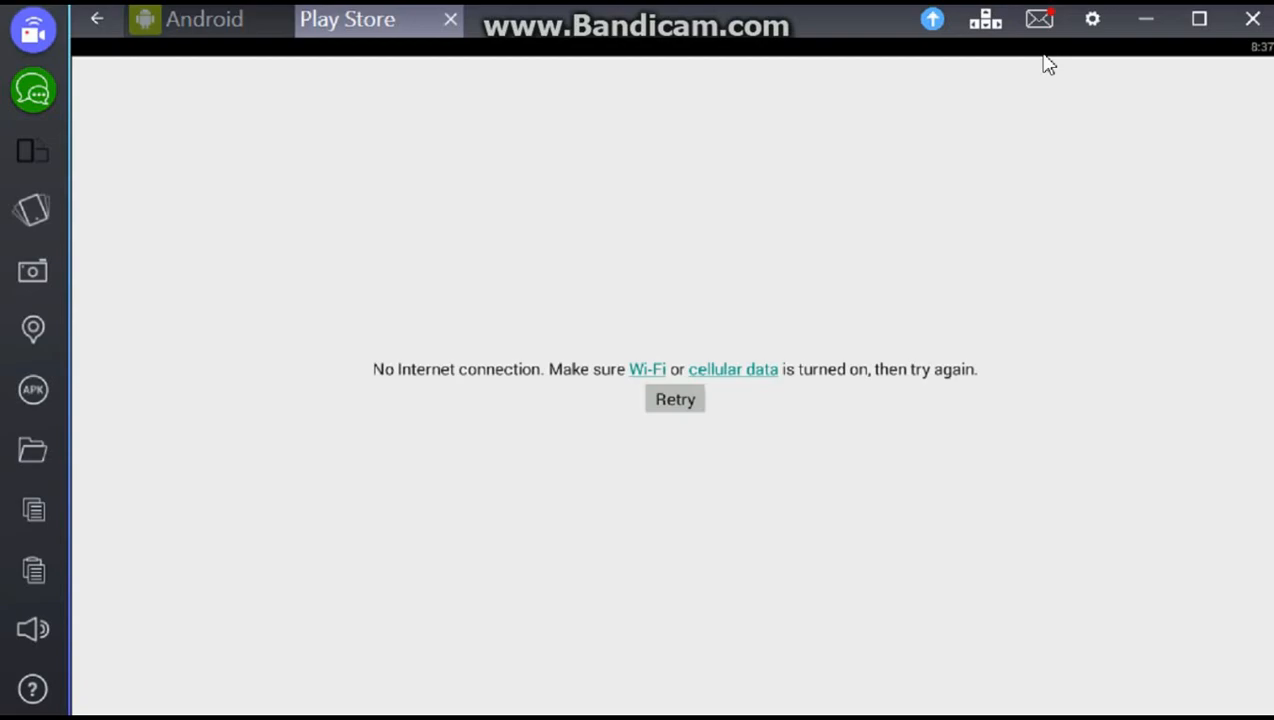
mouse_move(760, 75)
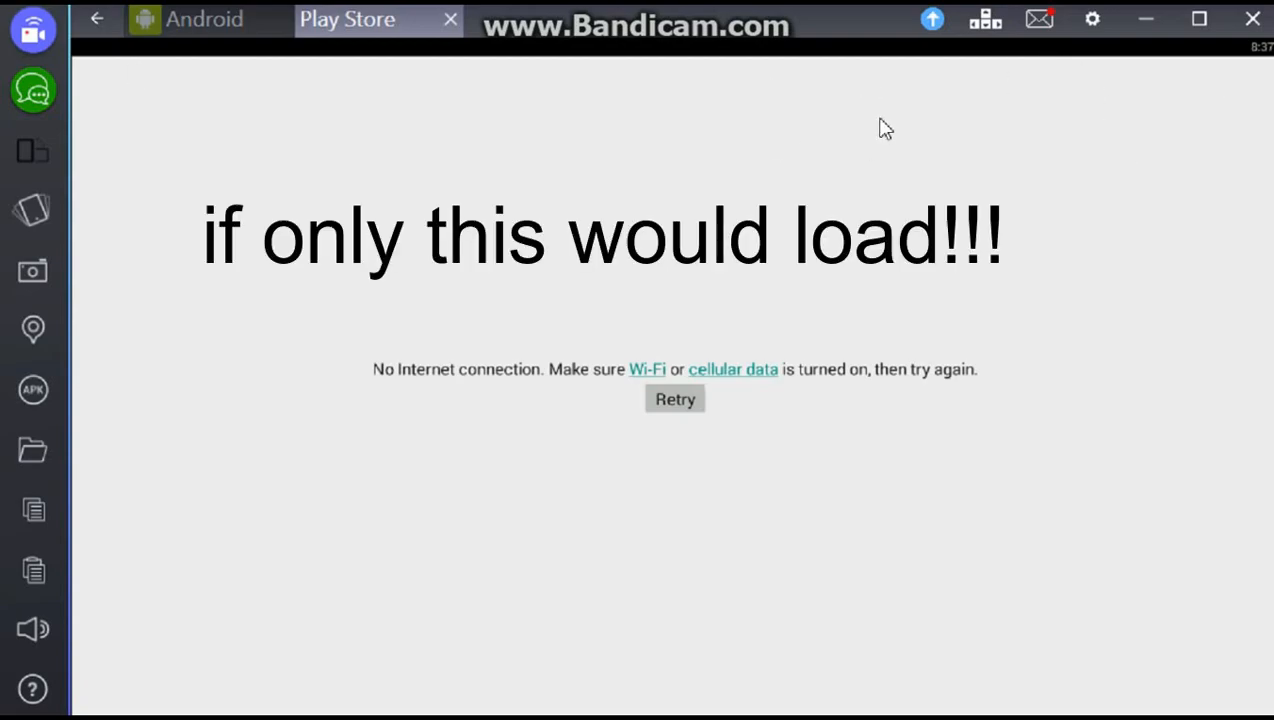
mouse_move(950, 78)
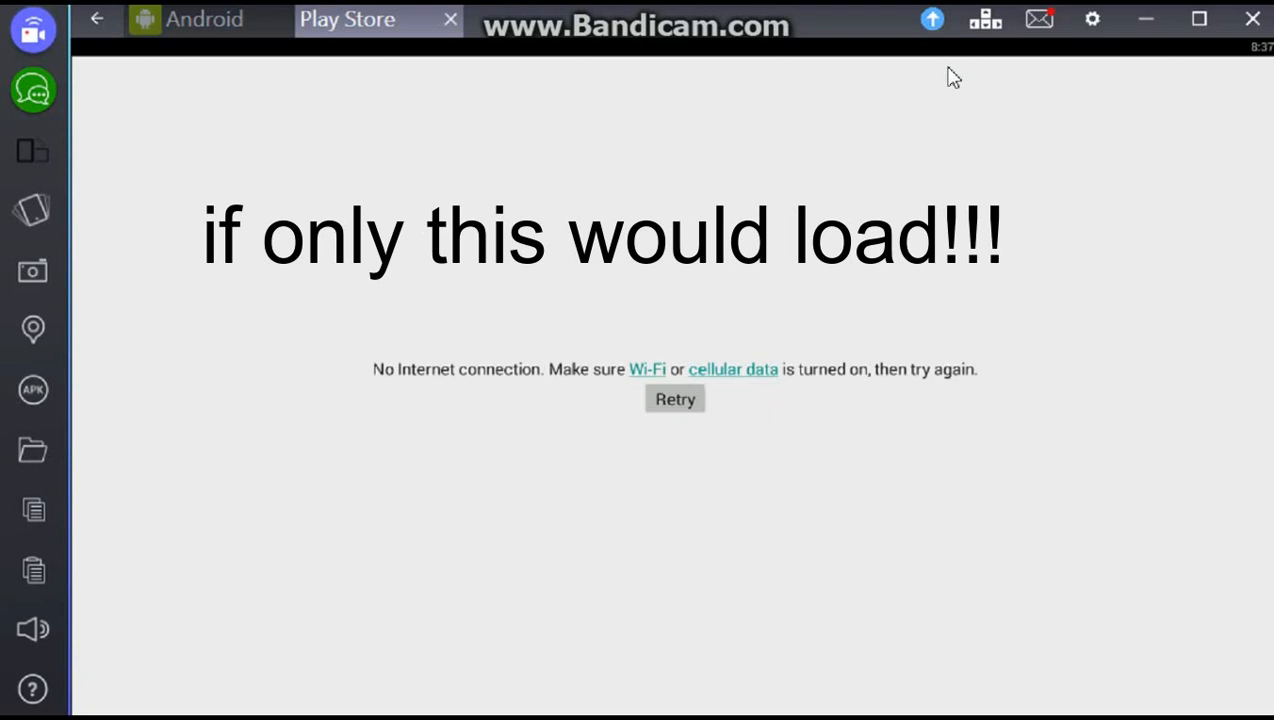
left_click(675, 398)
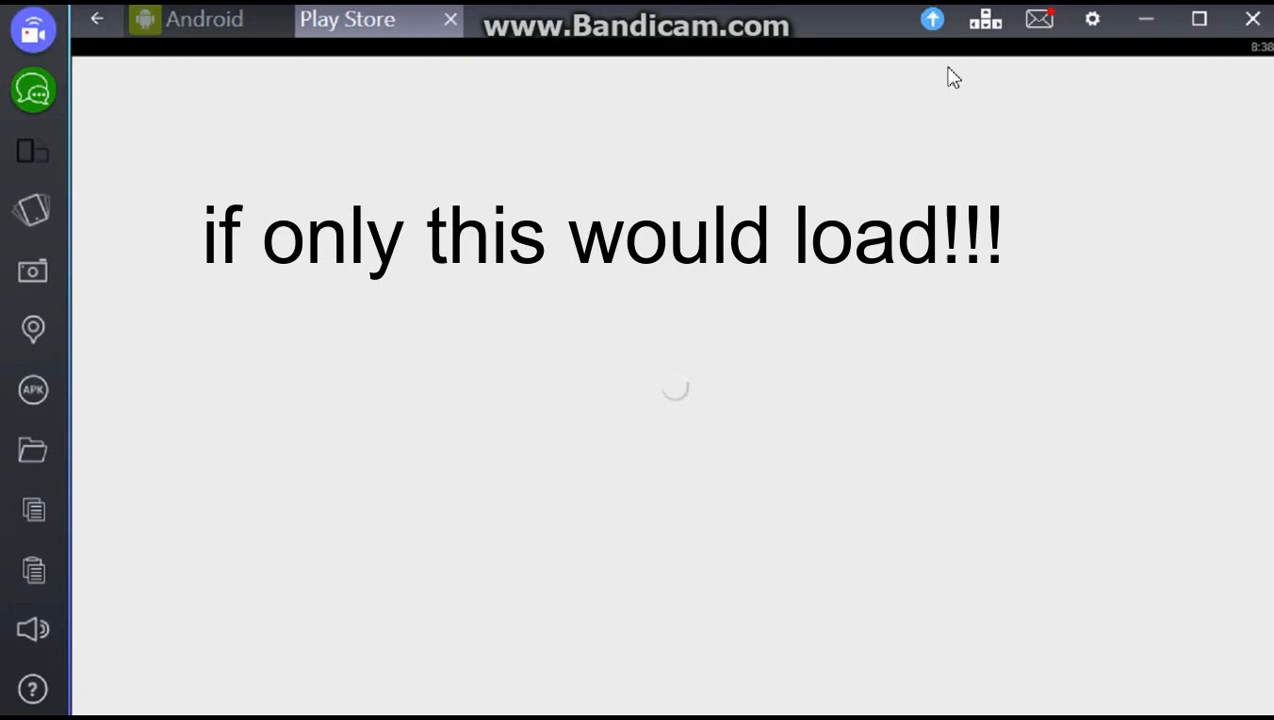